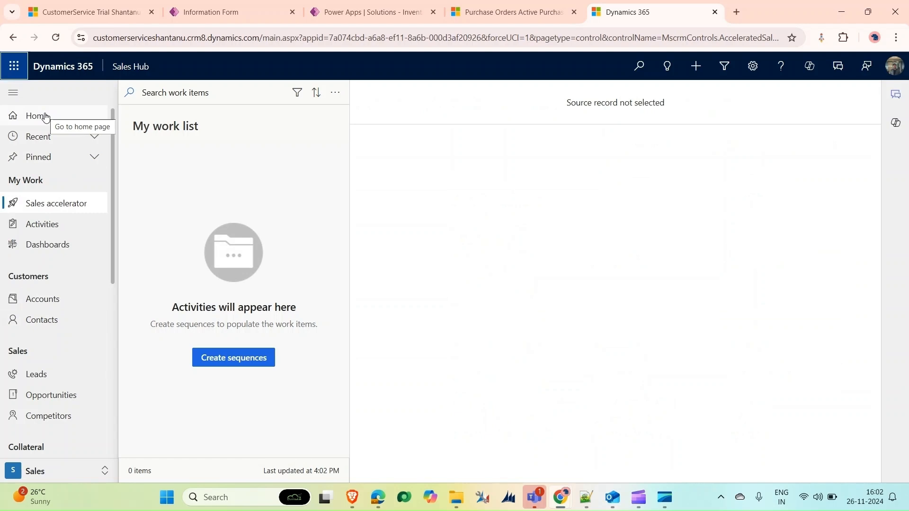
# In the Contacts list, select the Nancy Anderson (sample) contact and delete it
pyautogui.click(41, 320)
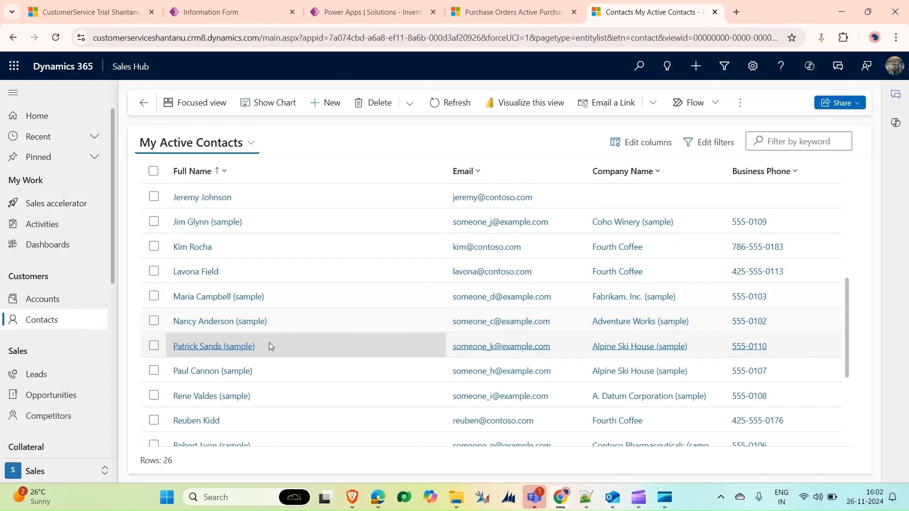
pyautogui.scroll(-3)
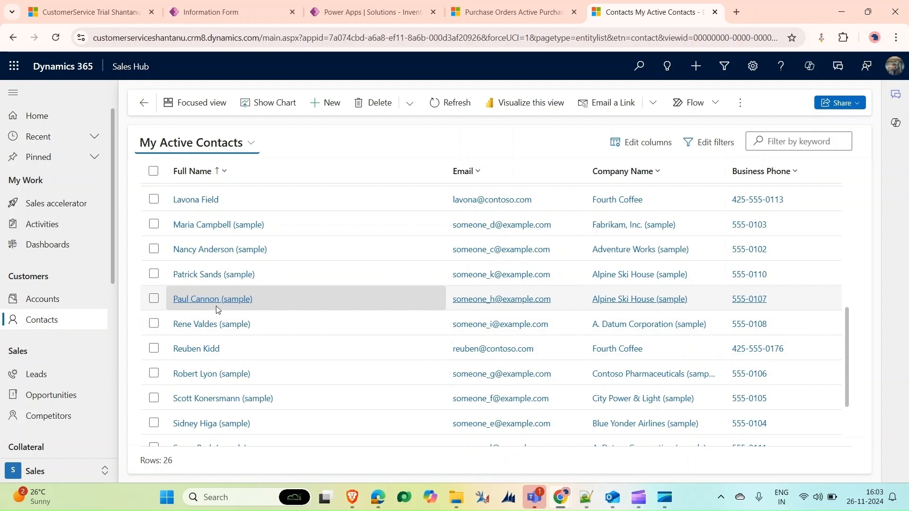
pyautogui.click(154, 250)
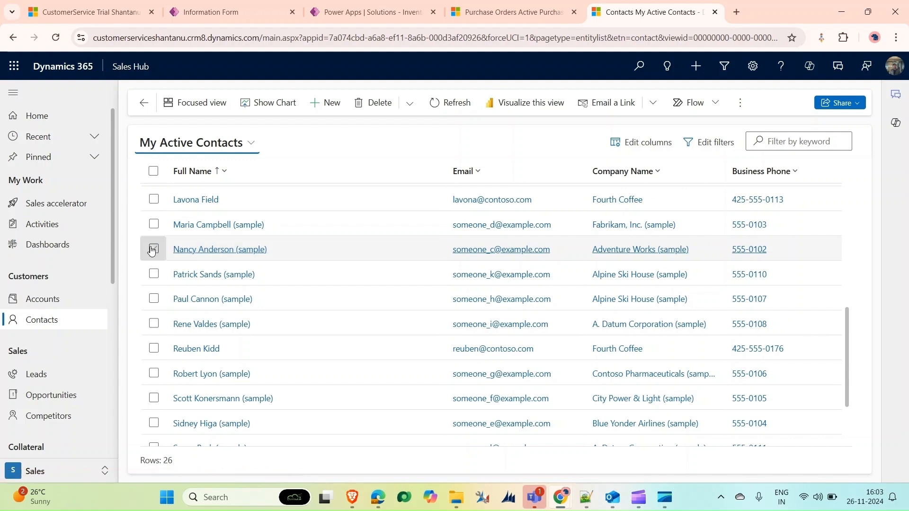
pyautogui.click(153, 250)
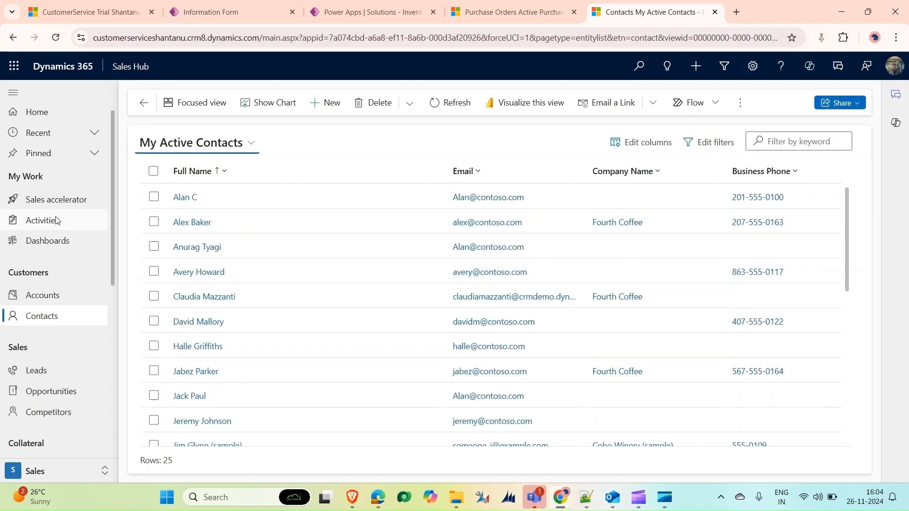
pyautogui.click(36, 448)
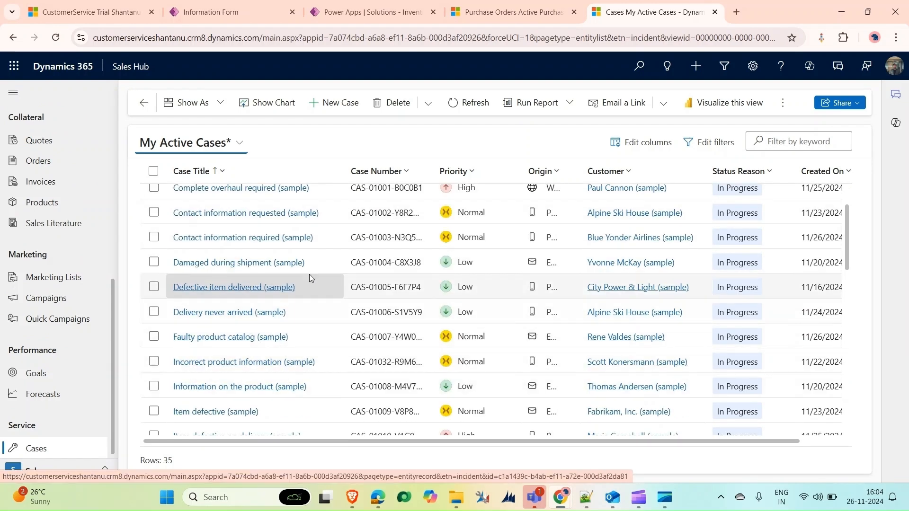
pyautogui.scroll(-3)
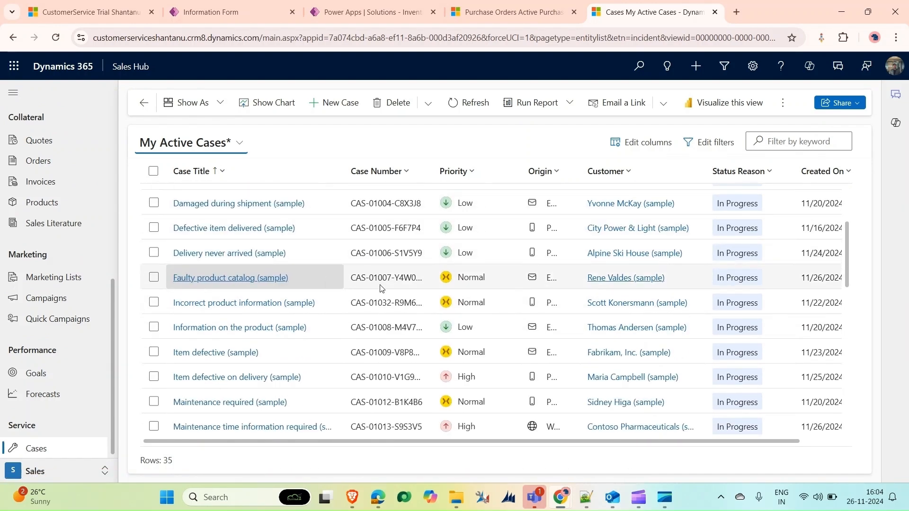
pyautogui.click(153, 302)
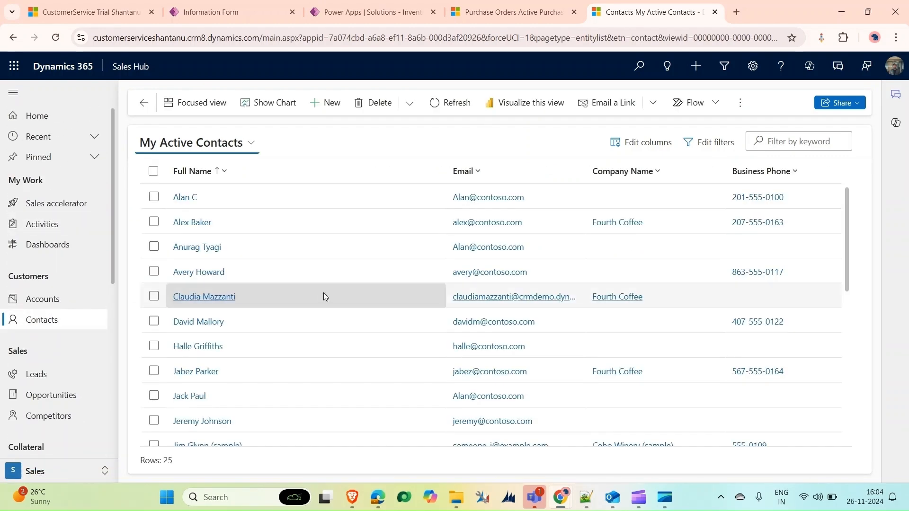
pyautogui.scroll(-3)
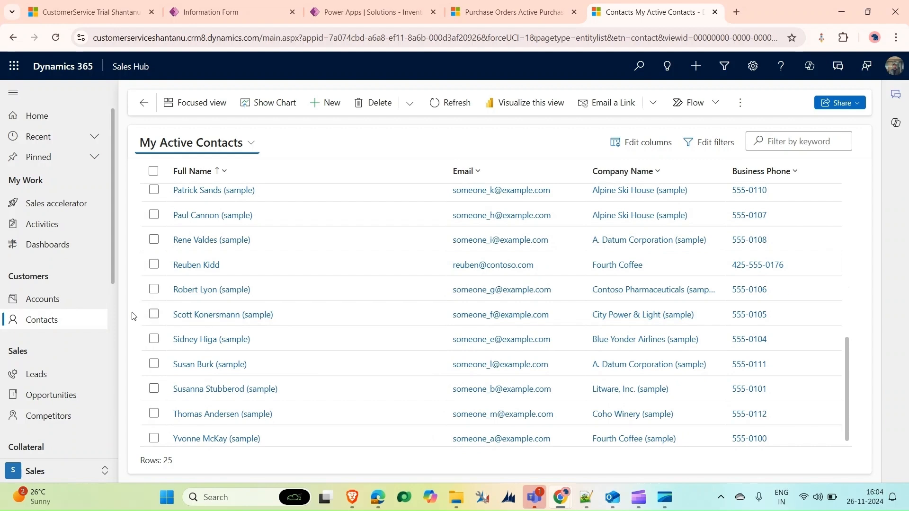
pyautogui.click(155, 315)
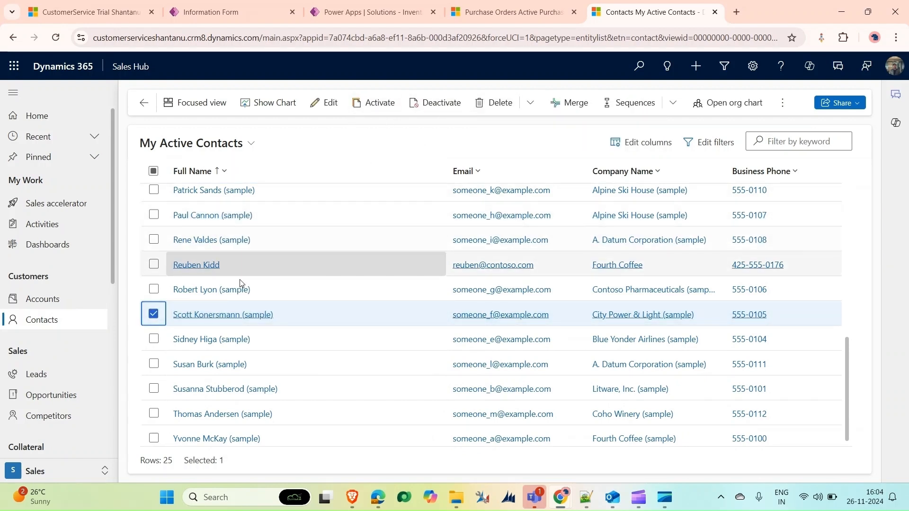
pyautogui.click(153, 315)
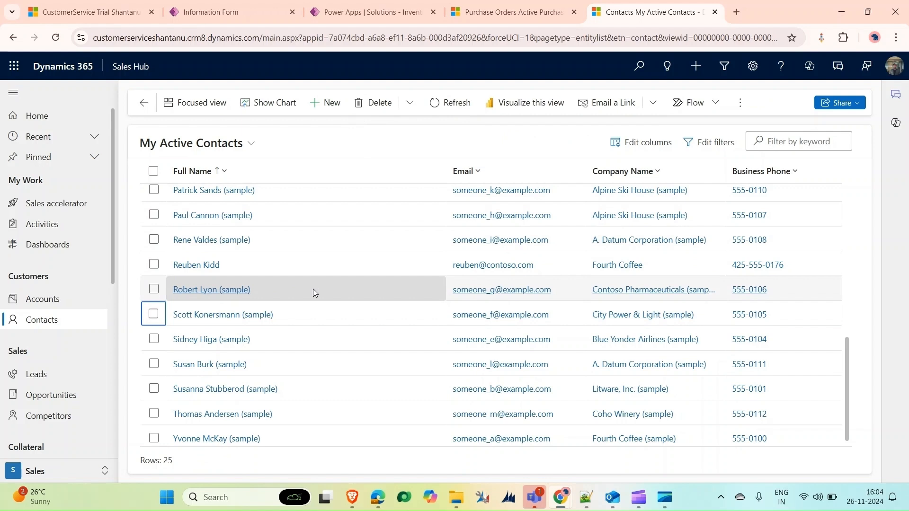
pyautogui.click(220, 498)
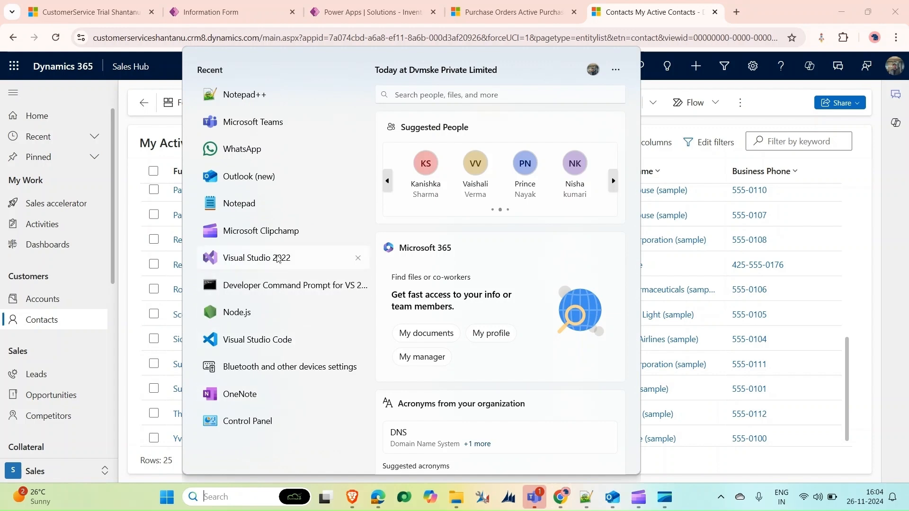
# Launch Visual Studio 2022 and create a Class Library (.NET Framework) project named PreventContactRecord
pyautogui.click(257, 257)
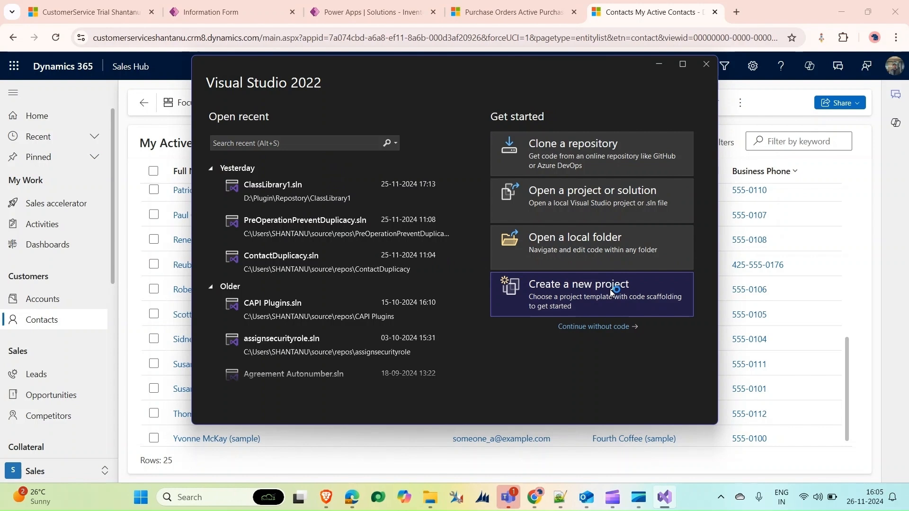
pyautogui.click(591, 294)
pyautogui.write('Prev')
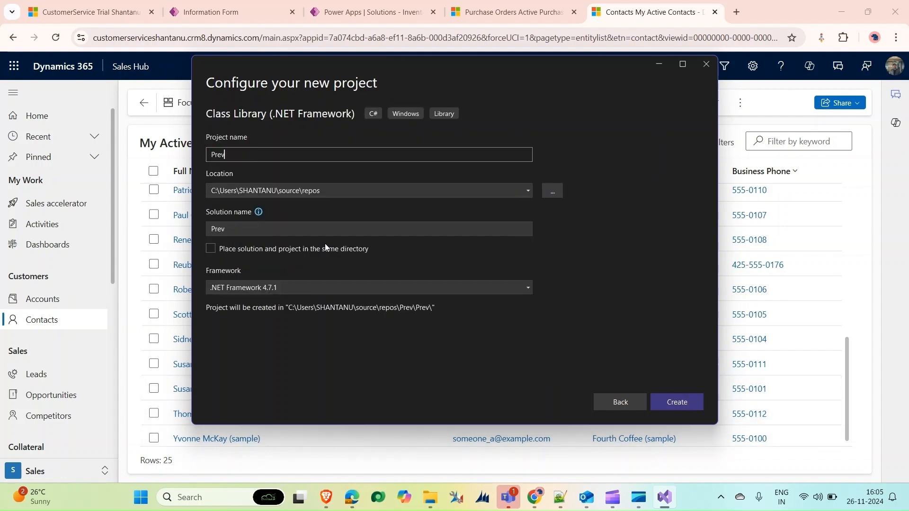
pyautogui.write('entCon')
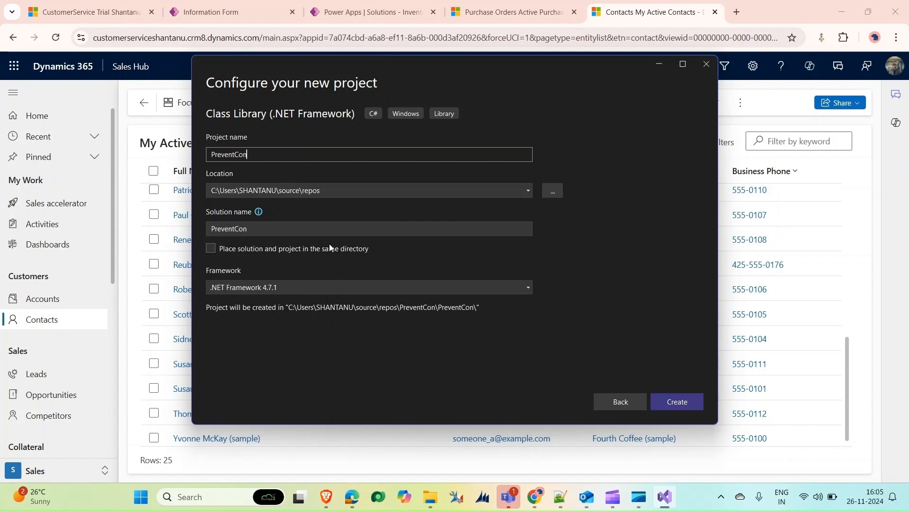
pyautogui.write('tact')
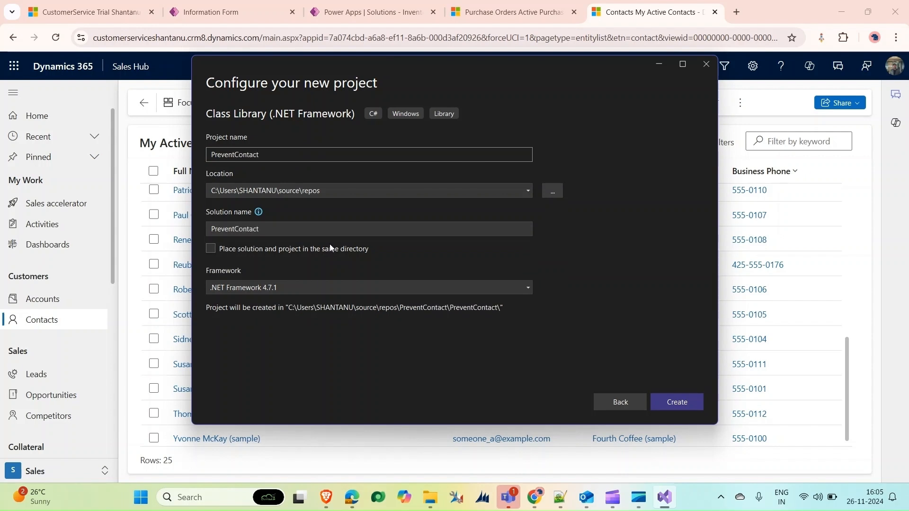
pyautogui.write('Relat')
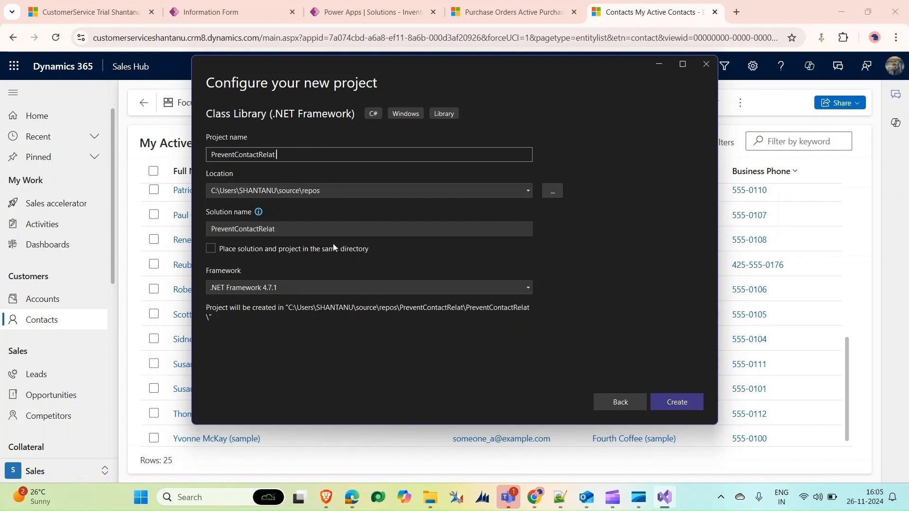
pyautogui.press('Backspace')
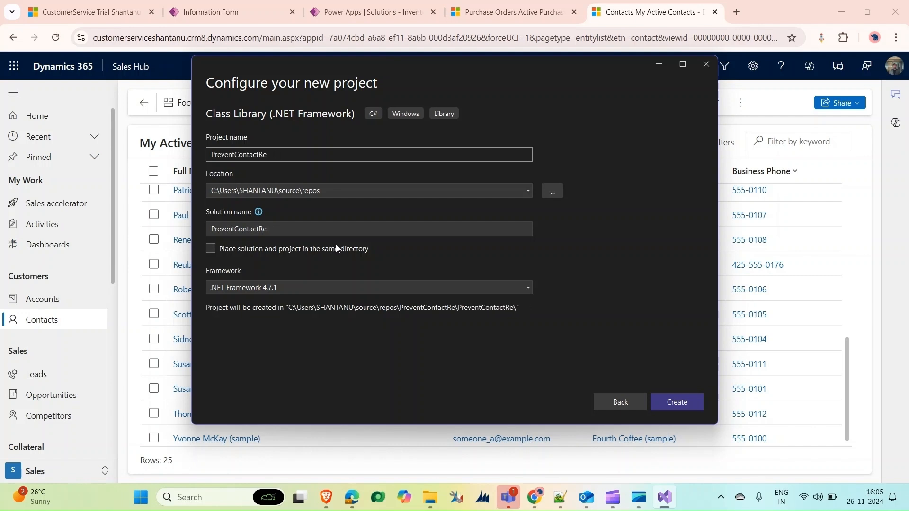
pyautogui.press('Backspace')
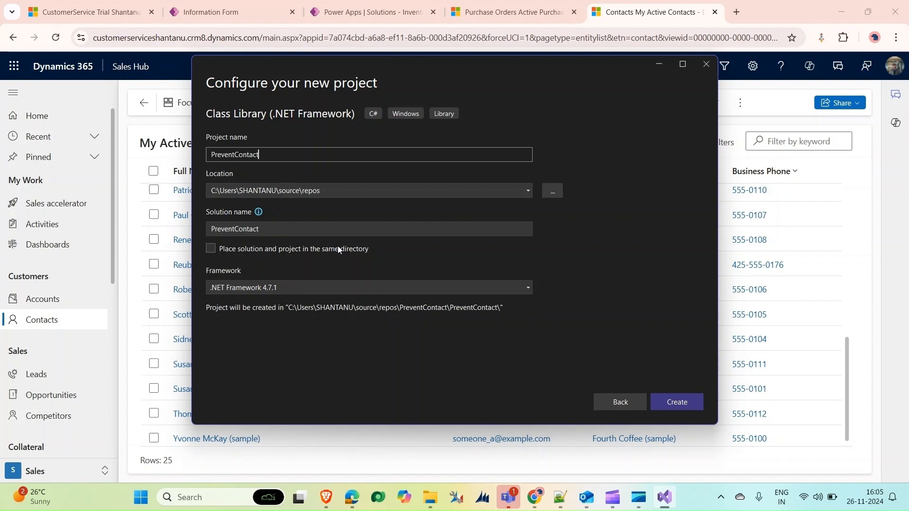
pyautogui.write('Record')
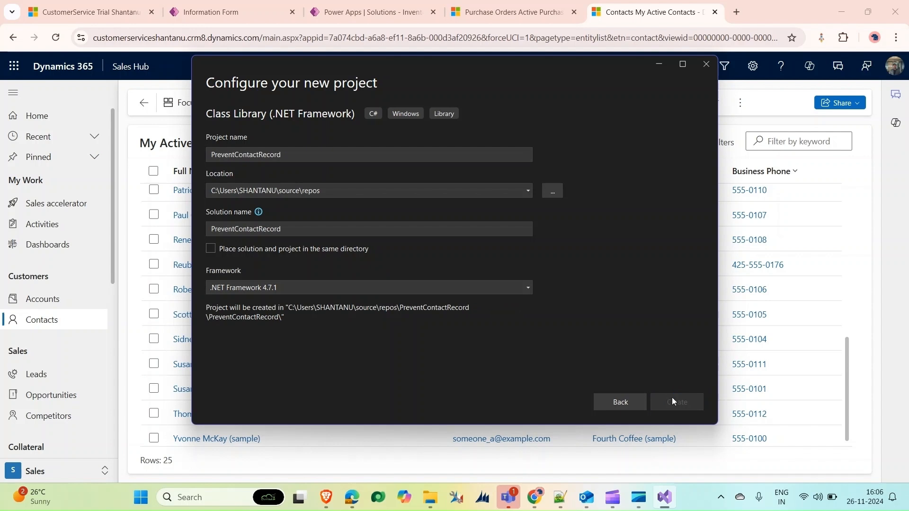
pyautogui.click(676, 402)
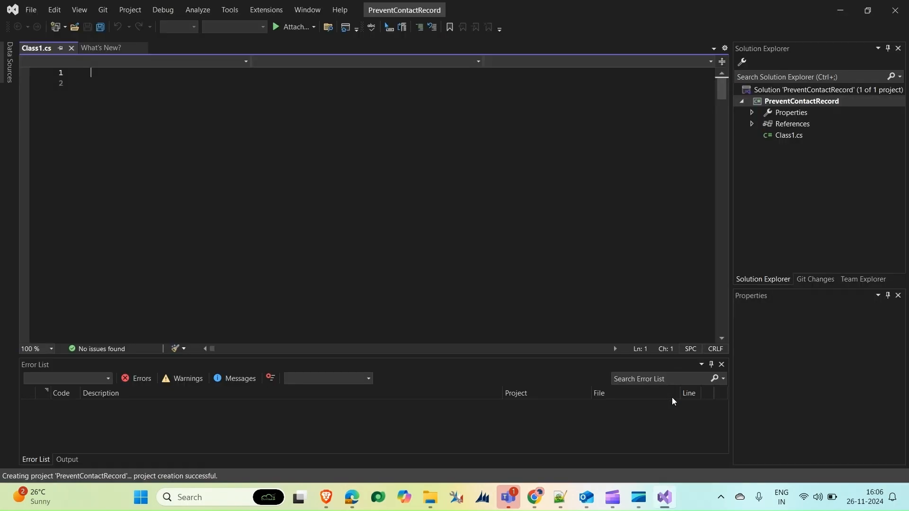
# Install the Microsoft.CrmSdk.CoreAssemblies NuGet package and accept its license
pyautogui.rightClick(801, 100)
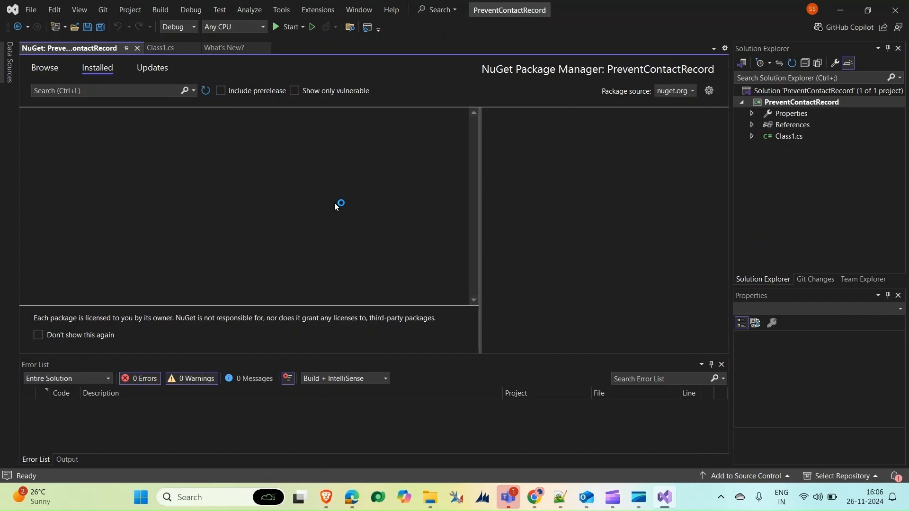
pyautogui.click(44, 67)
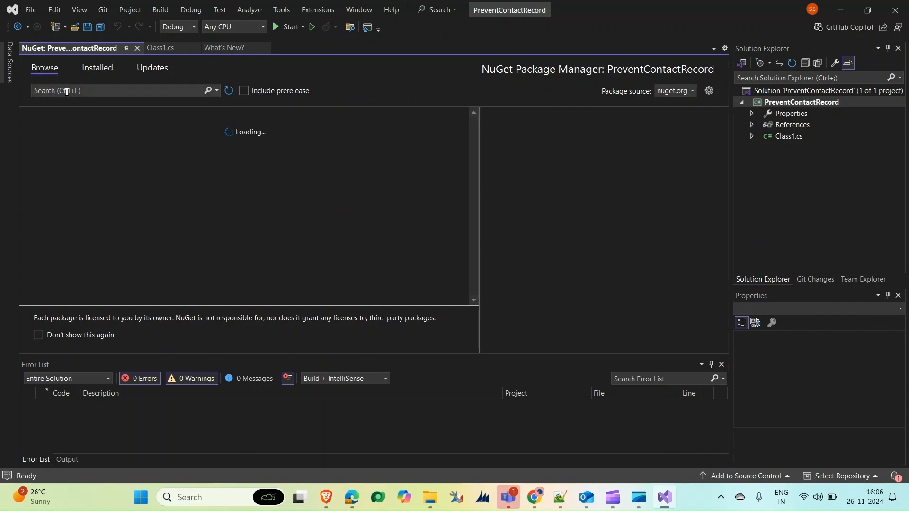
pyautogui.write('mi')
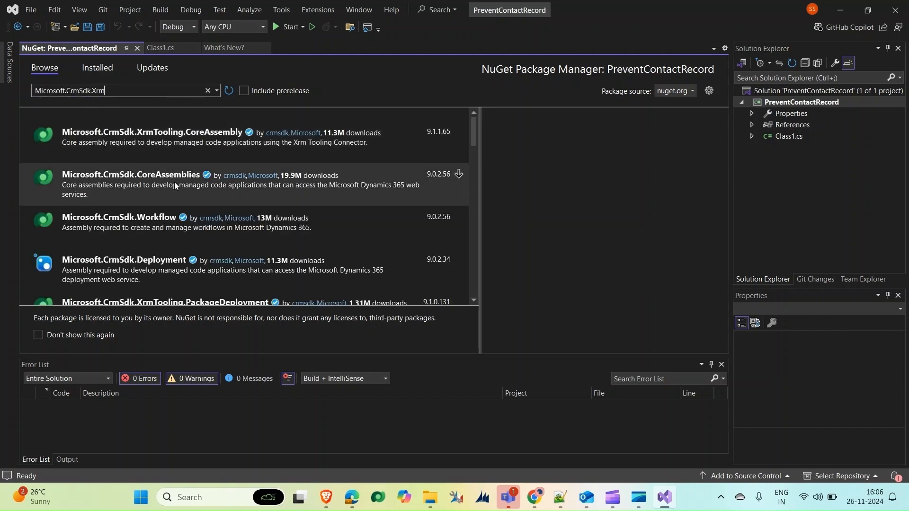
pyautogui.click(129, 175)
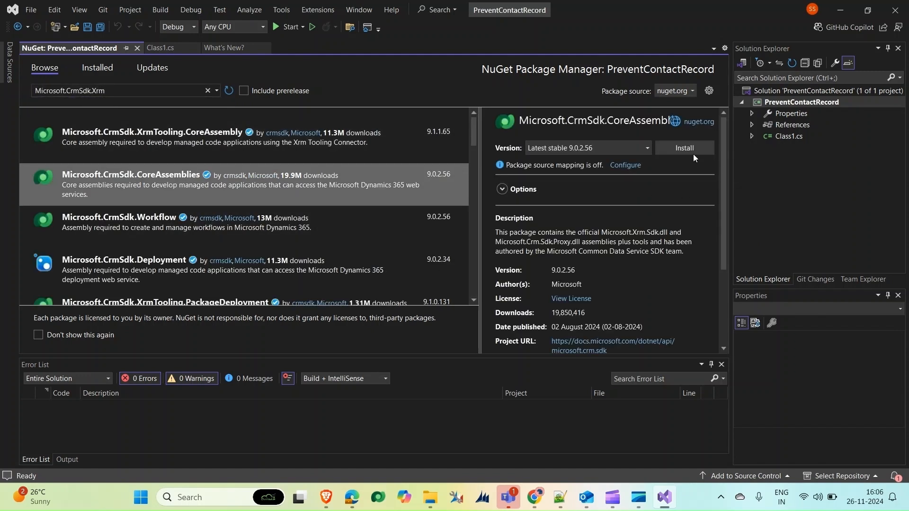
pyautogui.click(685, 147)
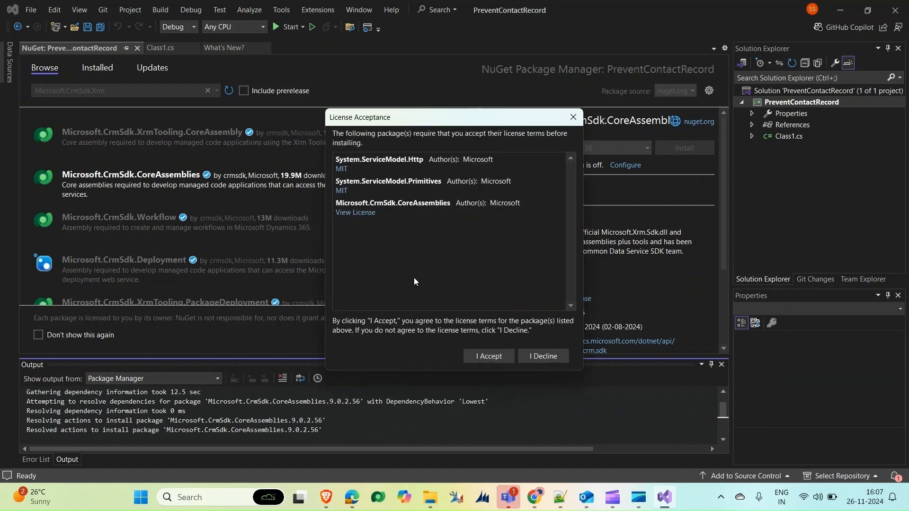
pyautogui.click(488, 356)
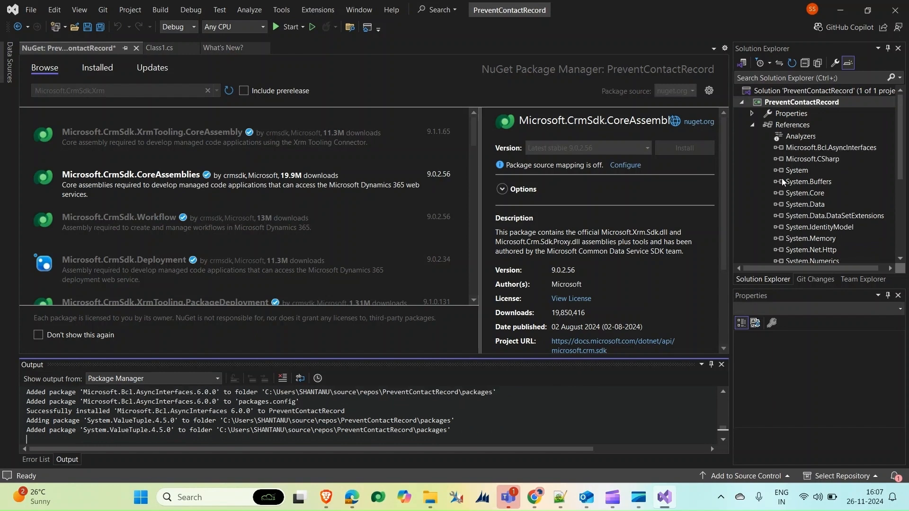
pyautogui.scroll(-3)
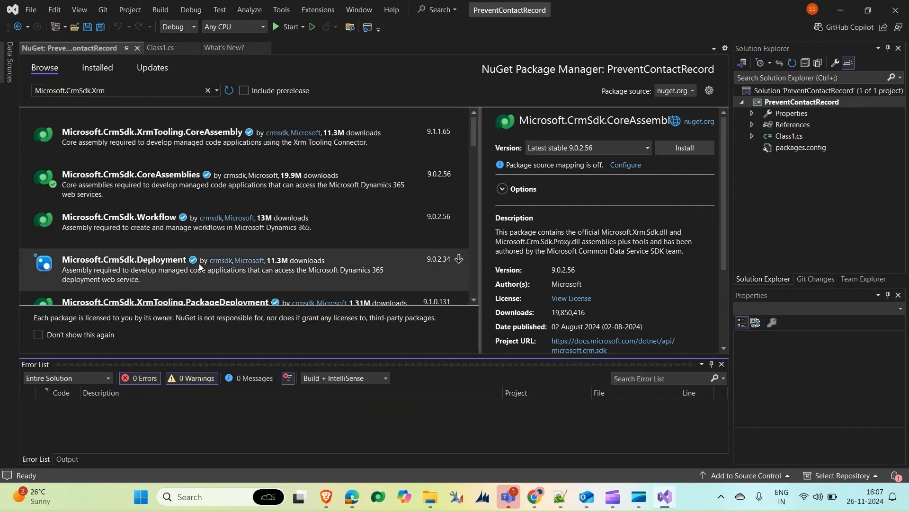
# Rename Class1.cs to ValidateCaseRelatedCustomer.cs
pyautogui.click(160, 47)
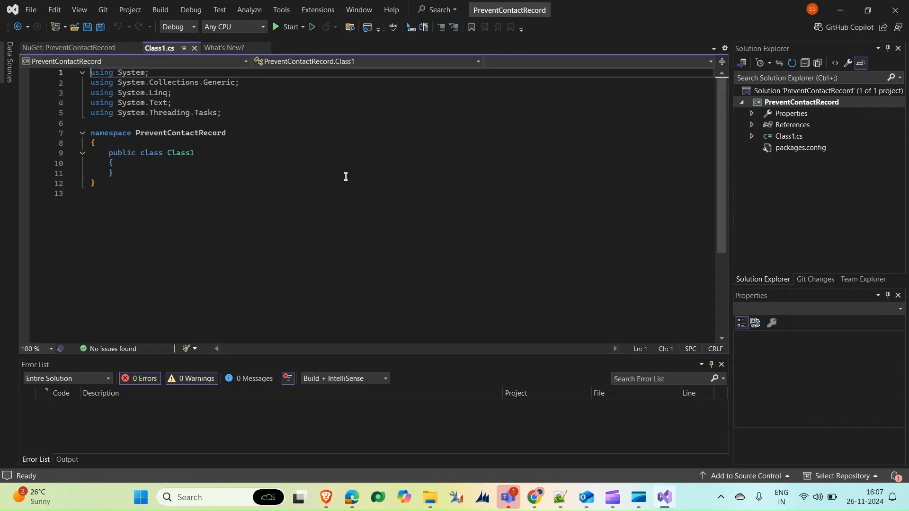
pyautogui.click(789, 136)
pyautogui.write('ValidateCaseRelated')
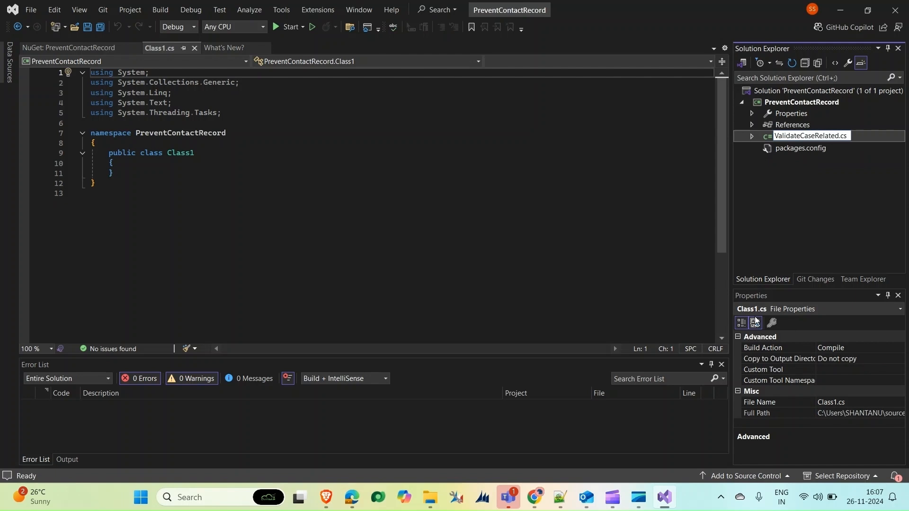
pyautogui.write('Customer')
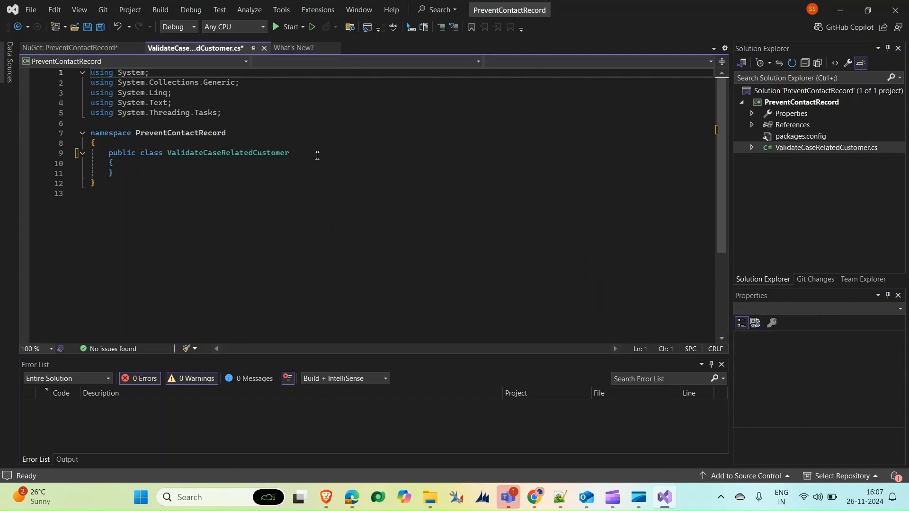
# Make the class implement IPlugin and add 'using Microsoft.Xrm.Sdk;'
pyautogui.write(':I')
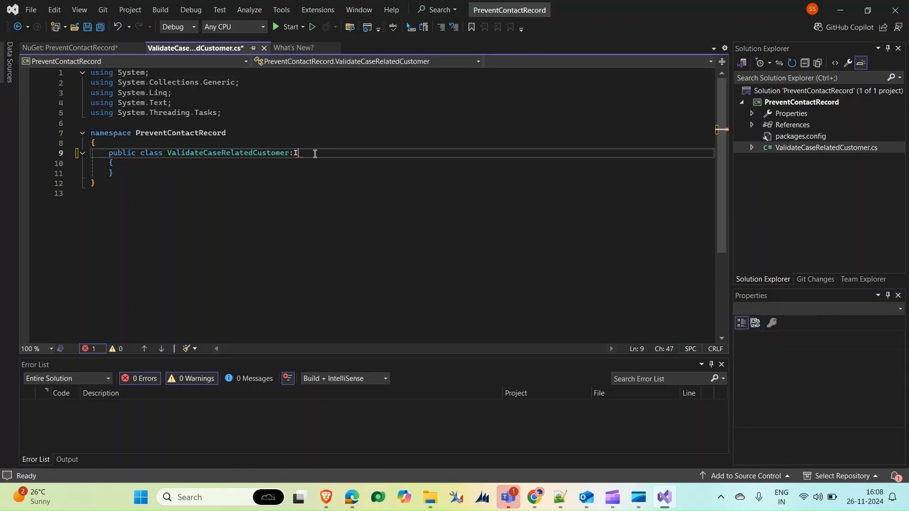
pyautogui.write('Plugin')
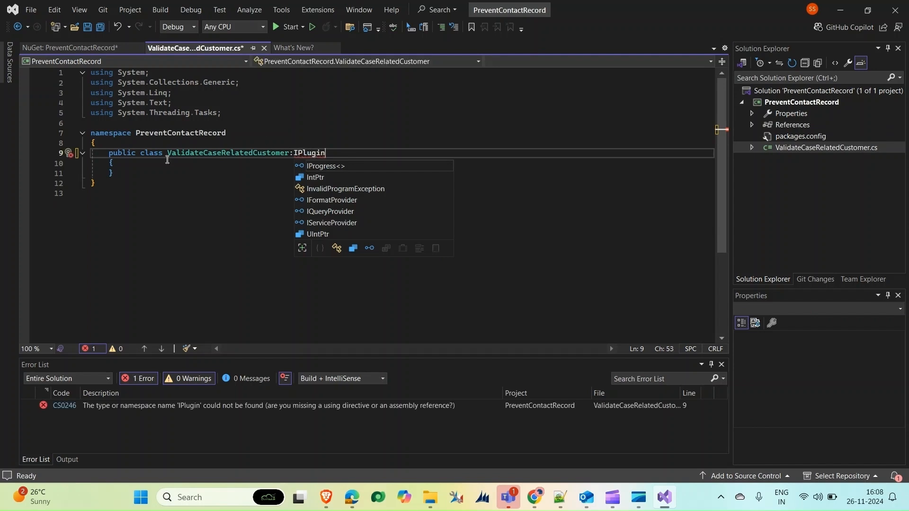
pyautogui.write('using Microsoft.Xrm.Sdk;')
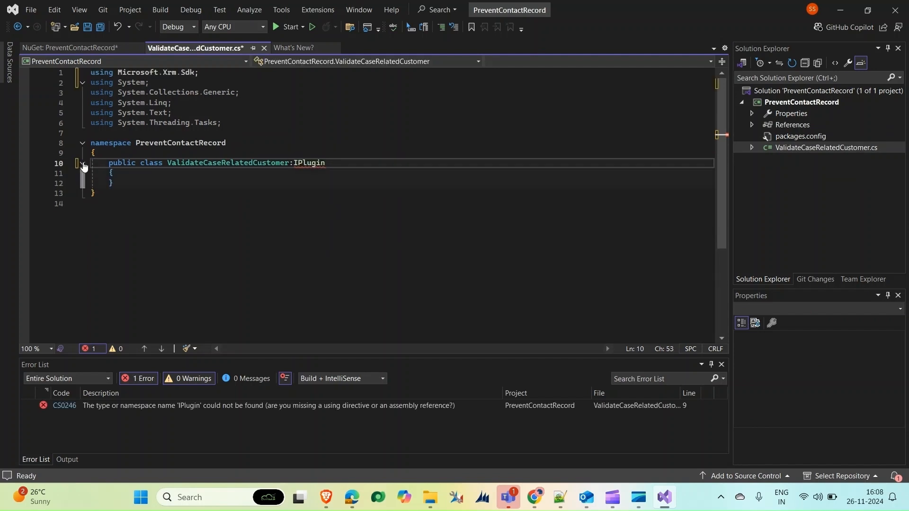
# Add Execute(IServiceProvider) and cast GetService(typeof(IPluginExecutionContext)) into context
pyautogui.write('"  "')
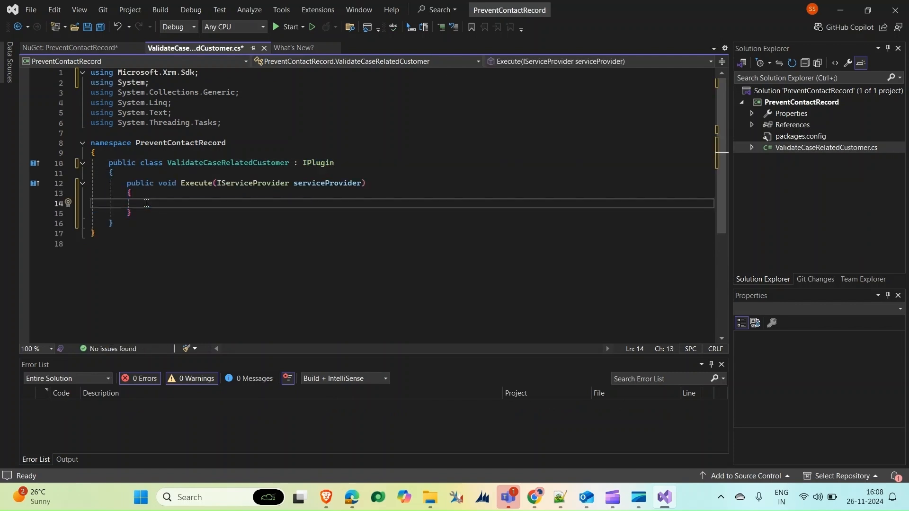
pyautogui.write('IPluginExecutionContext')
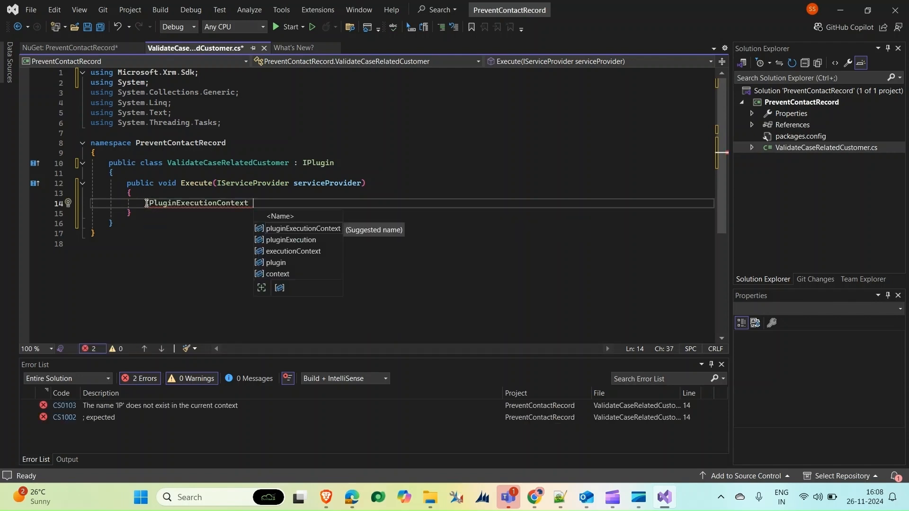
pyautogui.write('context =')
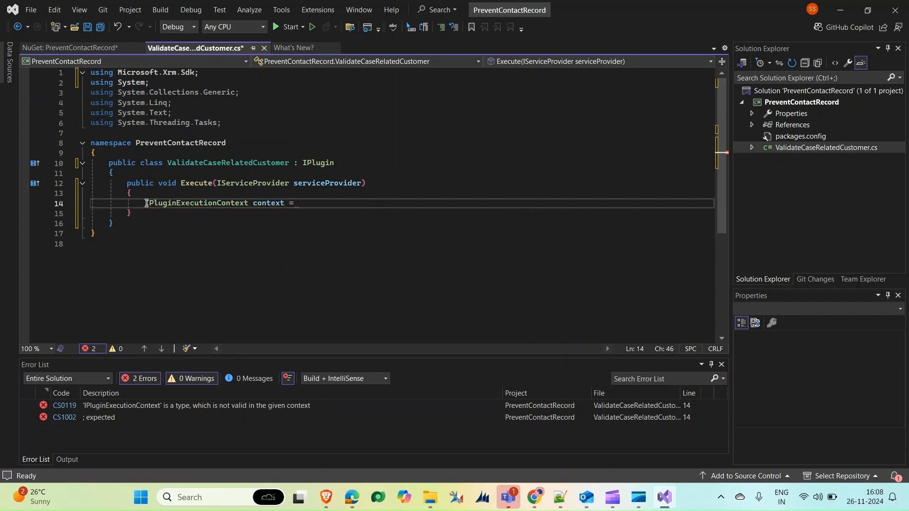
pyautogui.write('(IPluginExecutionContext')
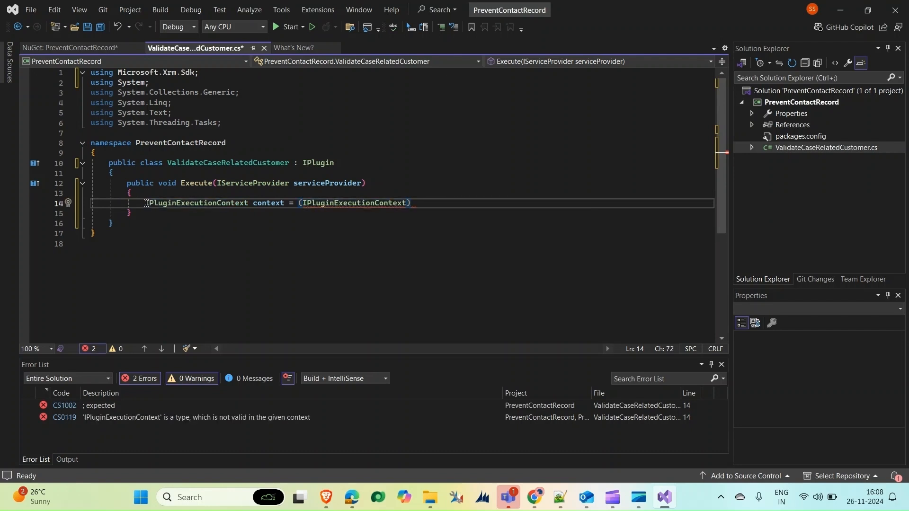
pyautogui.write('se')
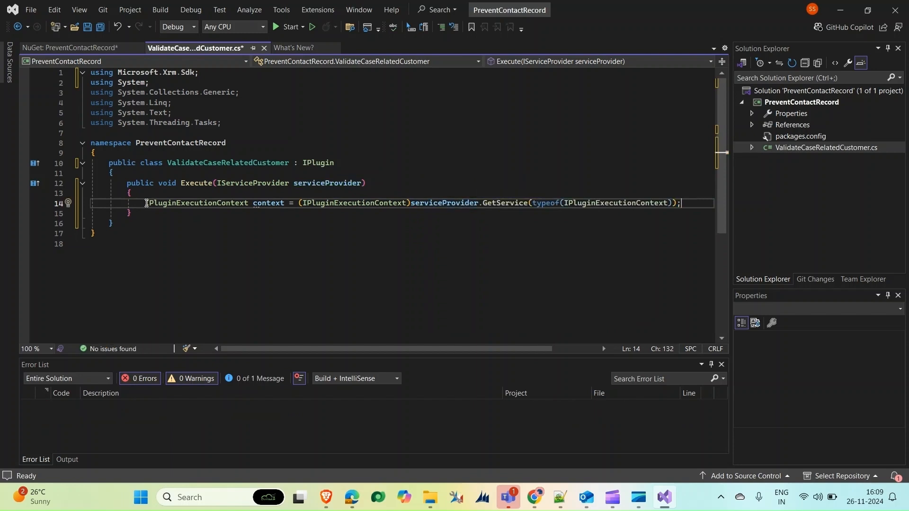
pyautogui.press('enter')
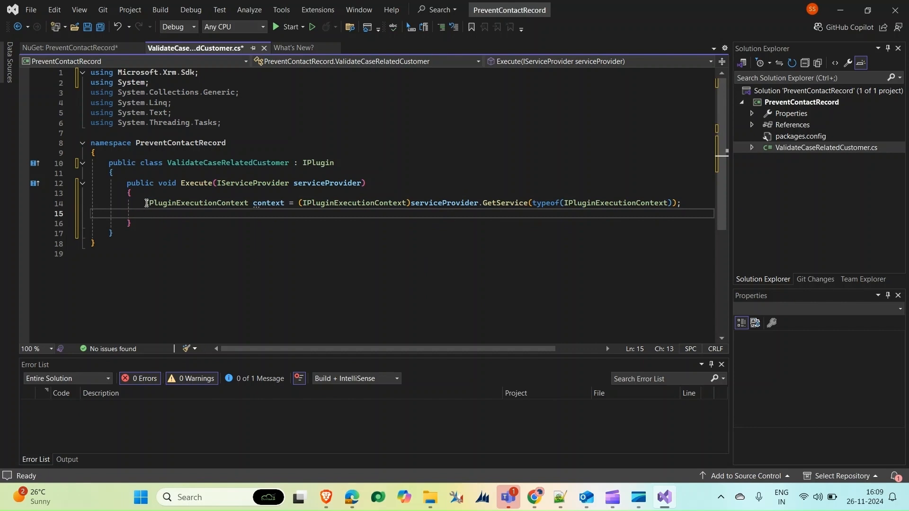
# Return early unless context is non-null and MessageName.ToLower() is "delete"
pyautogui.write('if(context != null ) {')
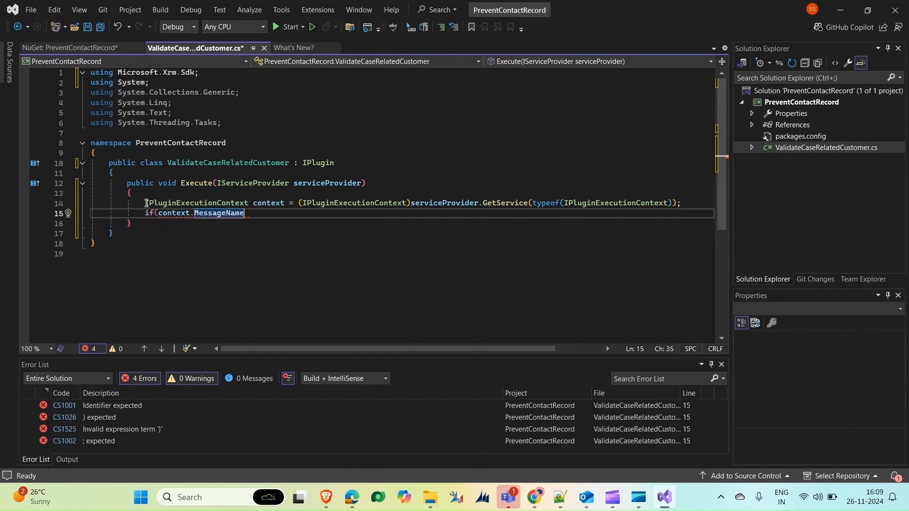
pyautogui.write('.ToLower')
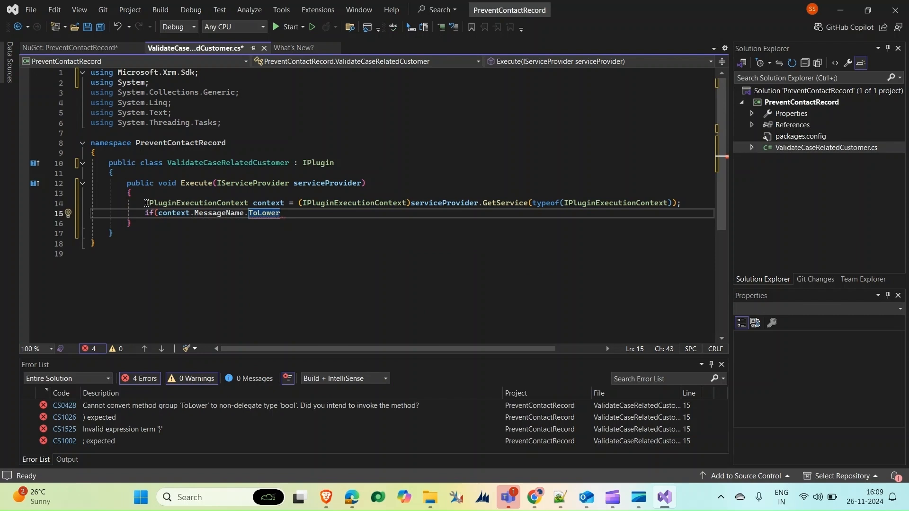
pyautogui.write('() !=')
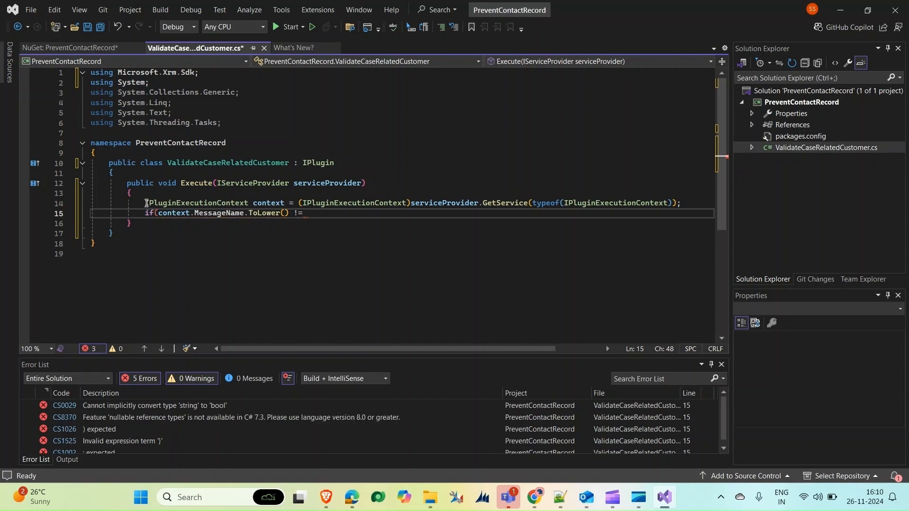
pyautogui.write('"de')
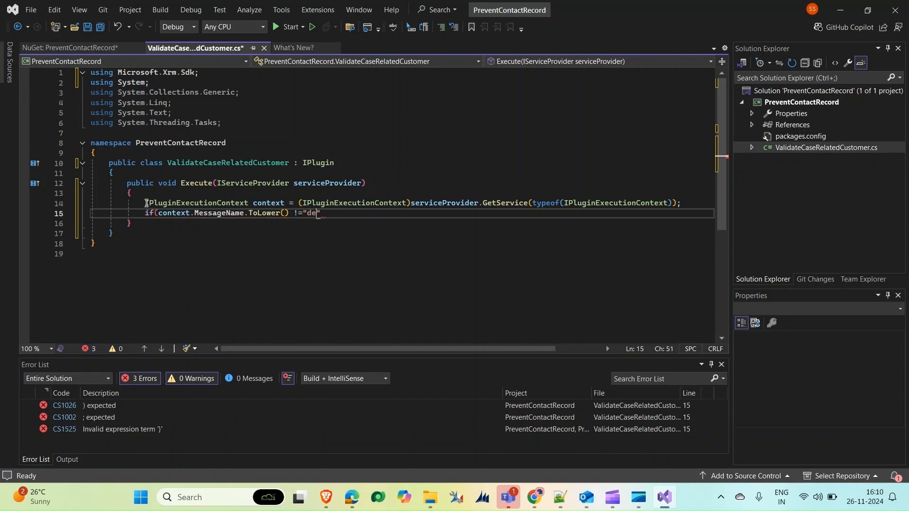
pyautogui.write('lete')
pyautogui.write('r')
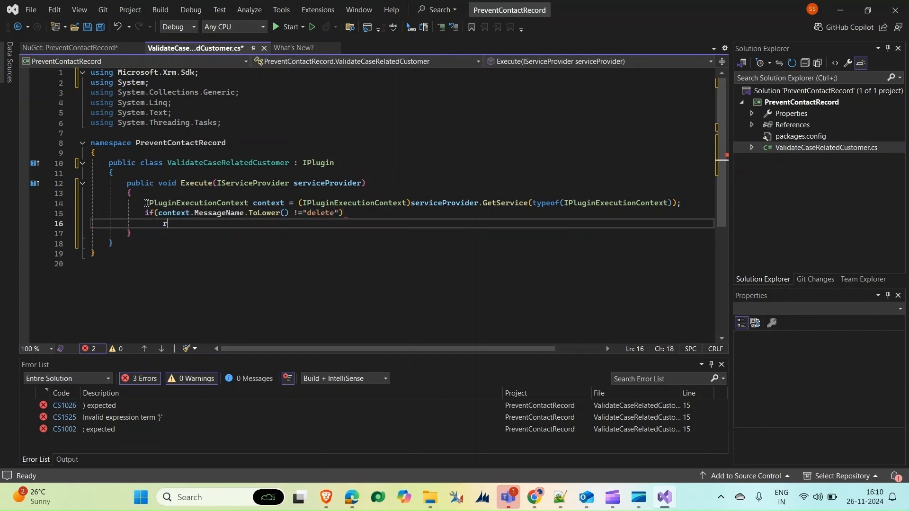
pyautogui.write('eturn;')
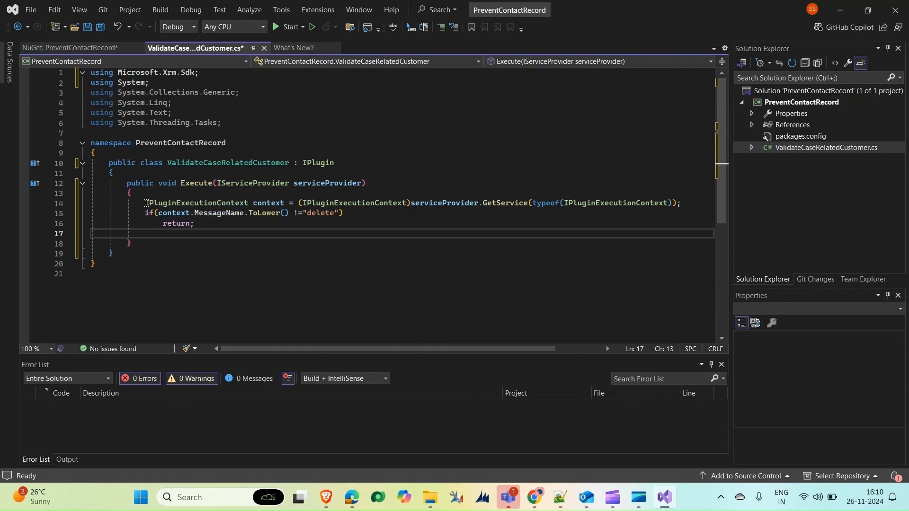
# Begin an if condition checking that context.InputParameters contains Target
pyautogui.write('if')
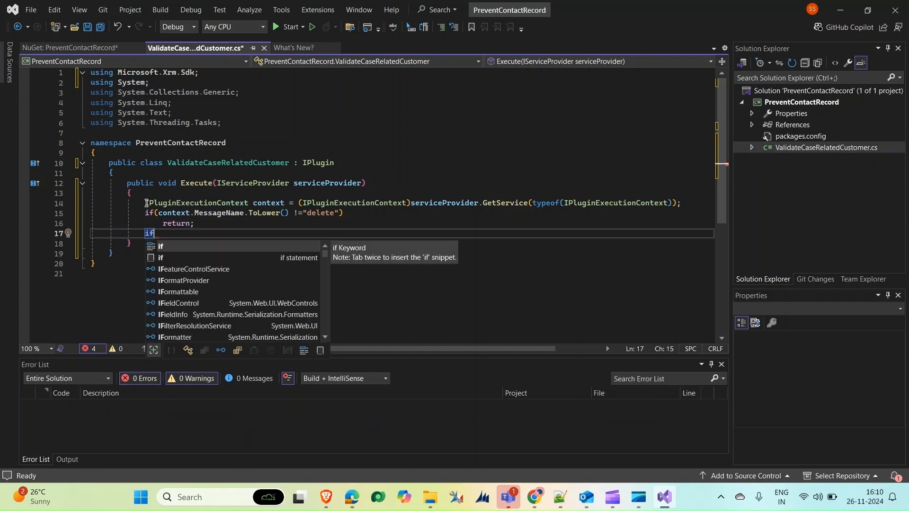
pyautogui.write('()')
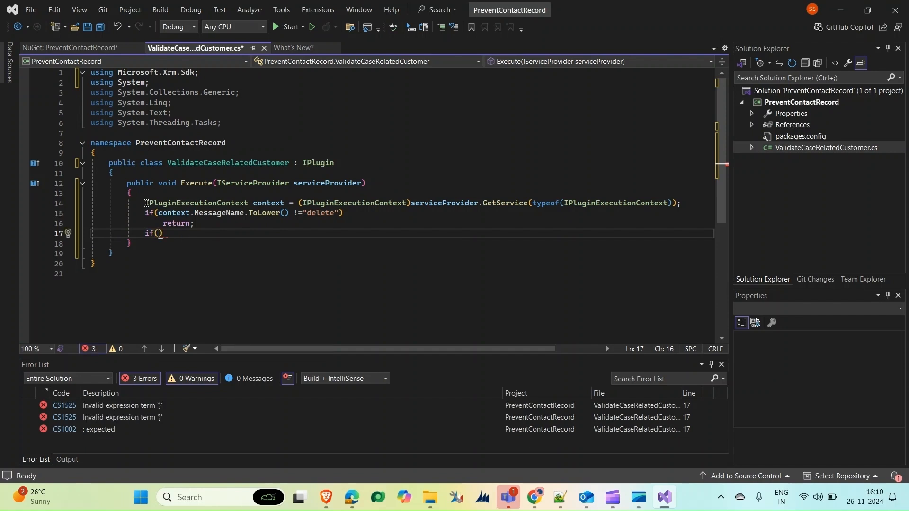
pyautogui.write('!=')
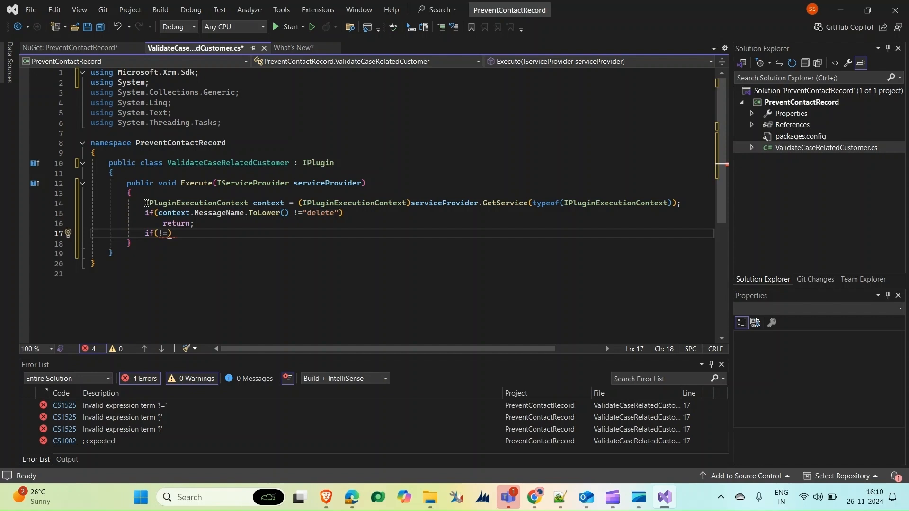
pyautogui.write('context.InputParameters')
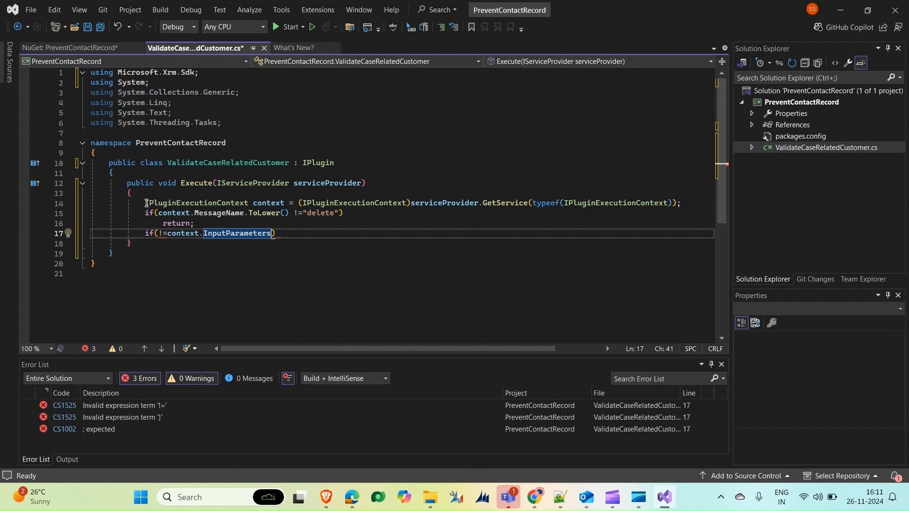
pyautogui.write('.')
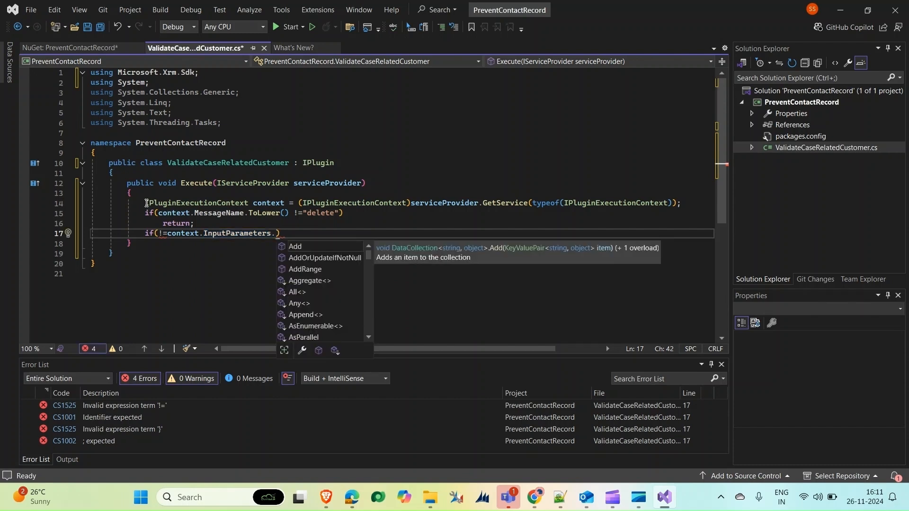
pyautogui.write('Contains(""')
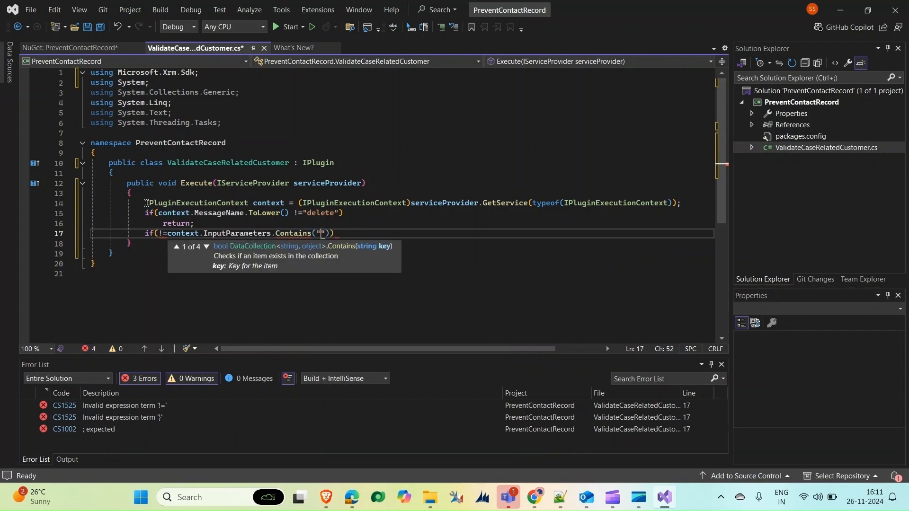
pyautogui.write('T')
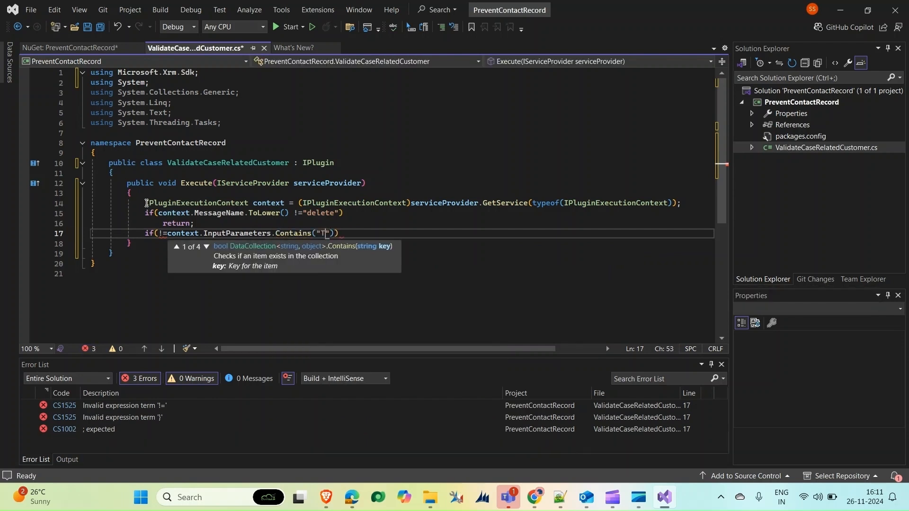
pyautogui.write('arget')
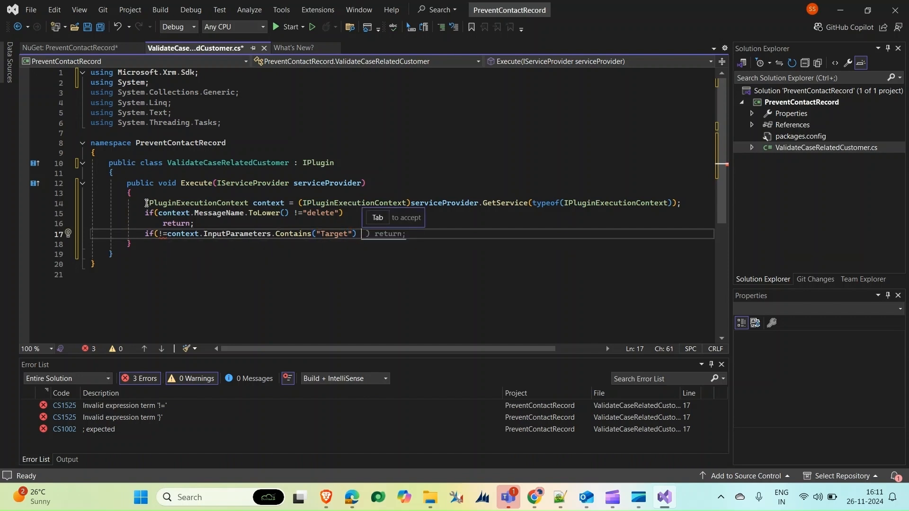
pyautogui.write('||')
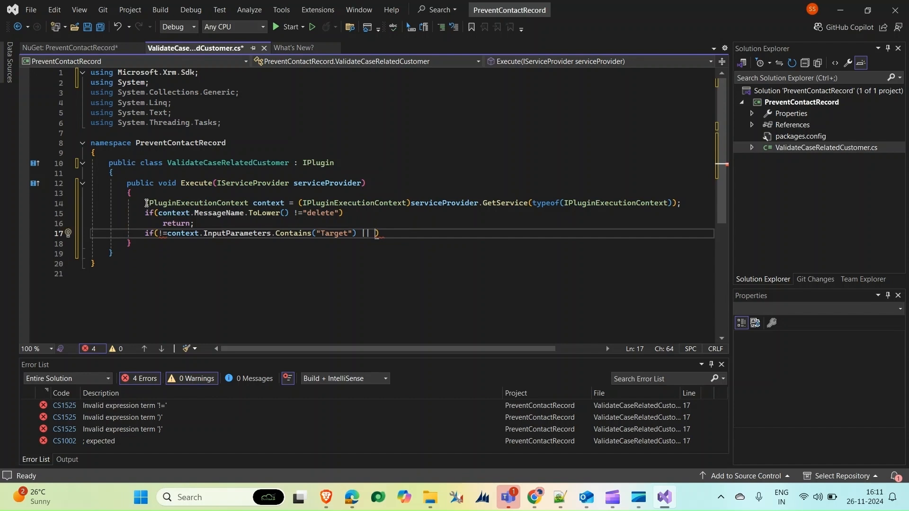
pyautogui.write('!(')
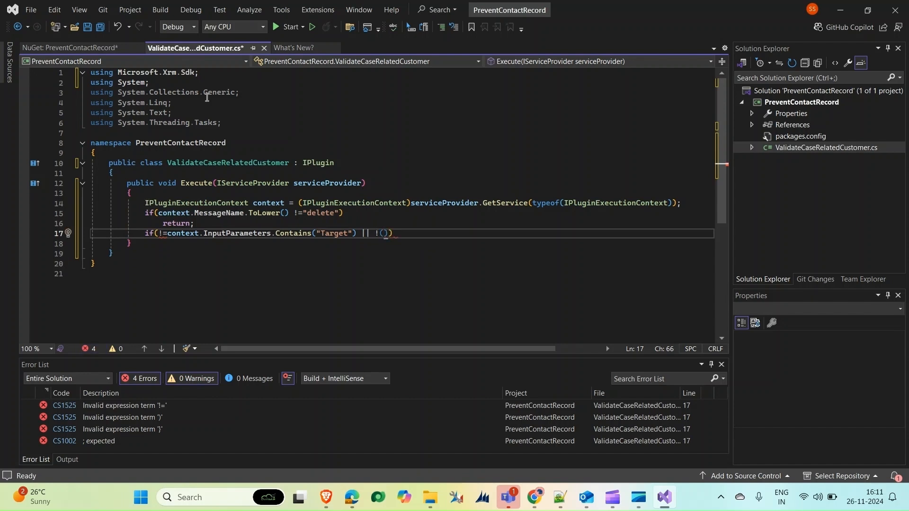
# Finish the condition with InputParameters["Target"] is EntityReference and add return
pyautogui.press('Backspace')
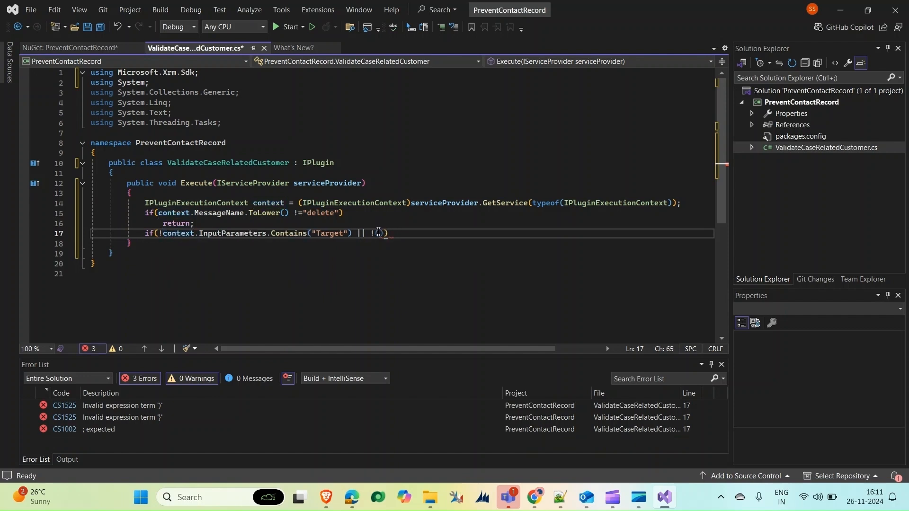
pyautogui.write('ontext')
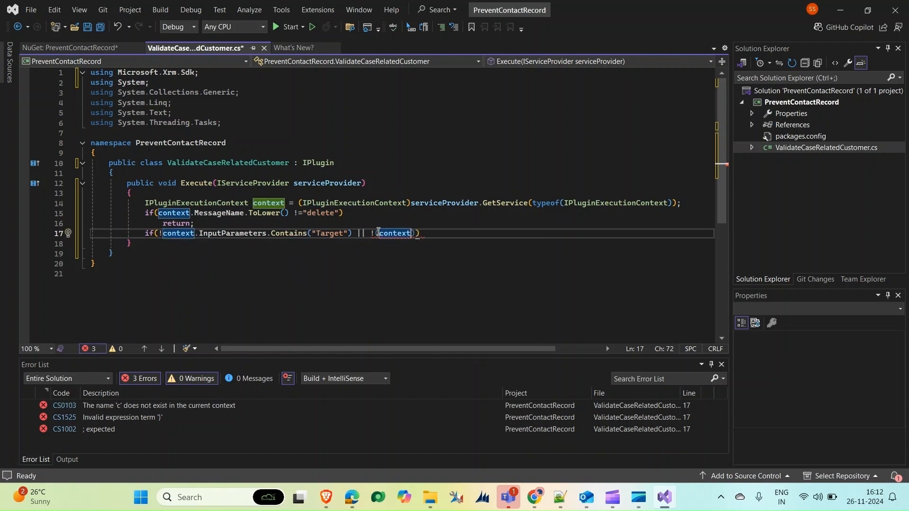
pyautogui.write('.InputParameters')
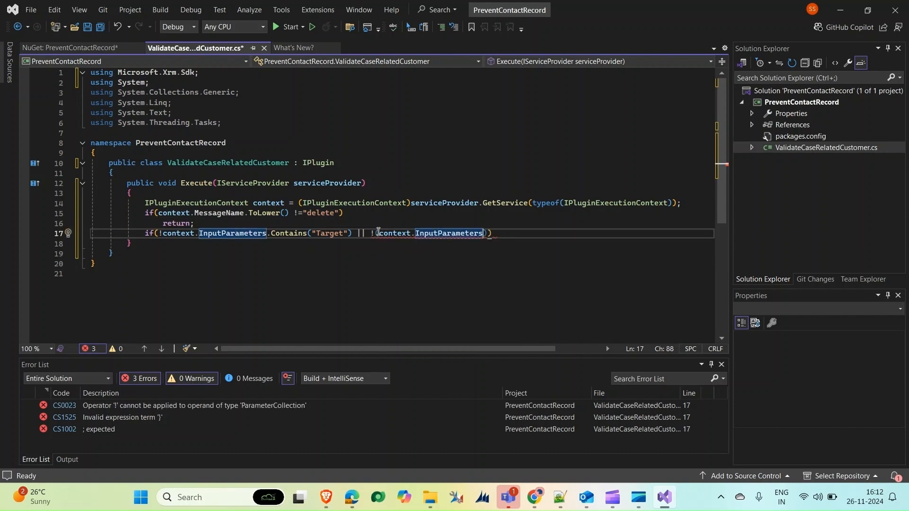
pyautogui.write('["')
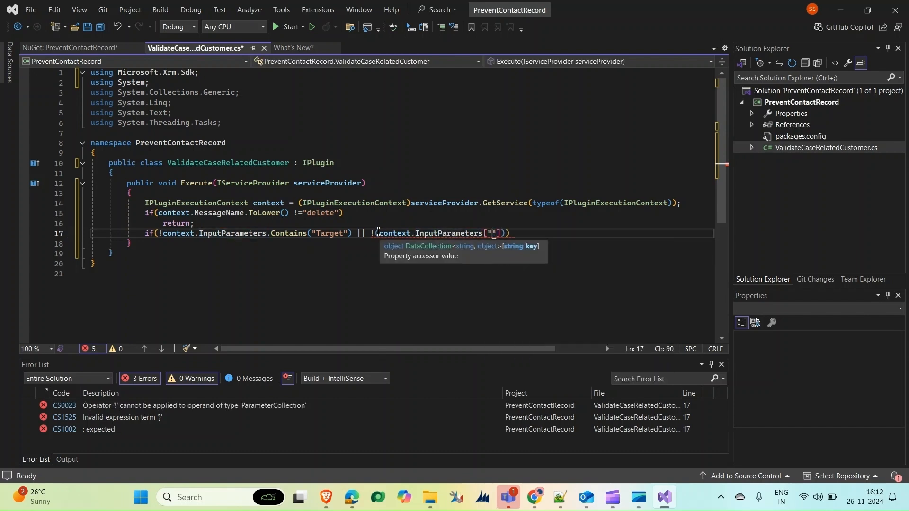
pyautogui.write('Target')
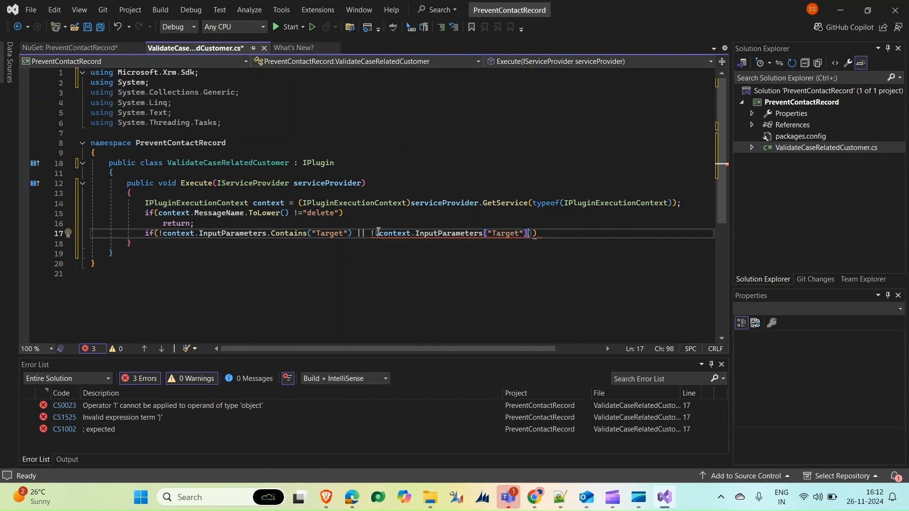
pyautogui.write('is')
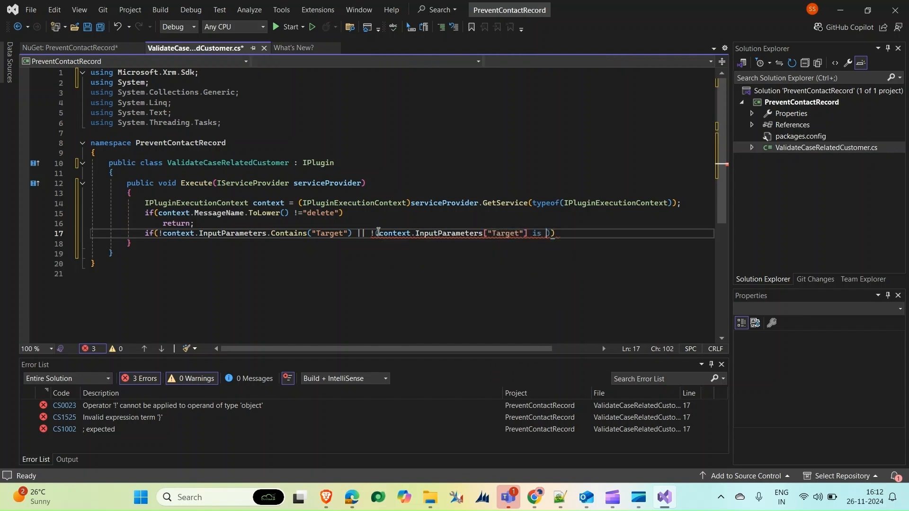
pyautogui.write('E')
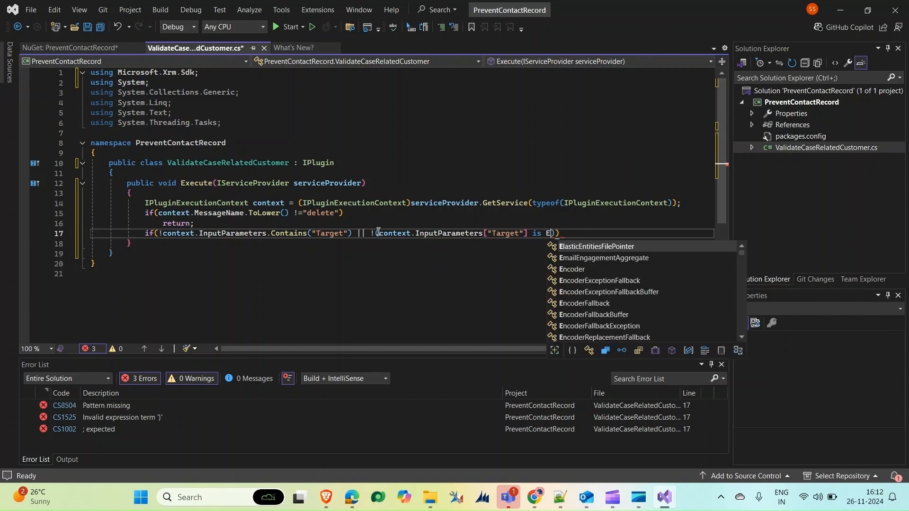
pyautogui.write('ntityReference')
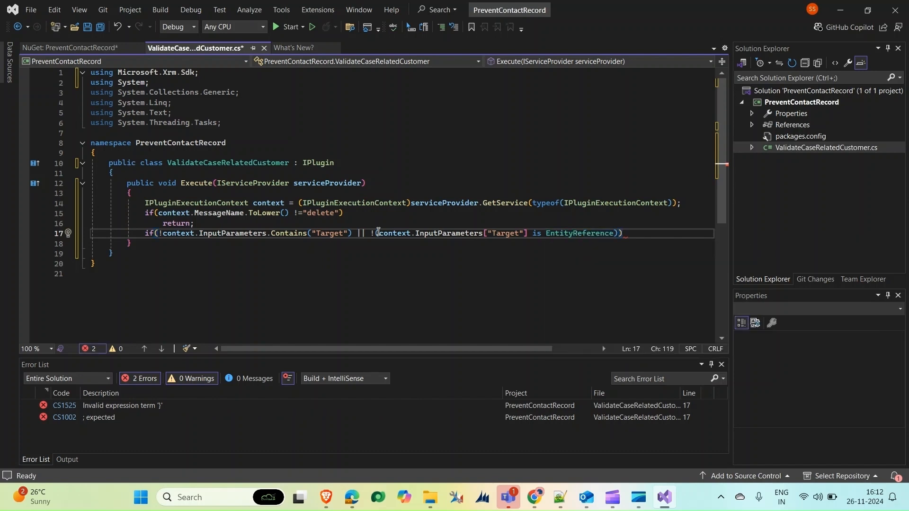
pyautogui.write('return;')
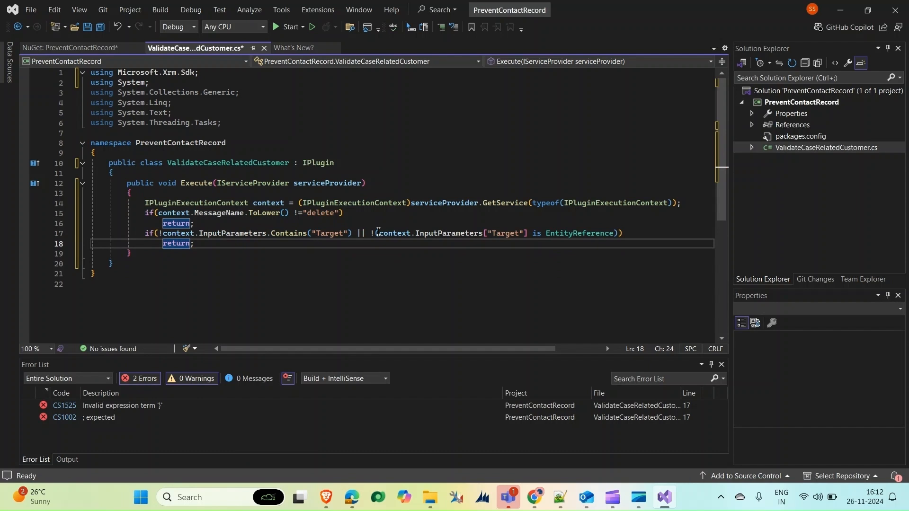
# Declare EntityReference targetEntity = (EntityReference)context.InputParameters["Target"];
pyautogui.write('E')
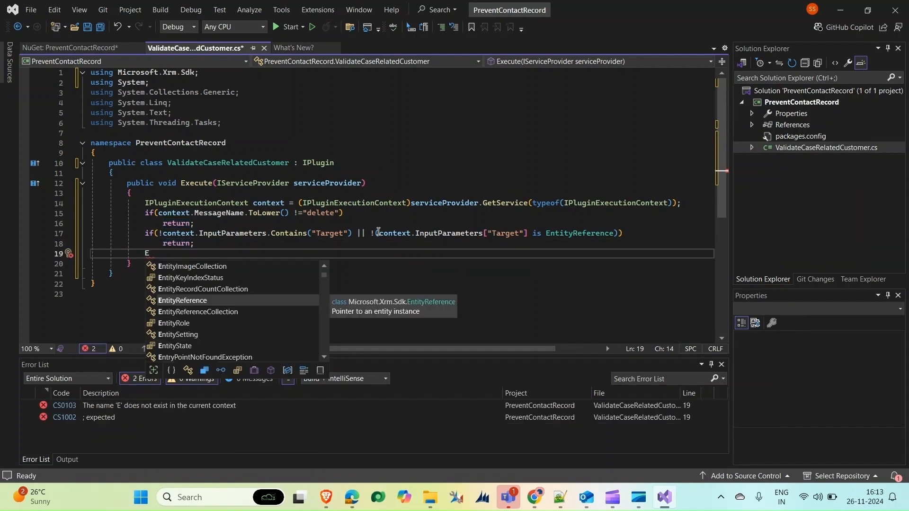
pyautogui.write('ntityReference tq')
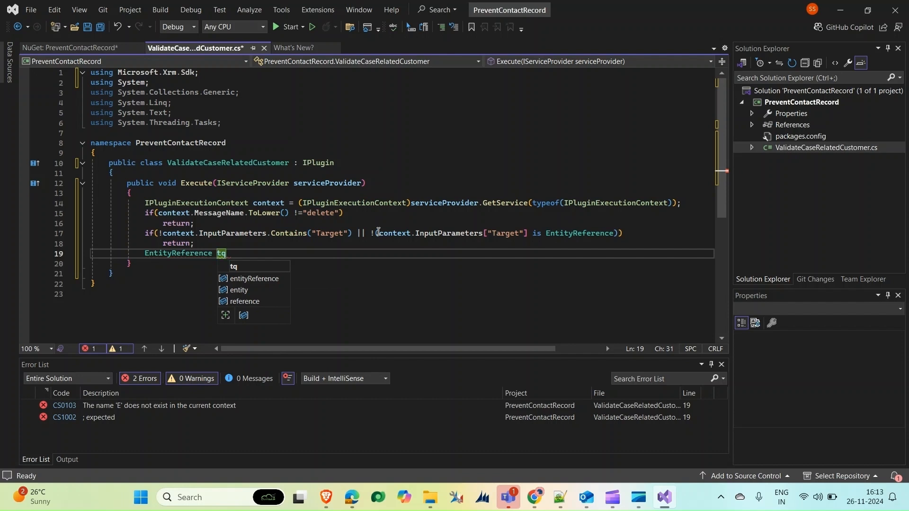
pyautogui.write('arget')
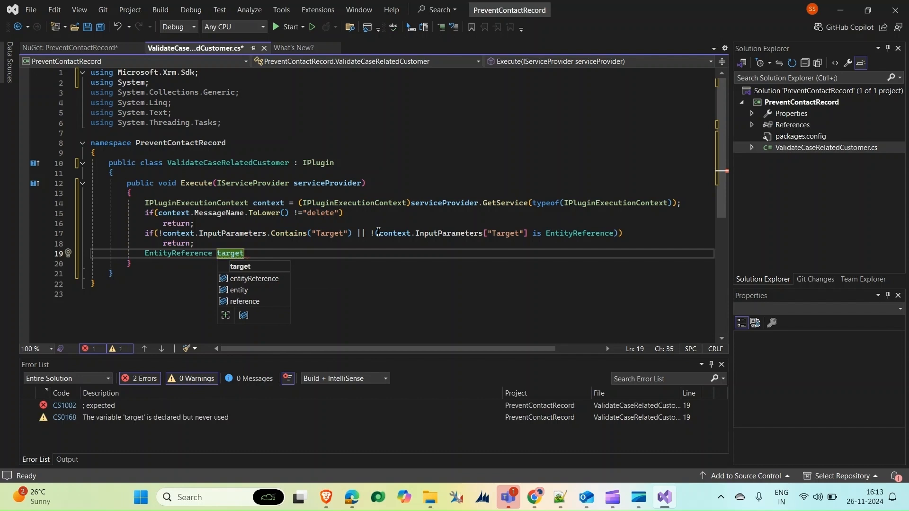
pyautogui.write('Enti')
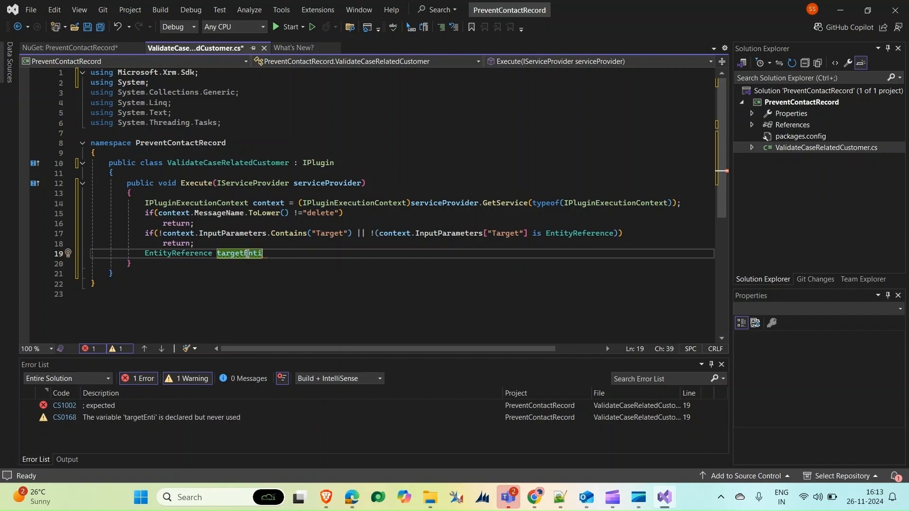
pyautogui.write('ty =')
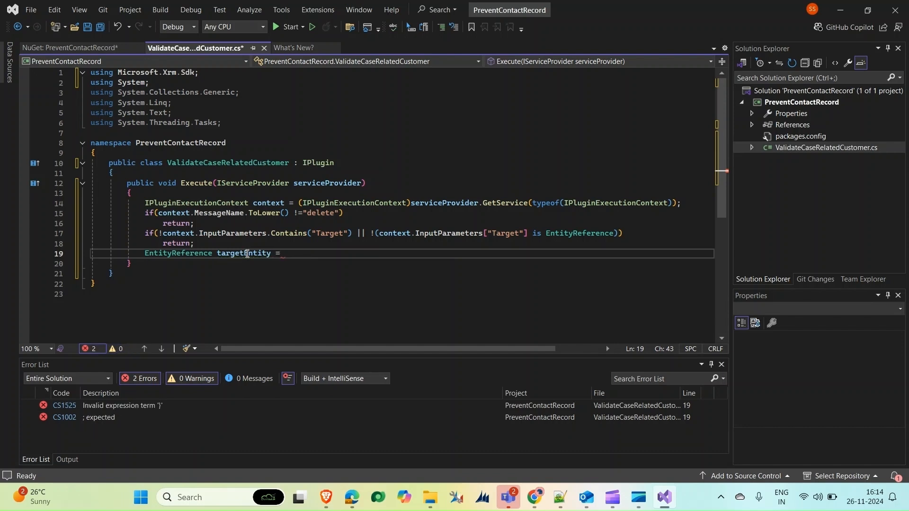
pyautogui.write('(E)')
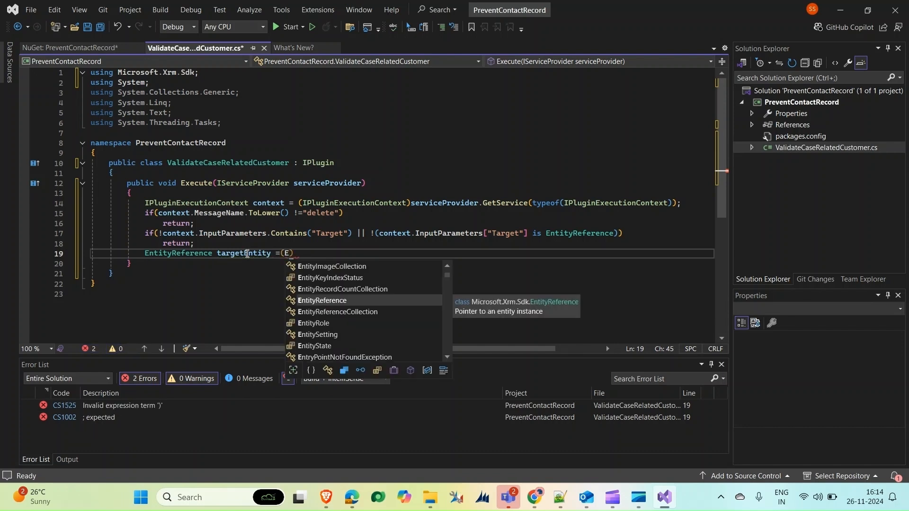
pyautogui.write('ntityReference')
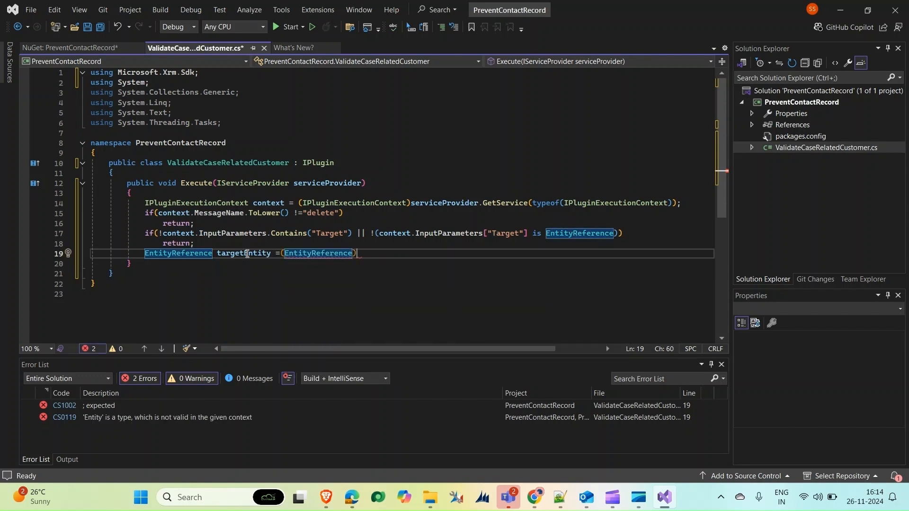
pyautogui.write('context.')
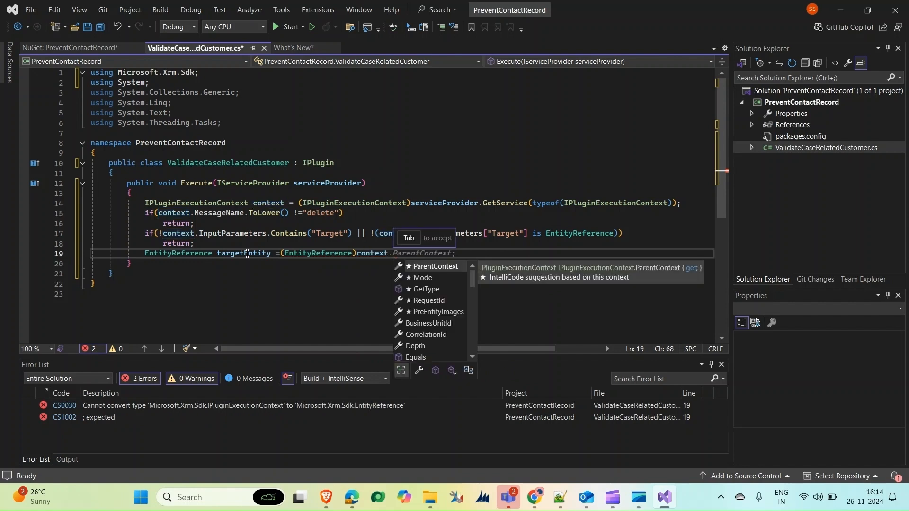
pyautogui.write('InputParameters["Target"')
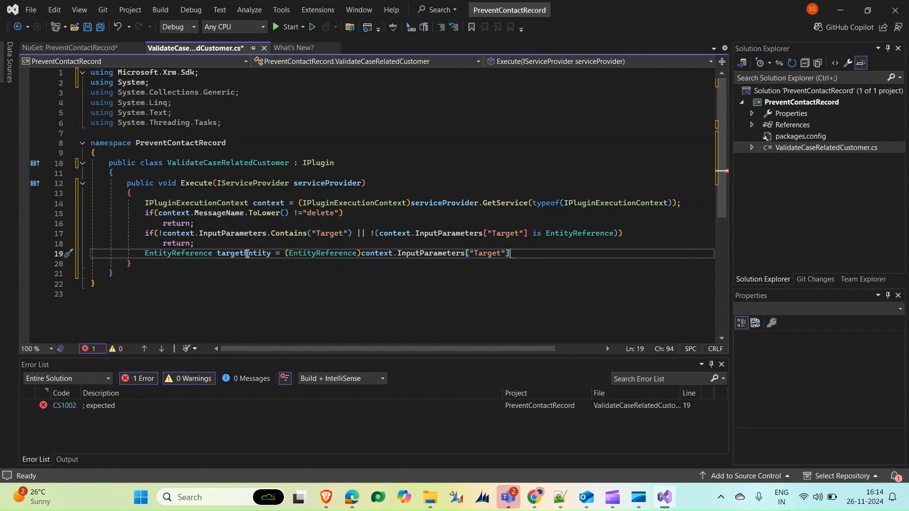
pyautogui.write(';')
pyautogui.write('if')
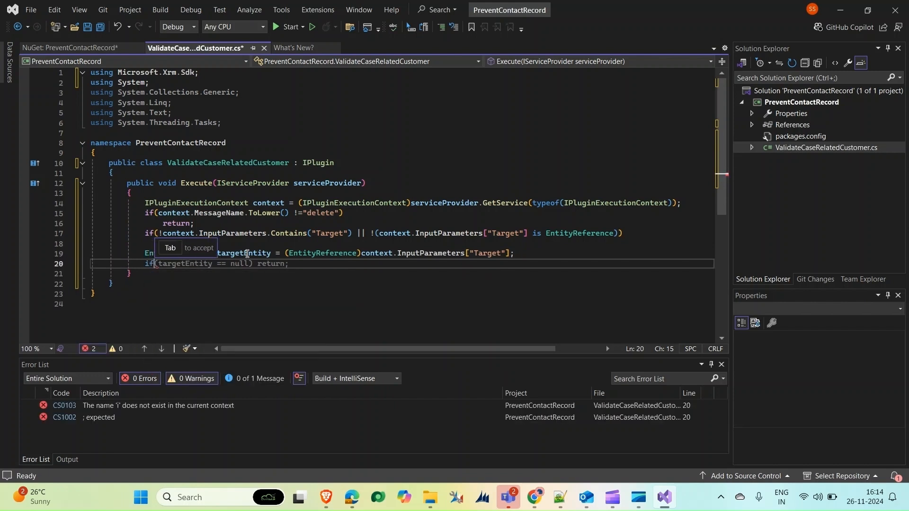
# Add a check that returns when targetEntity.LogicalName != "contact"
pyautogui.press('Tab')
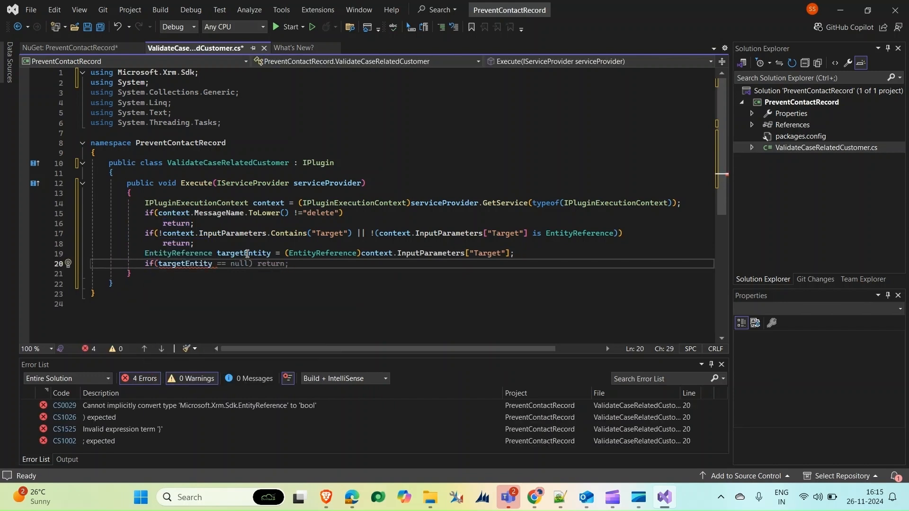
pyautogui.write('.')
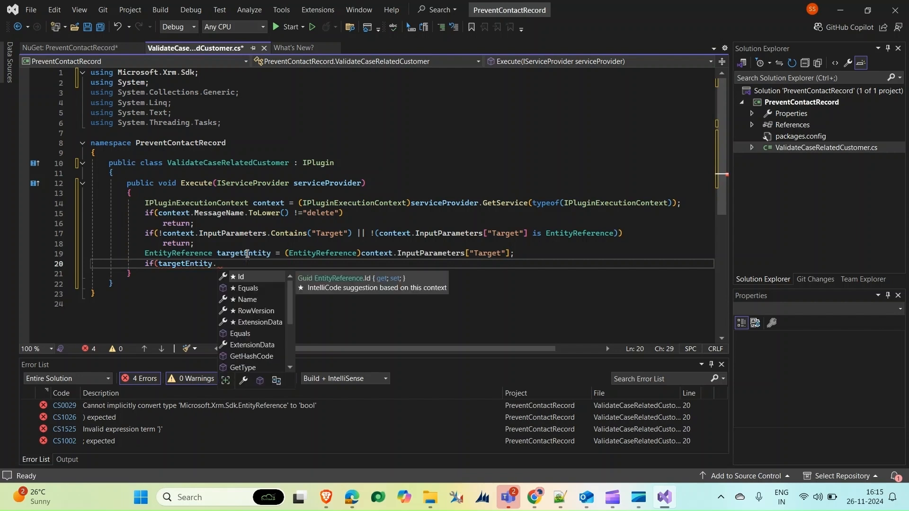
pyautogui.write('LogicalName')
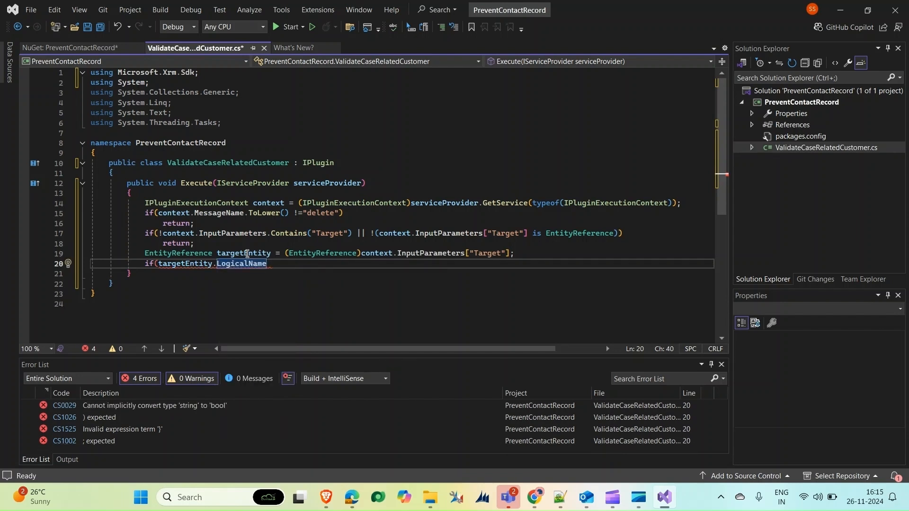
pyautogui.write('!=')
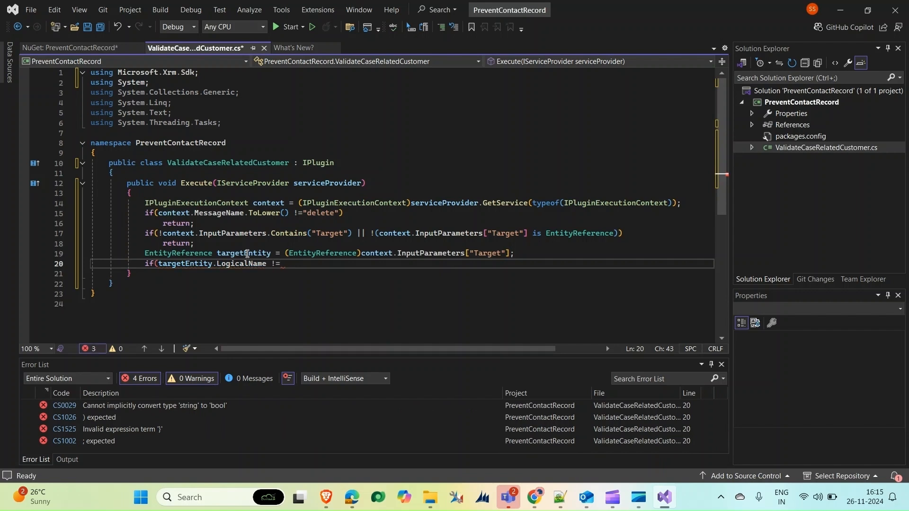
pyautogui.write('"')
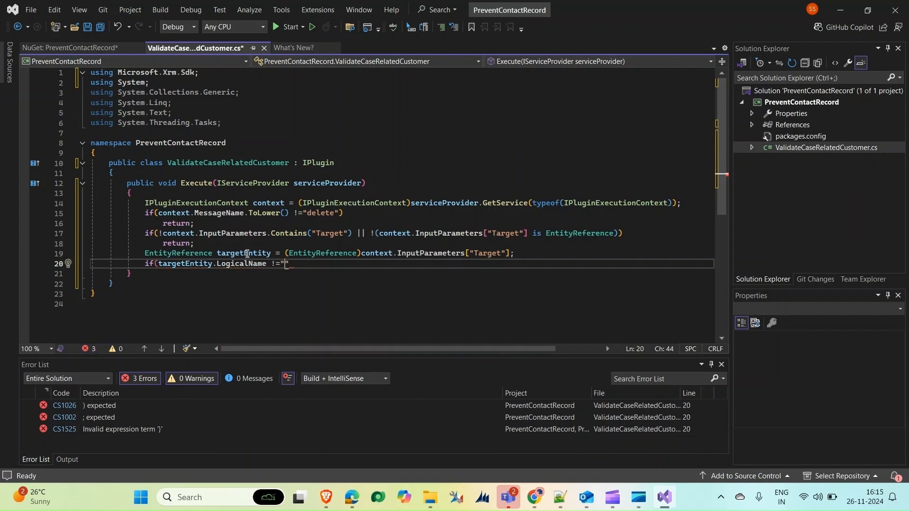
pyautogui.write('contact")')
pyautogui.write('return;')
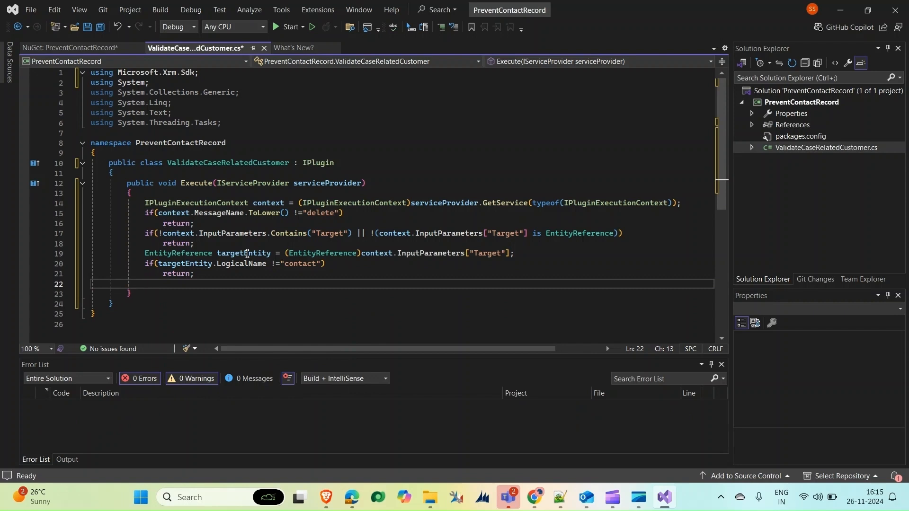
# Get the organization service factory from the service provider
pyautogui.write('IObservable<EntityReference> entityReferences = null;')
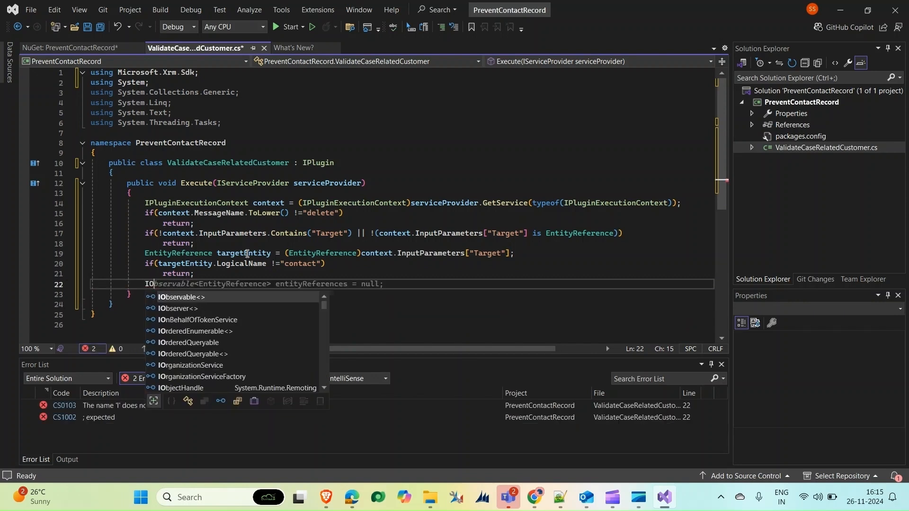
pyautogui.write('rganizationServiceFactory')
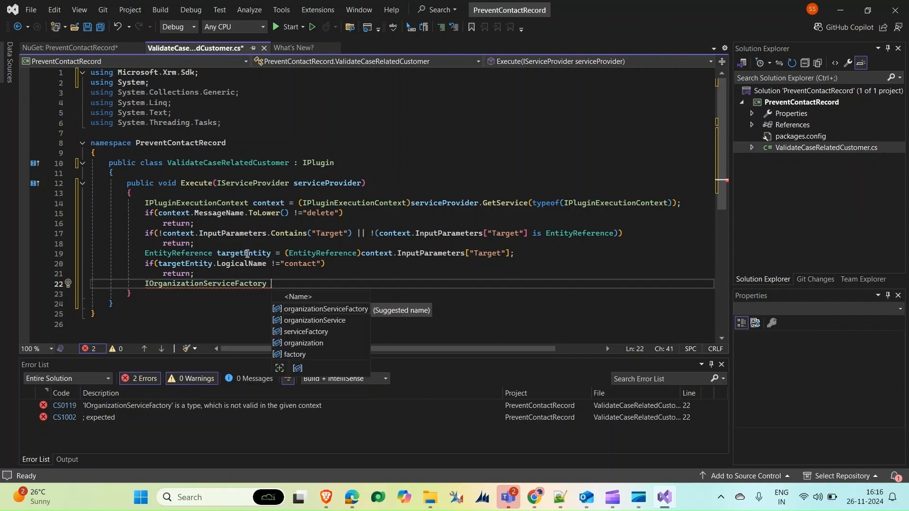
pyautogui.write('s')
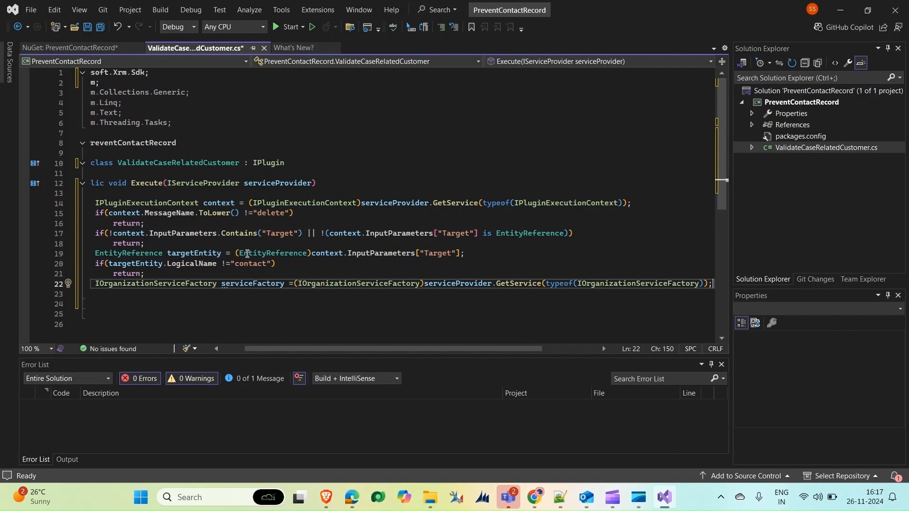
pyautogui.press('enter')
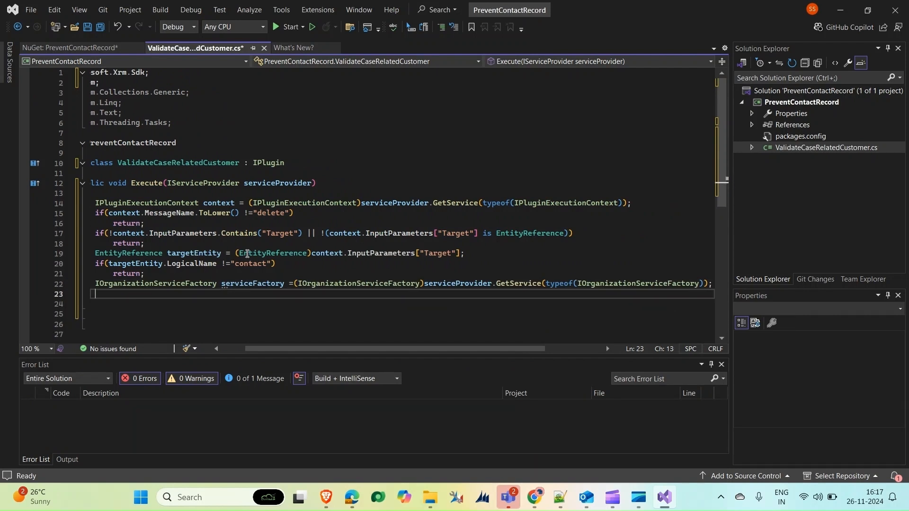
# Create IOrganizationService service from the factory using context.UserId
pyautogui.write('IOrganizationService')
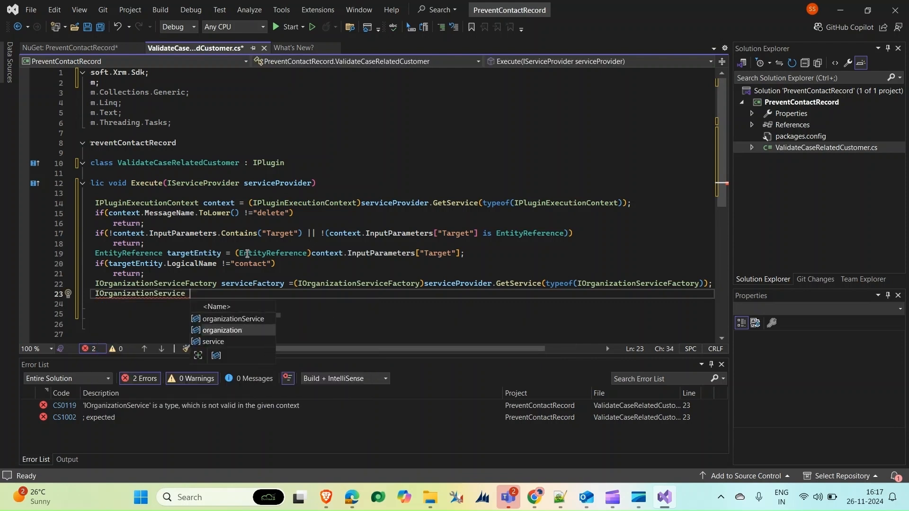
pyautogui.write('service')
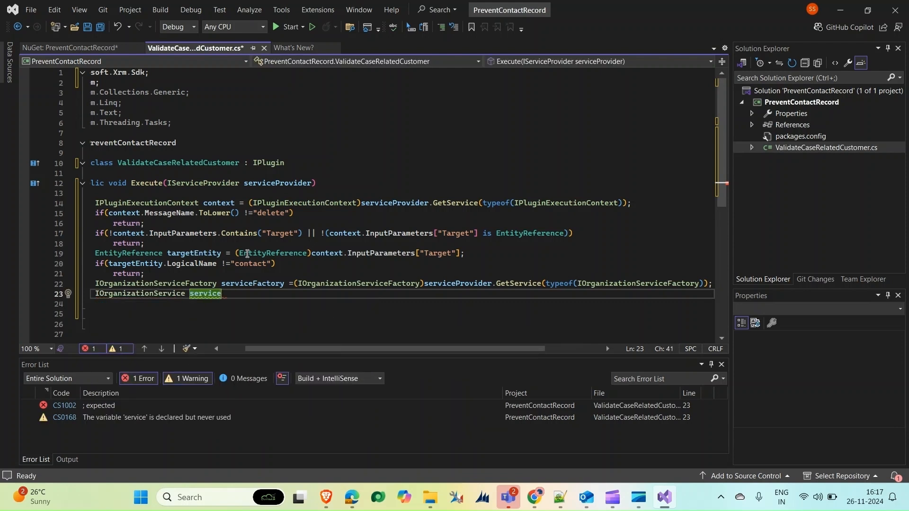
pyautogui.write('=')
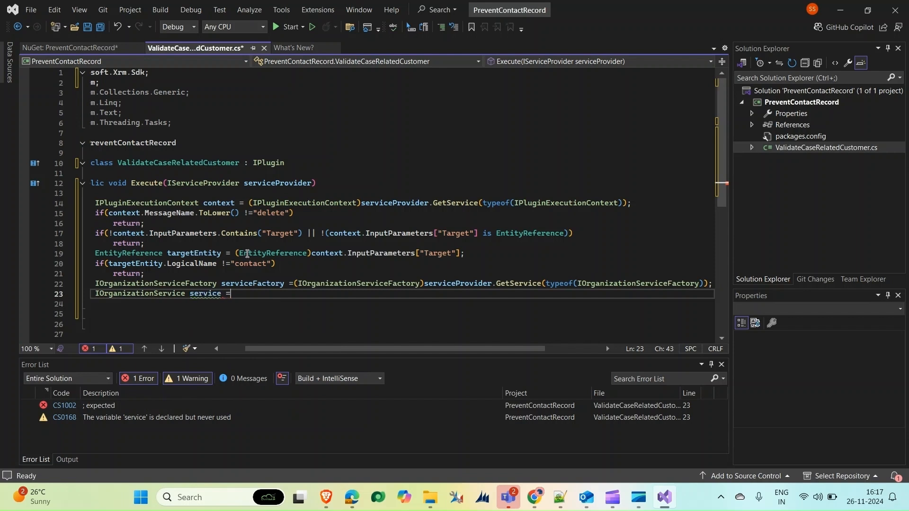
pyautogui.write('serviceFactory')
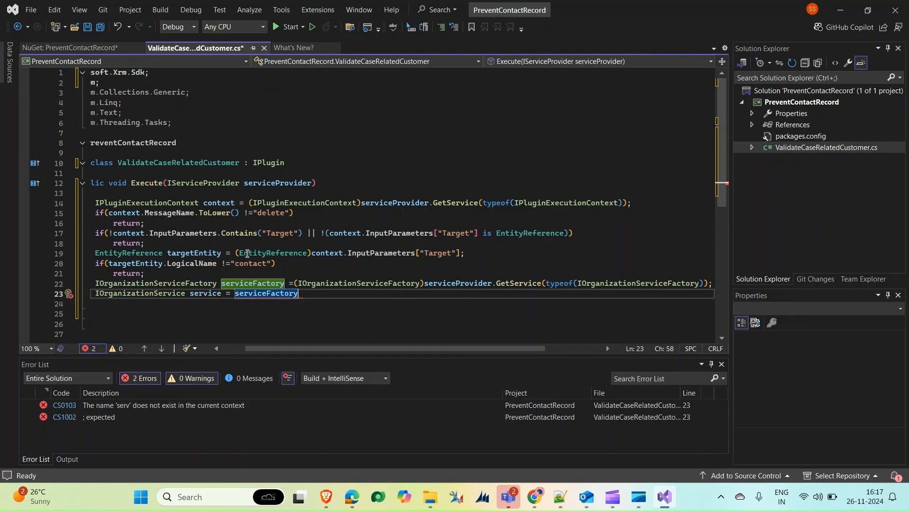
pyautogui.write('.CreateOrganizationService')
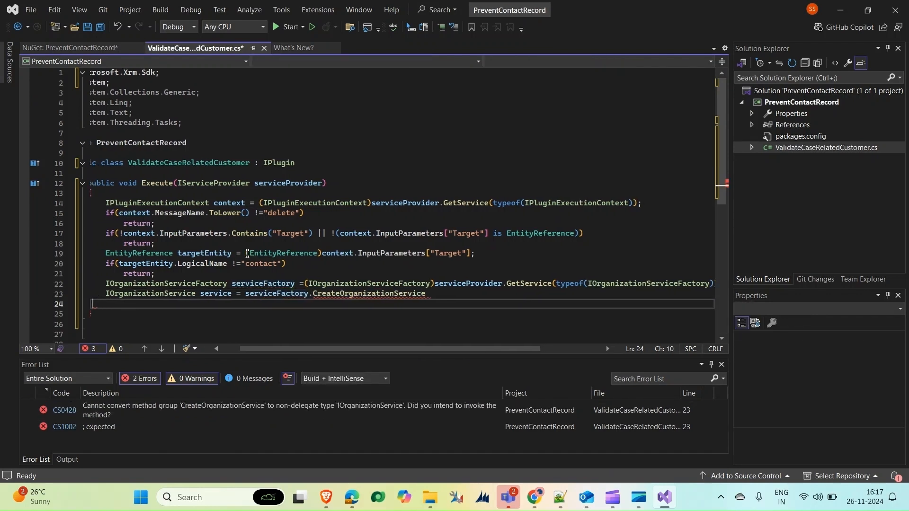
pyautogui.write('(')
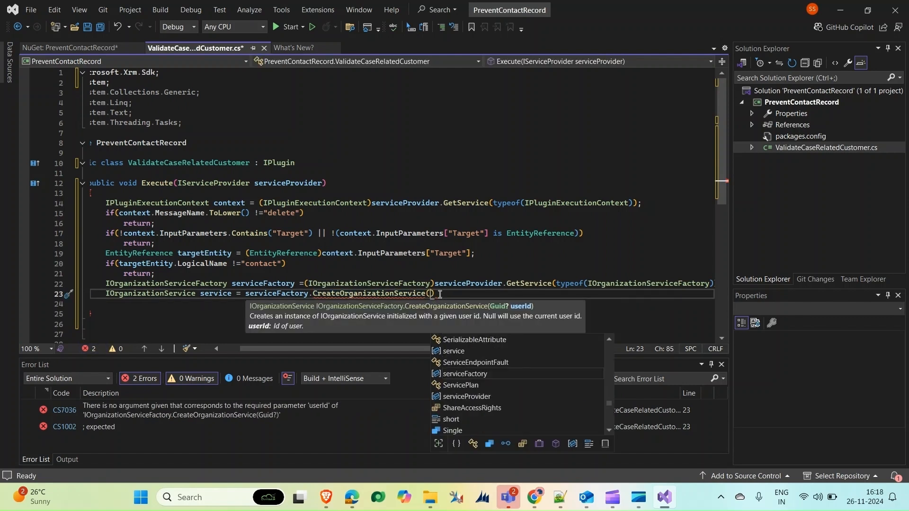
pyautogui.write('context')
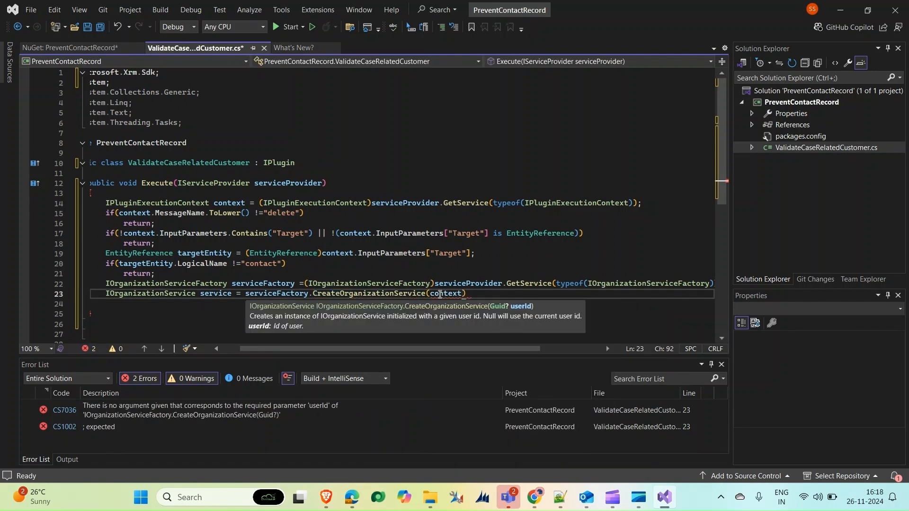
pyautogui.write('.UserId')
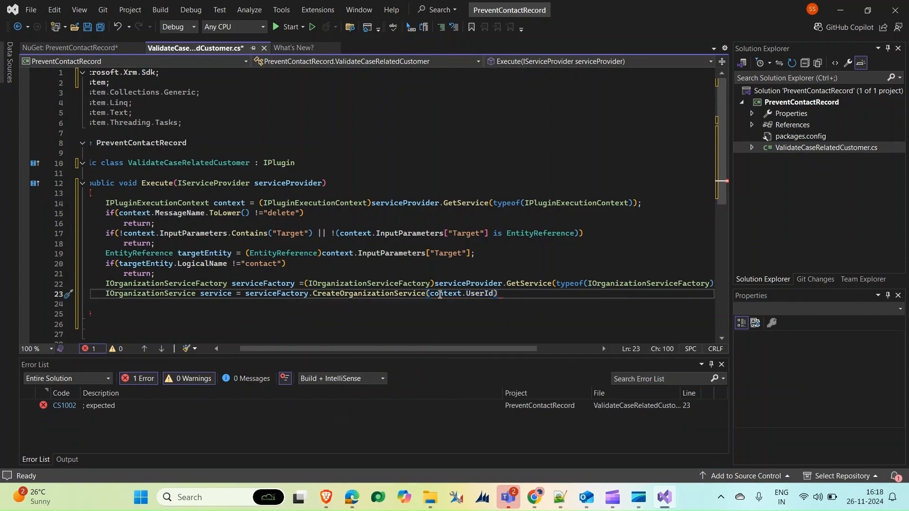
pyautogui.write(';')
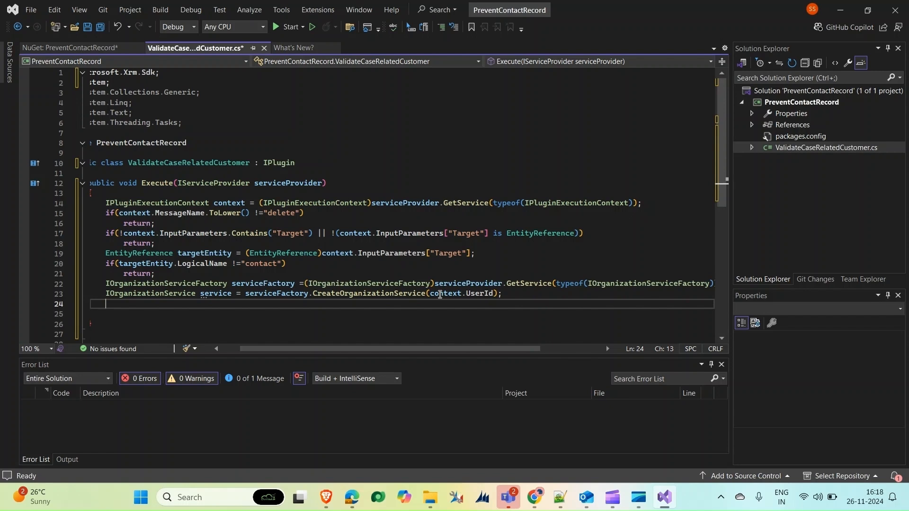
# Declare QueryExpression query = new QueryExpression("incident"), importing Microsoft.Xrm.Sdk.Query
pyautogui.write('Q')
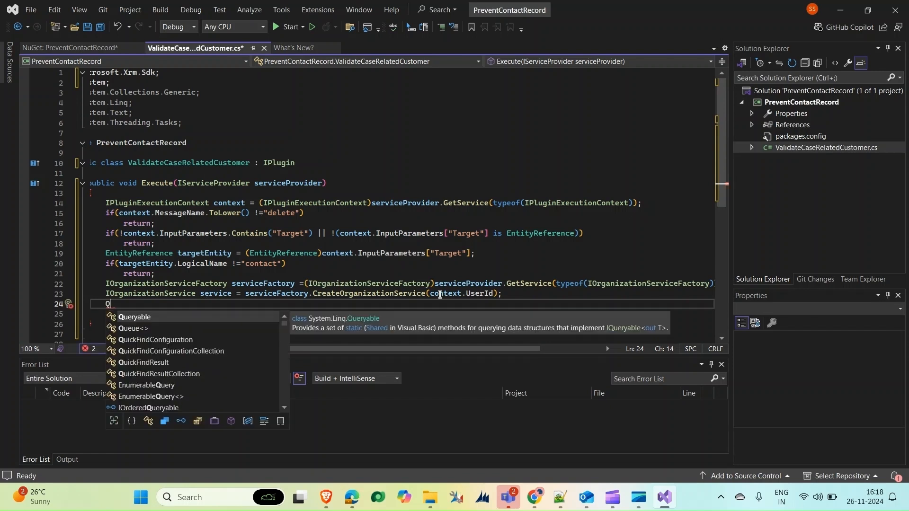
pyautogui.write('ueryExpression')
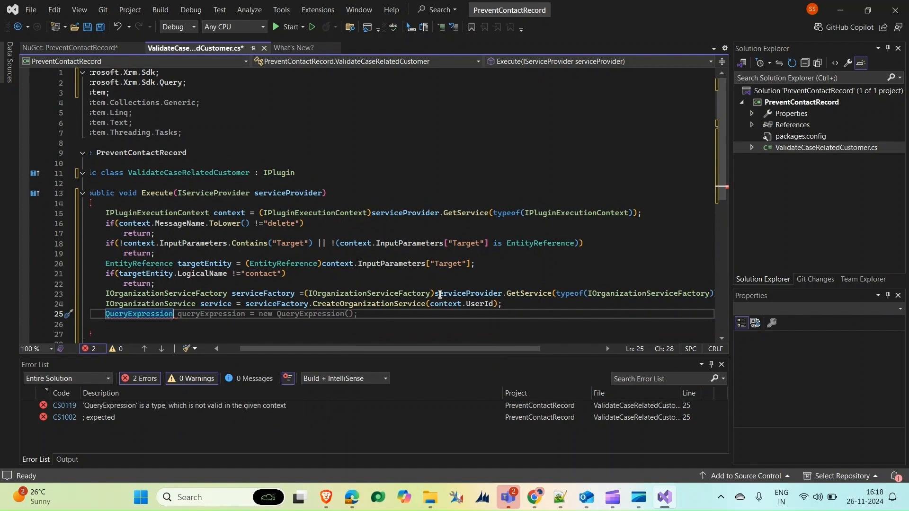
pyautogui.write('q')
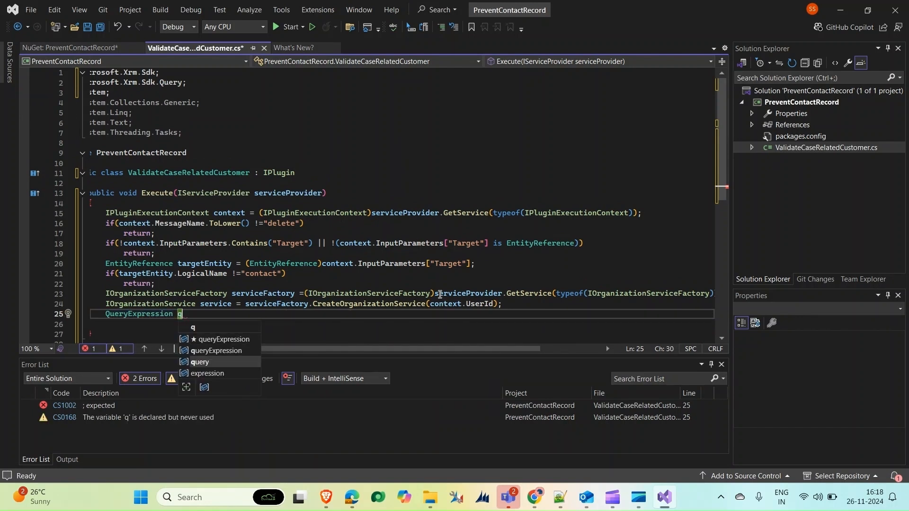
pyautogui.write('uery = new QueryExpression();')
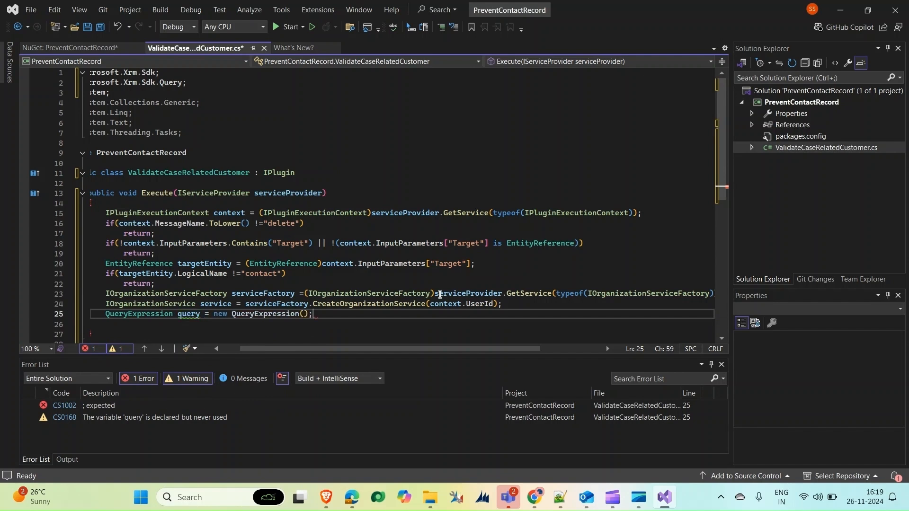
pyautogui.write(')')
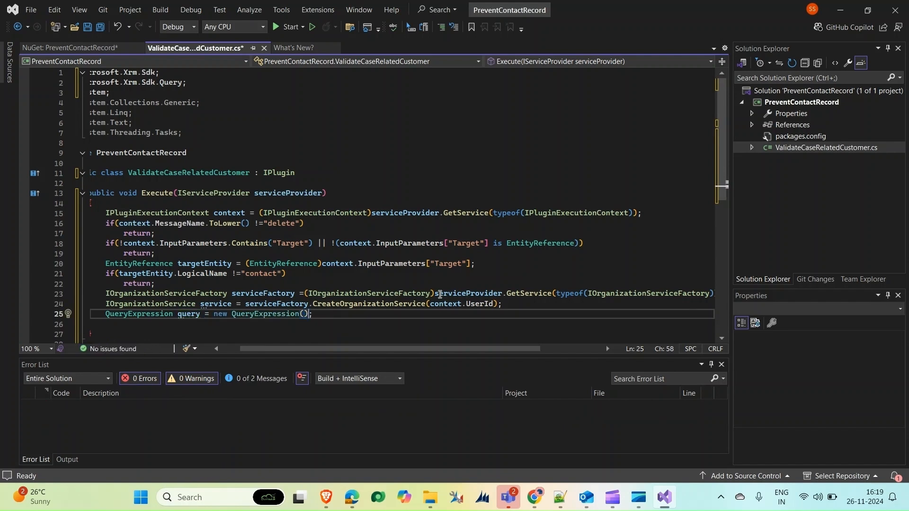
pyautogui.write('"incident"')
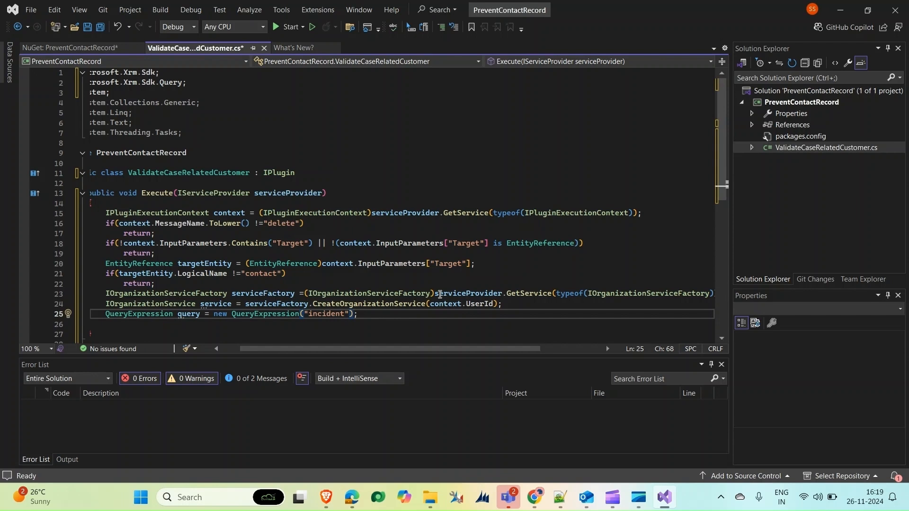
pyautogui.write(',{')
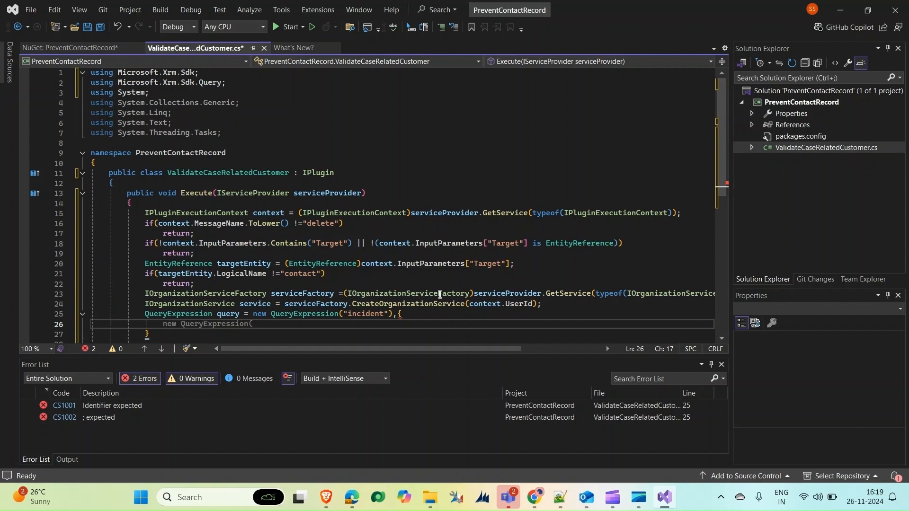
# Set the query's ColumnSet to new ColumnSet("incidentid")
pyautogui.write('ColumnSet = n')
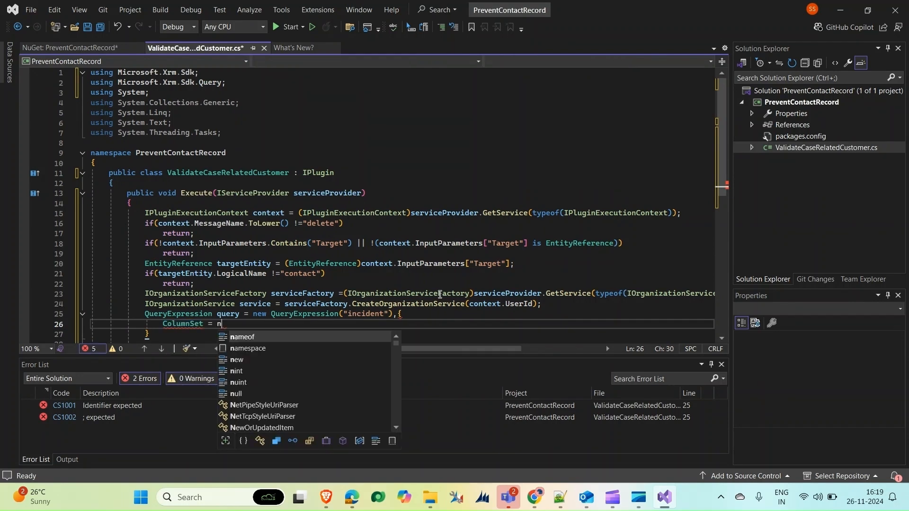
pyautogui.write('ew ColumnSet(')
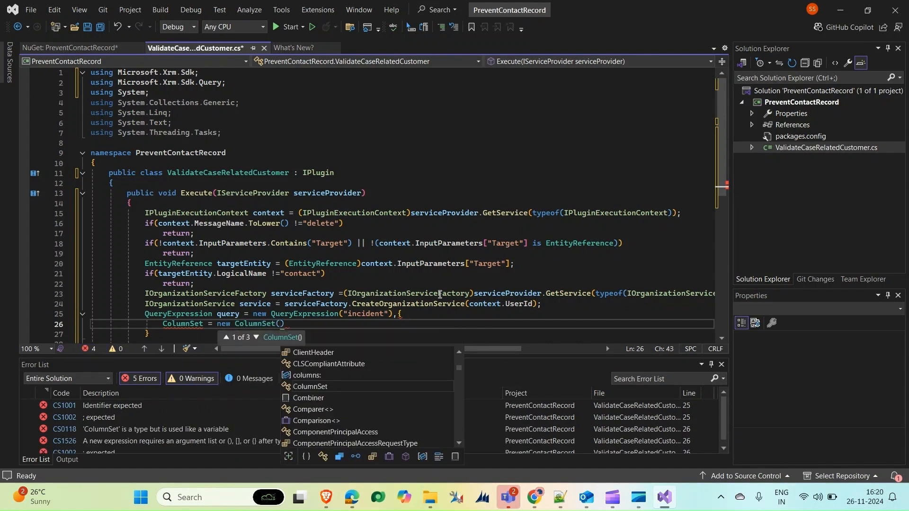
pyautogui.write('incid"')
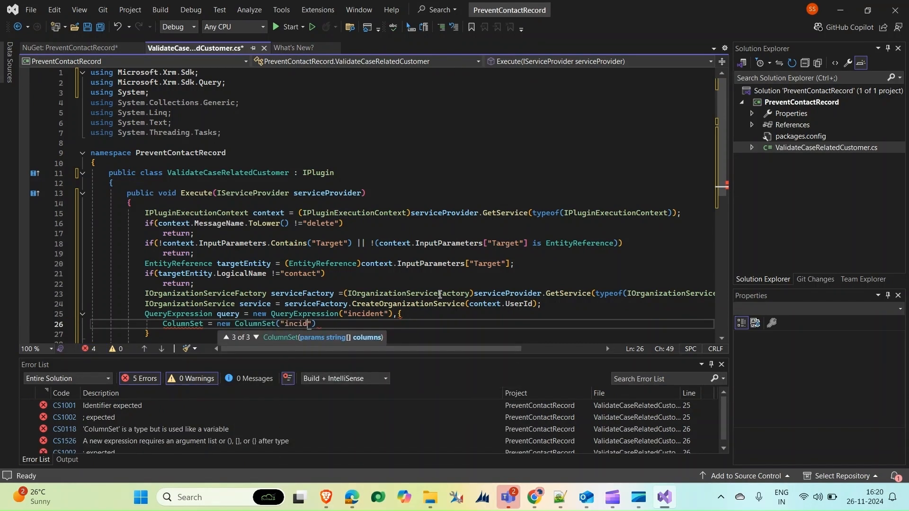
pyautogui.write('entid')
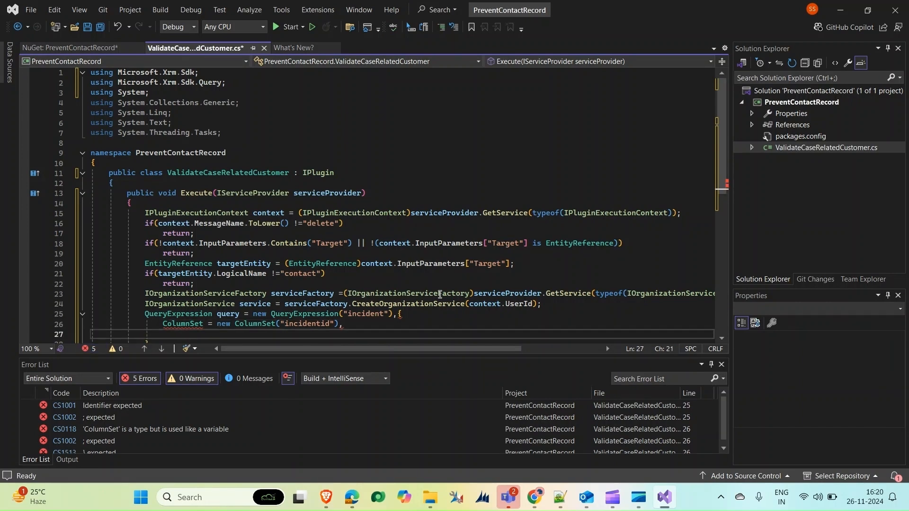
# Begin the Criteria = new FilterExpression assignment in the initializer
pyautogui.write('Crit')
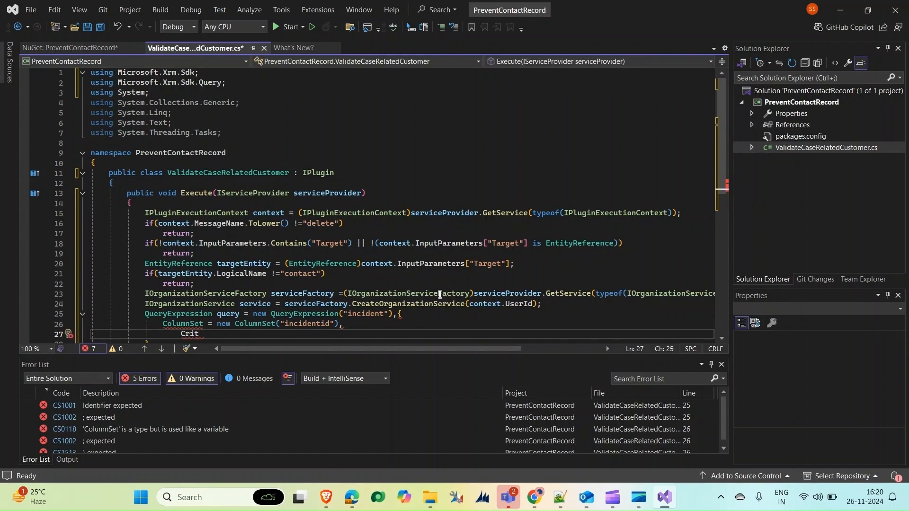
pyautogui.write('eria')
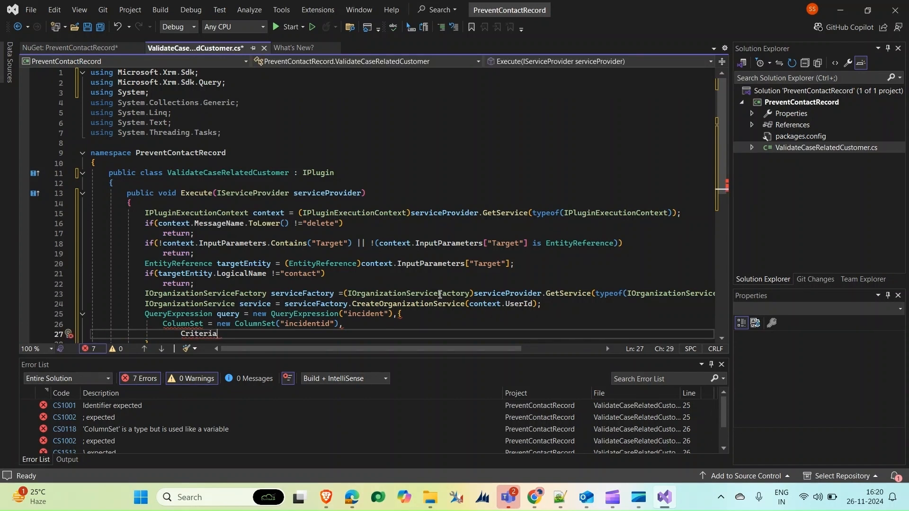
pyautogui.write('= new')
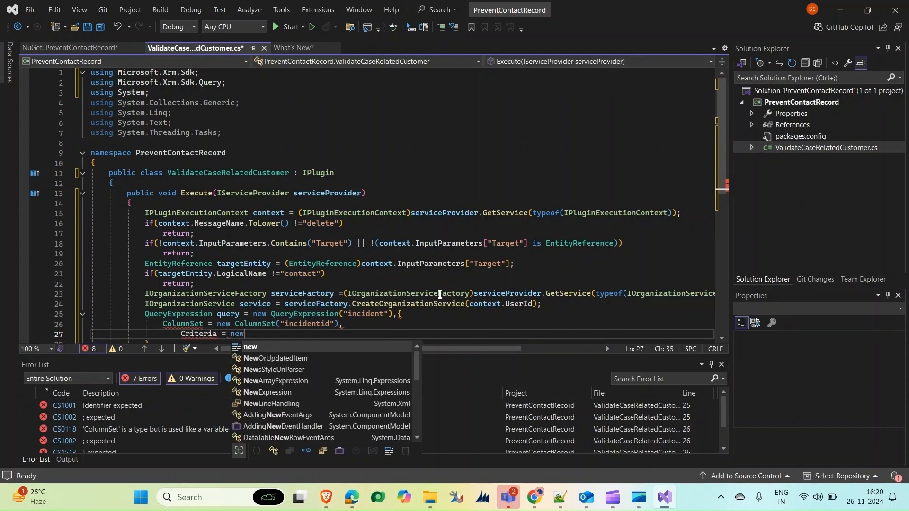
pyautogui.write('FetchExpression(')
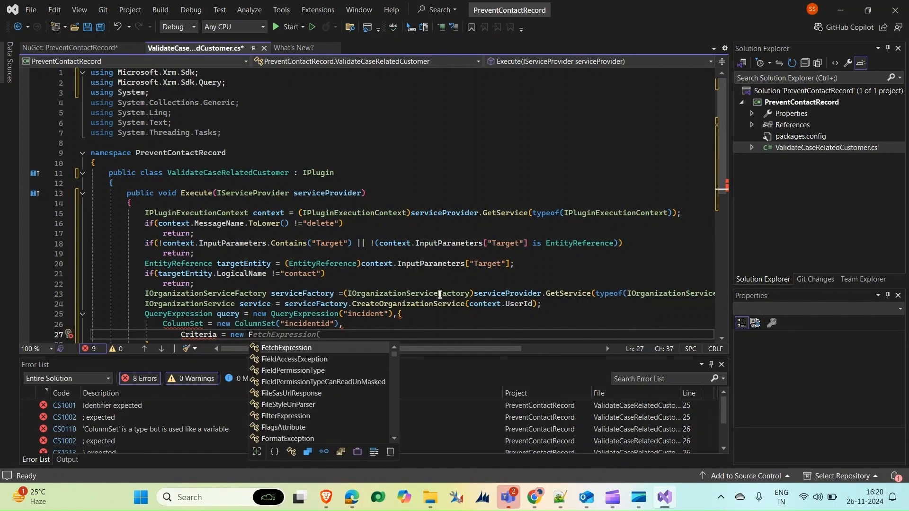
pyautogui.write('ilterExpression')
pyautogui.write('{')
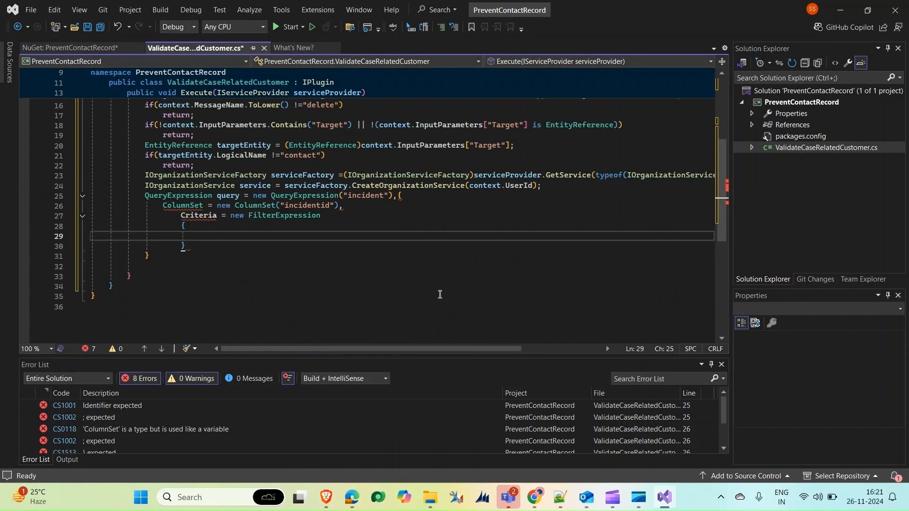
# Add a Conditions ConditionExpression matching customerid to targetEntity.Id, followed by a comma
pyautogui.write('conditio')
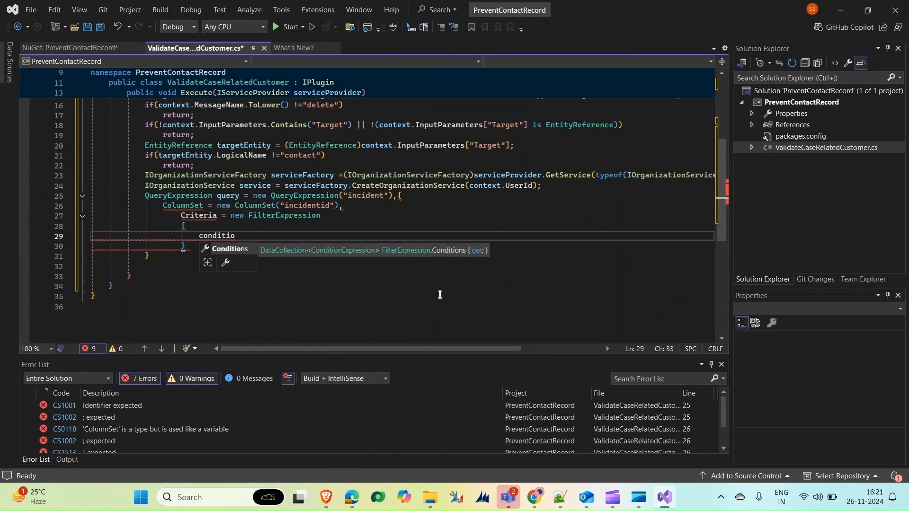
pyautogui.write('ns = {')
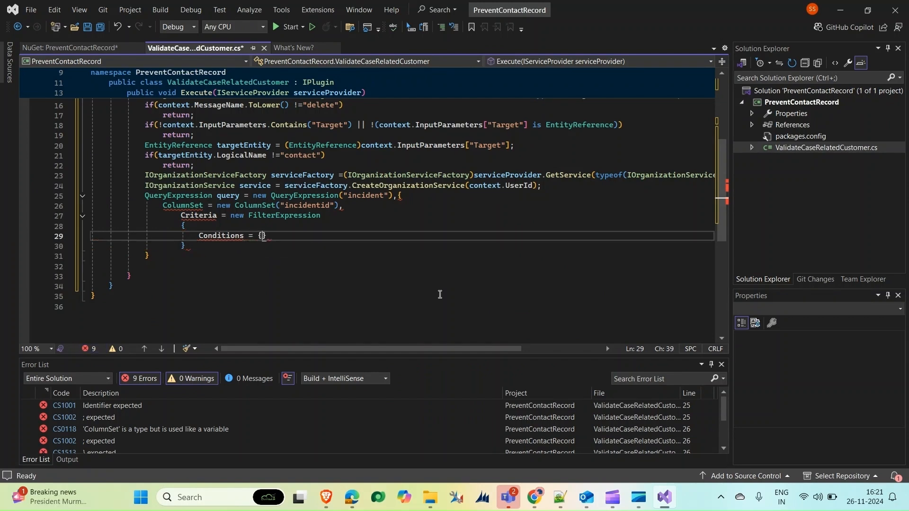
pyautogui.write('new')
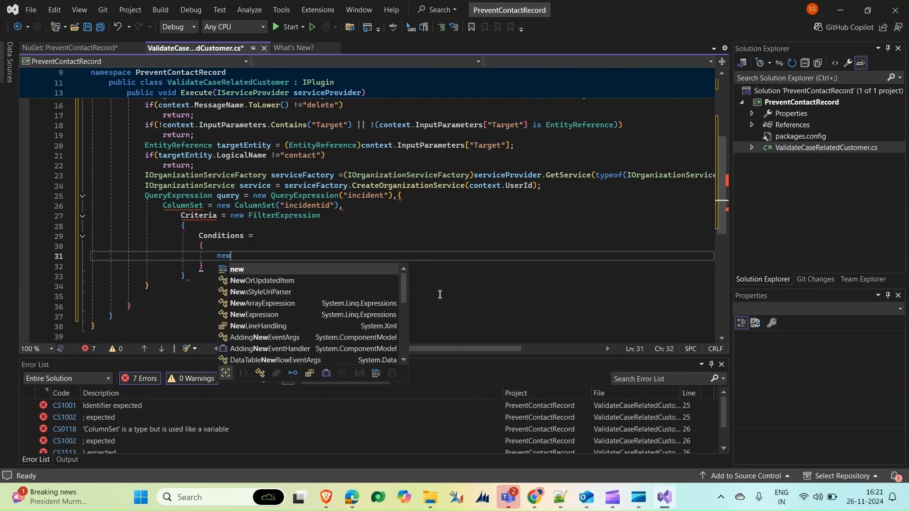
pyautogui.write('ConditionExpression(')
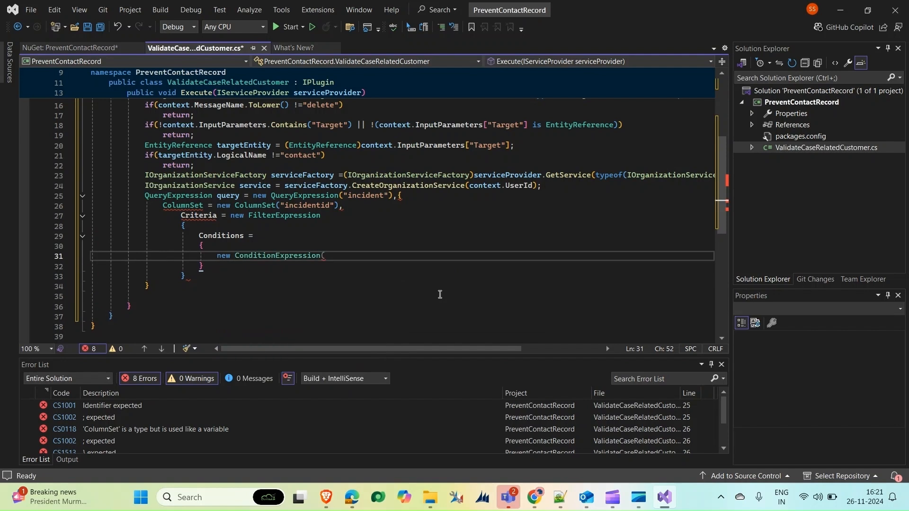
pyautogui.write('""')
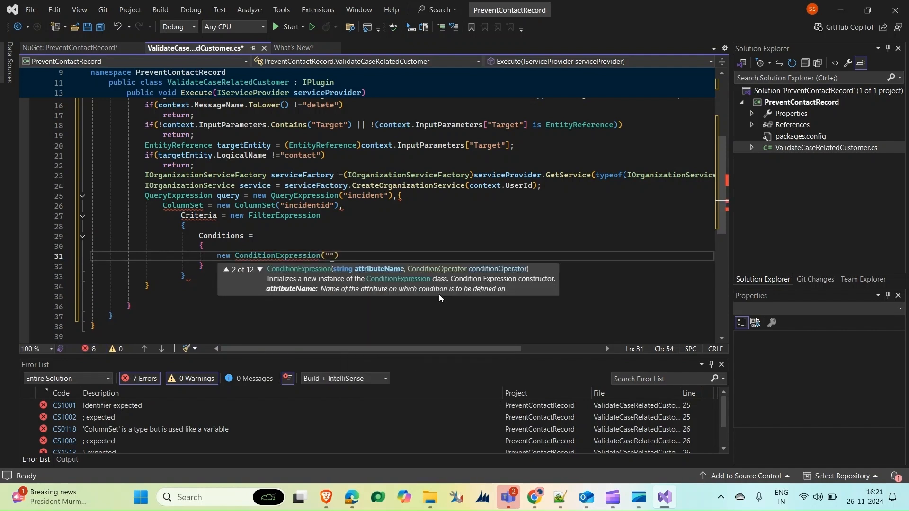
pyautogui.write('customer')
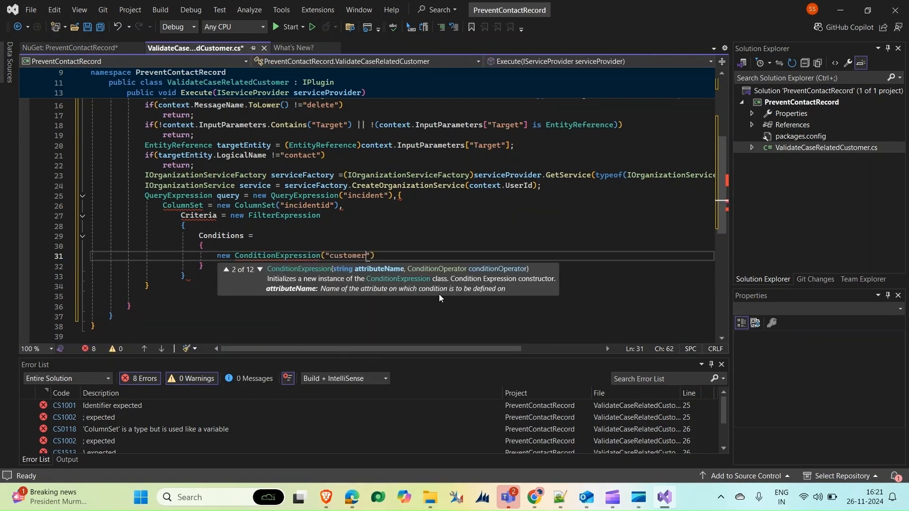
pyautogui.write('id')
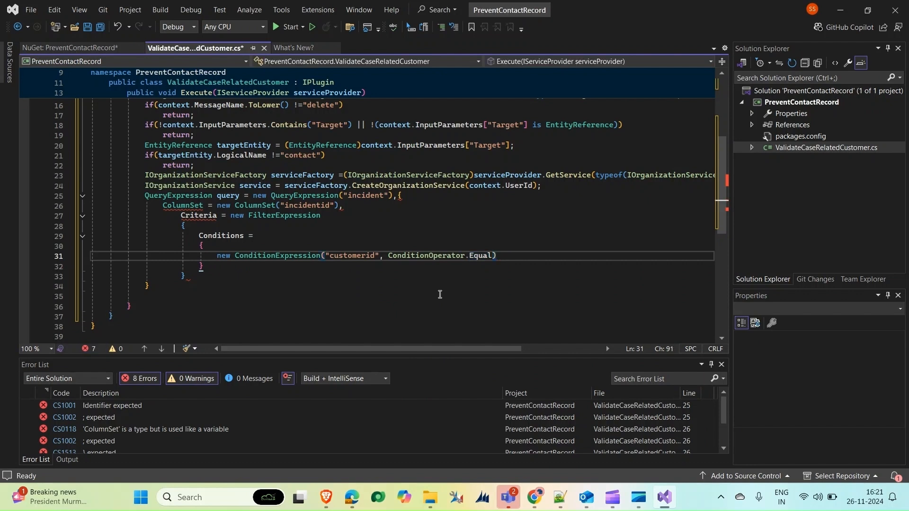
pyautogui.write(',')
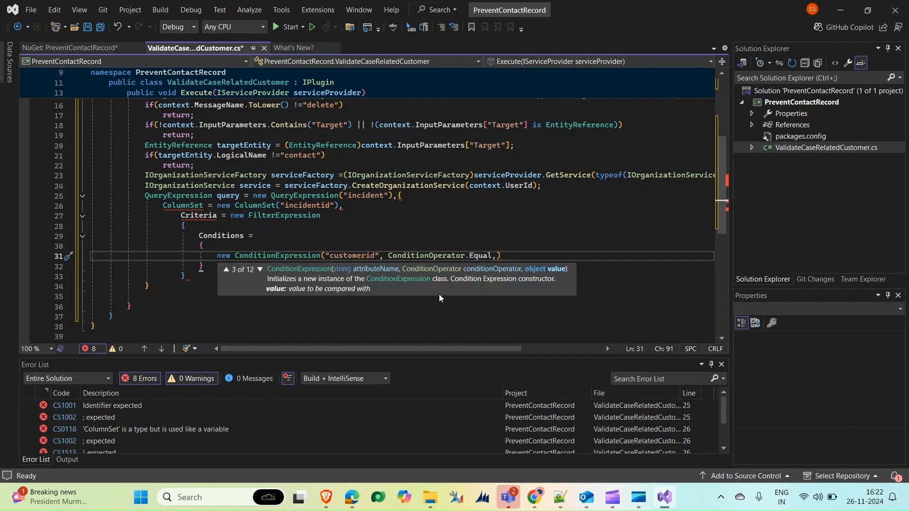
pyautogui.write('targetEntity.')
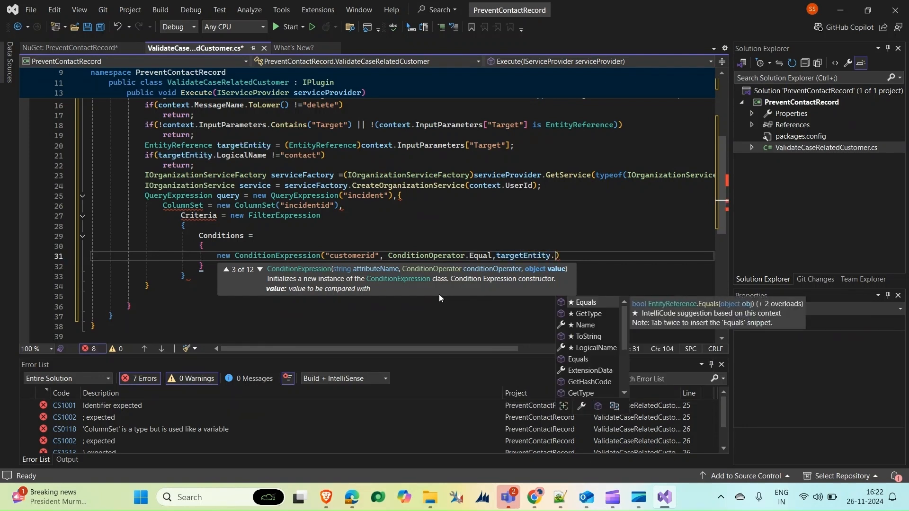
pyautogui.write('Id')
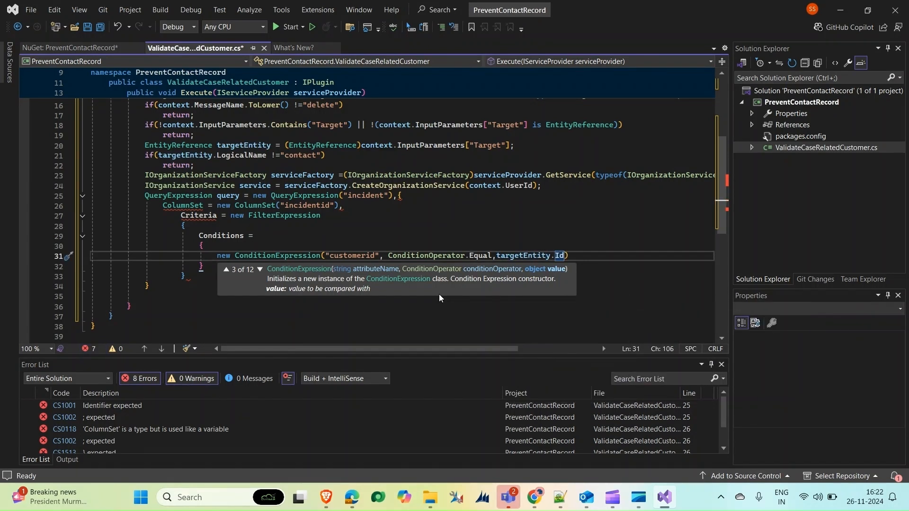
pyautogui.write(')')
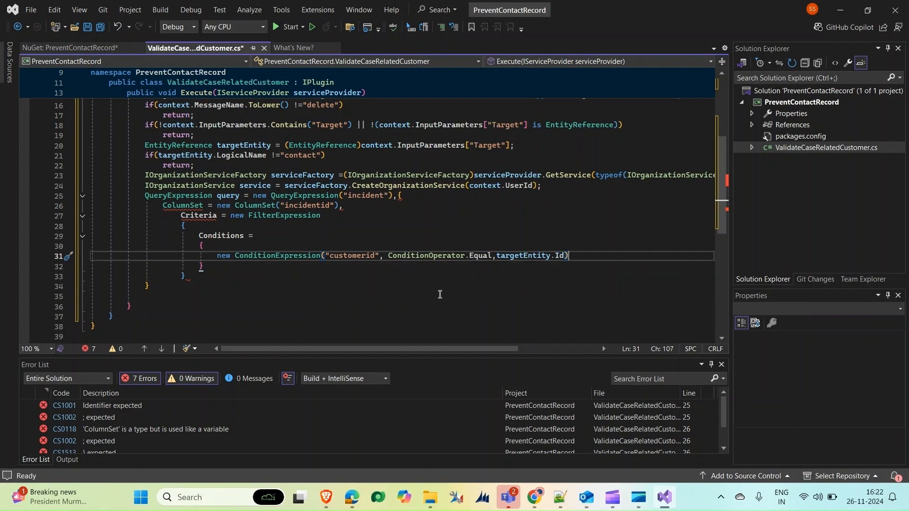
pyautogui.write(',')
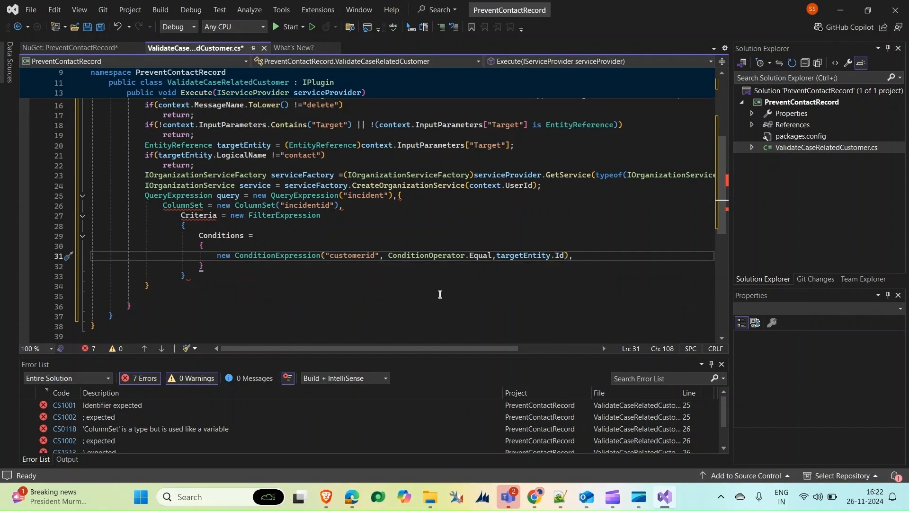
# Add ConditionExpression("statecode", ConditionOperator.Equal, 0) and fix the initializer braces and semicolon
pyautogui.write('new ConditionExpression(')
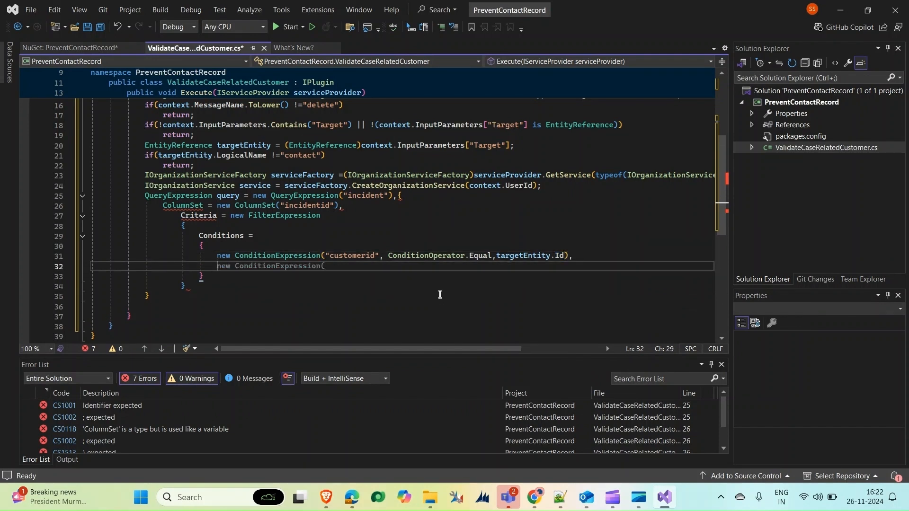
pyautogui.write('(')
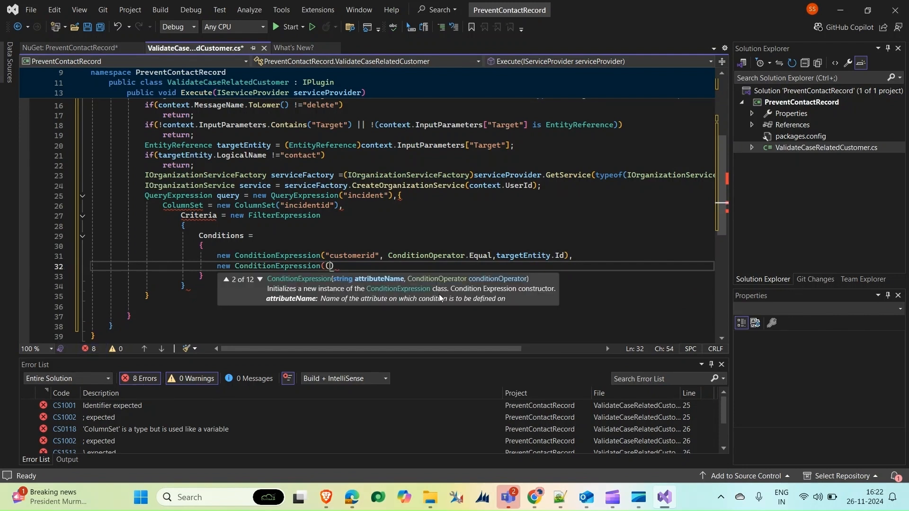
pyautogui.write('""')
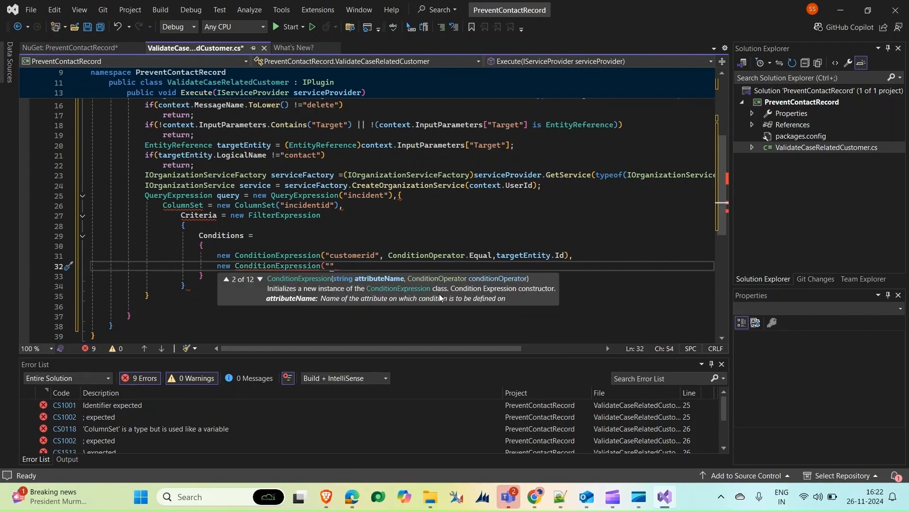
pyautogui.write('statecode')
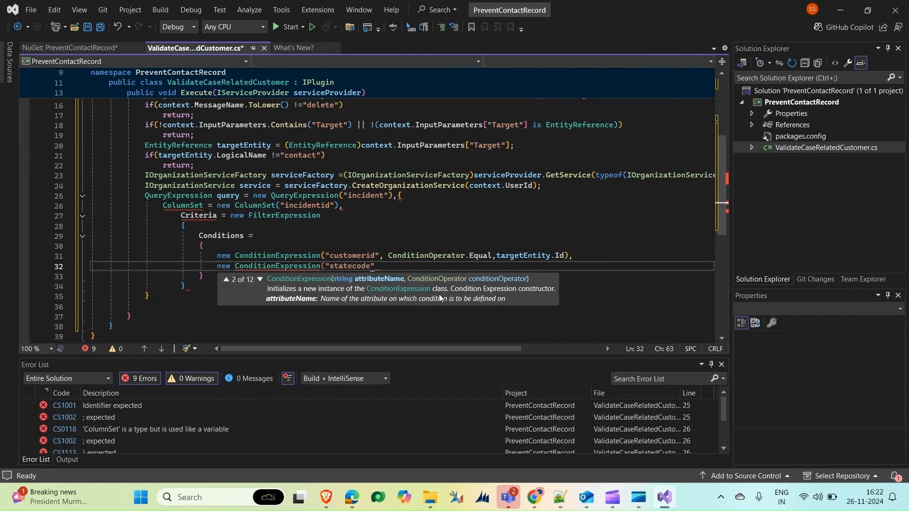
pyautogui.write('"')
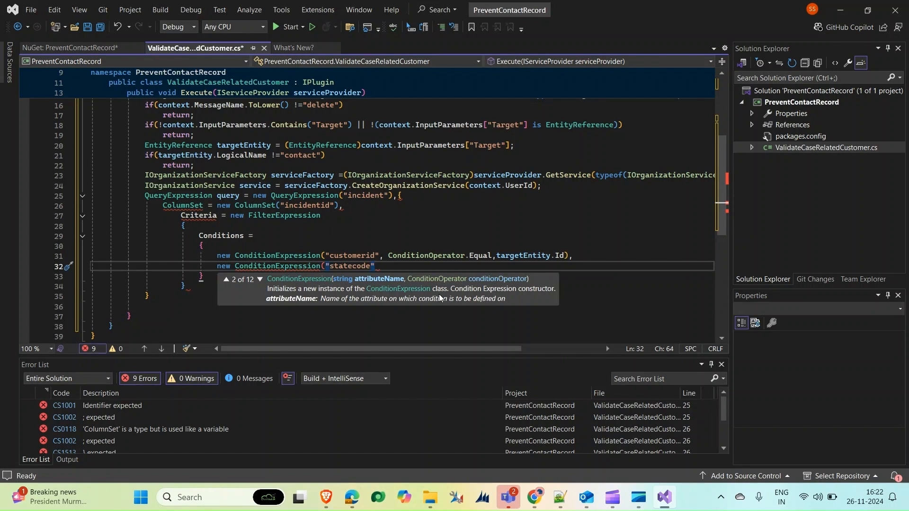
pyautogui.write(',')
pyautogui.click(403, 286)
pyautogui.write(';')
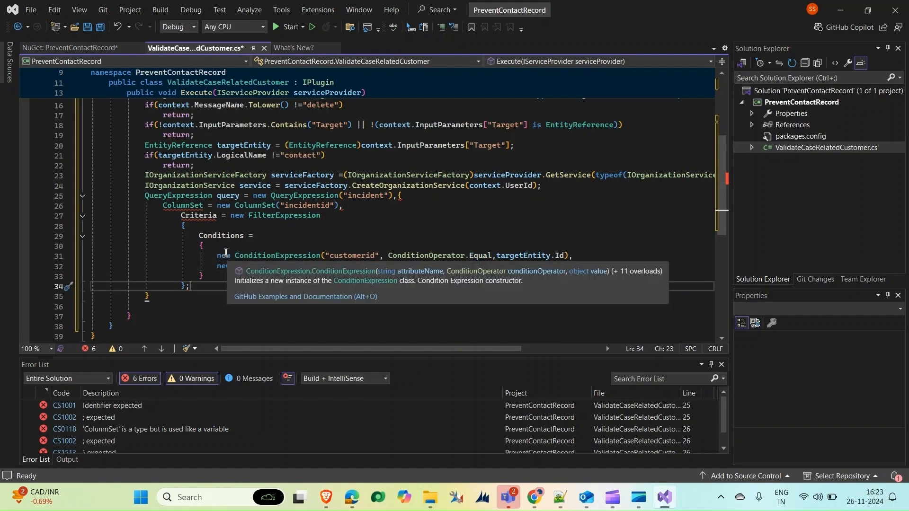
pyautogui.write('new ConditionExpression("statecode",ConditionOperator.Equal,0)')
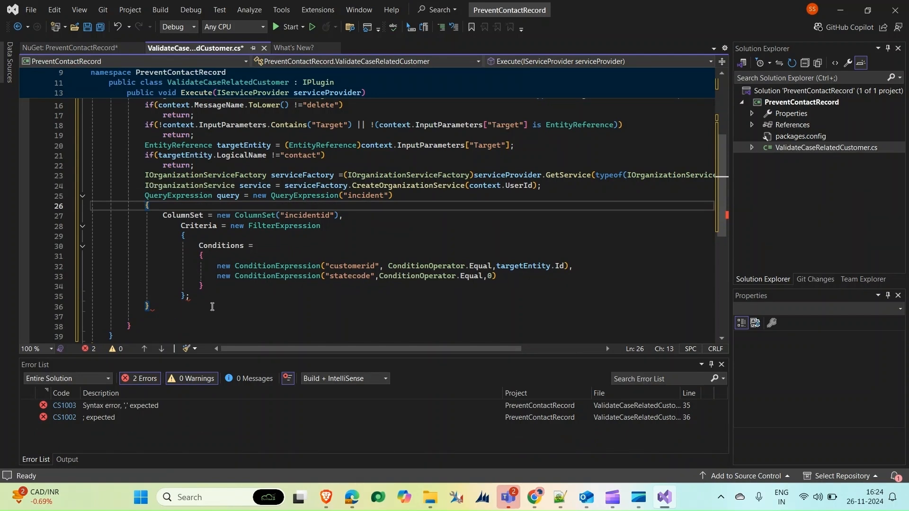
pyautogui.moveTo(385, 305)
pyautogui.write(';')
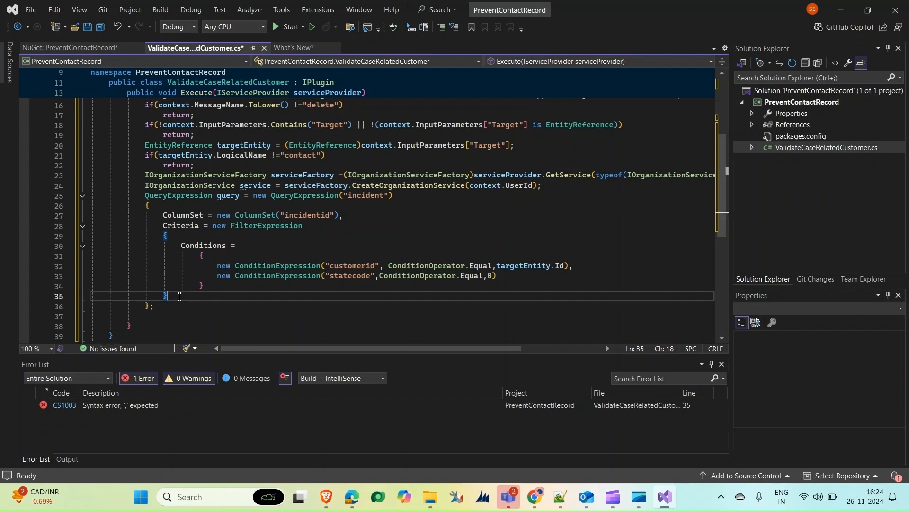
# Store service.RetrieveMultiple(query) results in EntityCollection activeCases
pyautogui.write('EntityCollection')
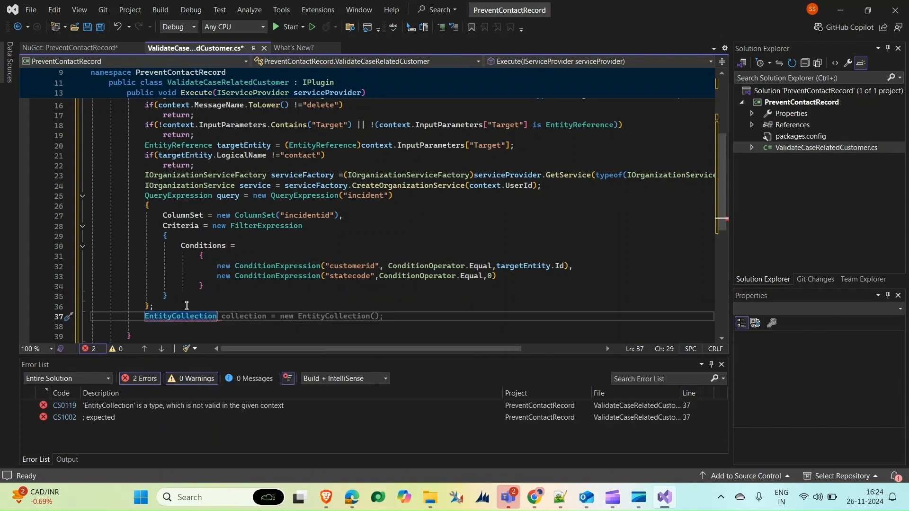
pyautogui.write('activ')
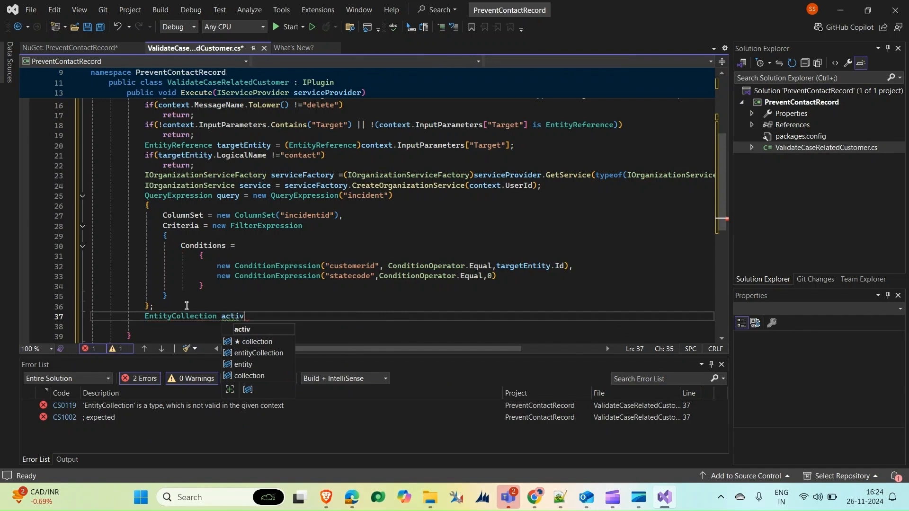
pyautogui.write('eCases = new EntityCollection();')
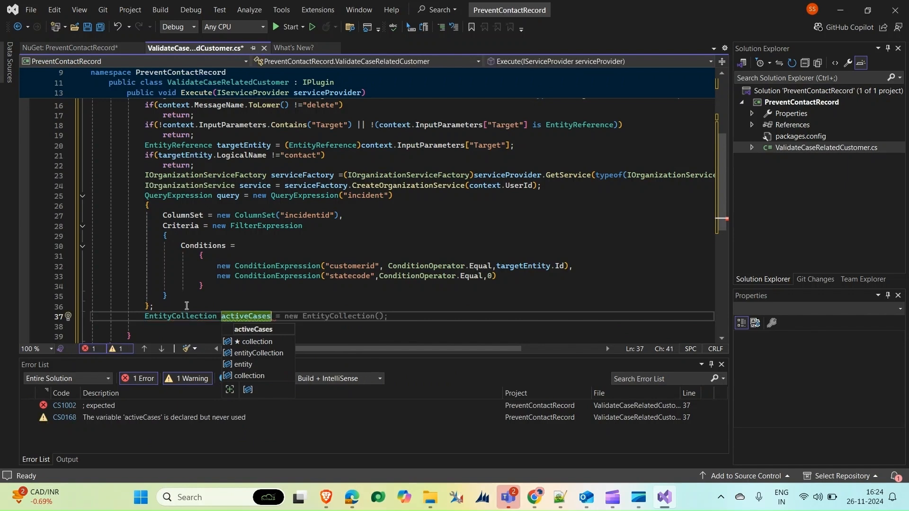
pyautogui.press('Escape')
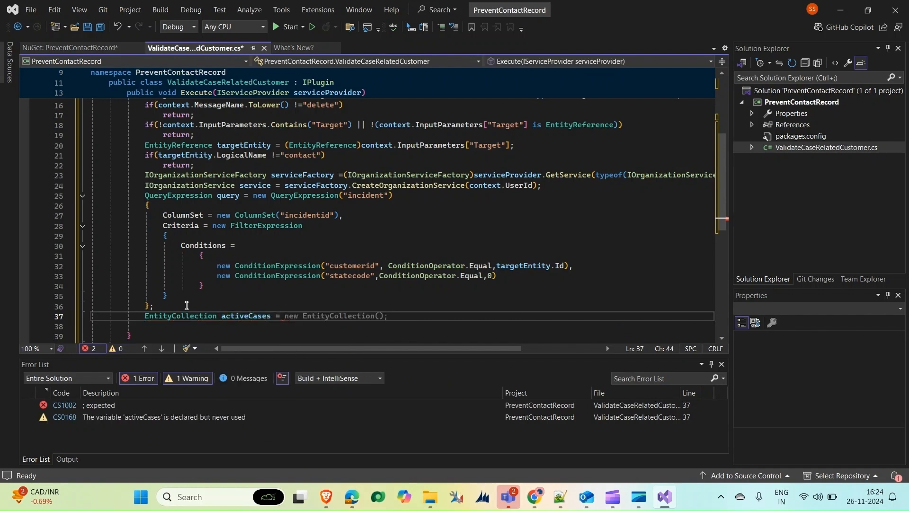
pyautogui.write('service.')
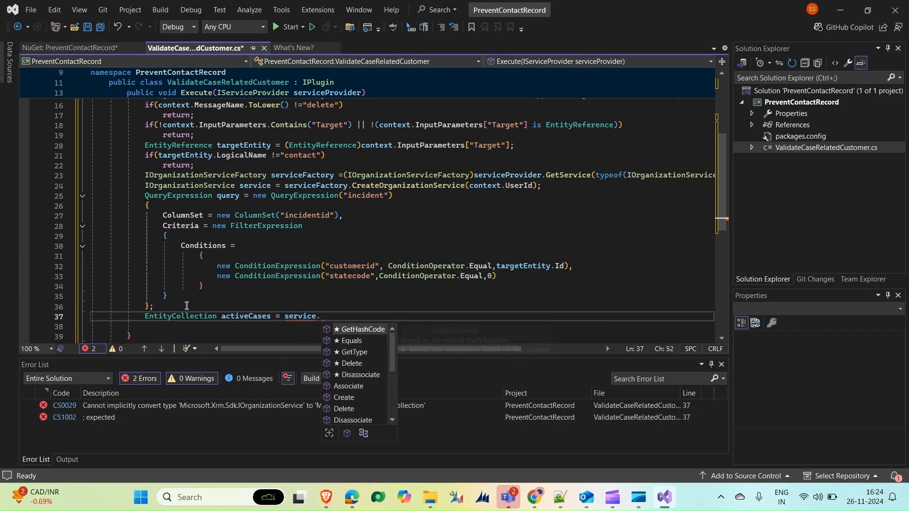
pyautogui.write('RetrieveMultiple(query);')
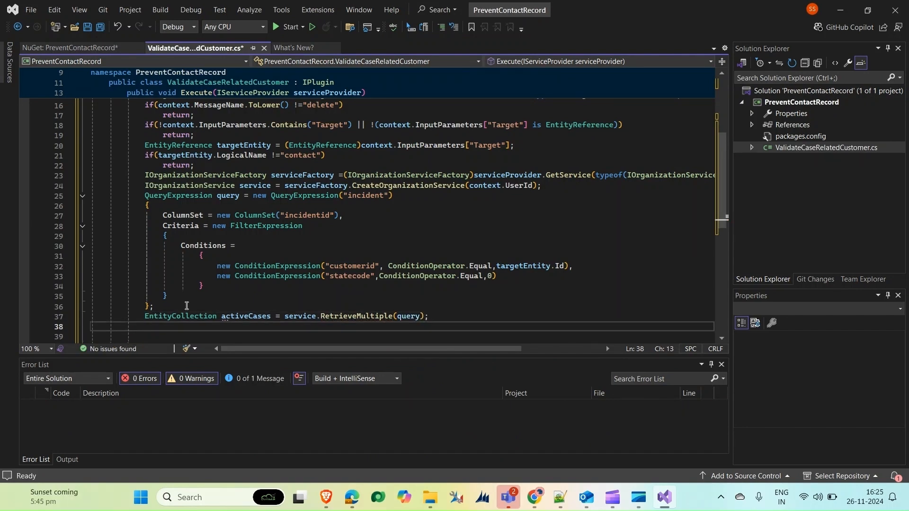
# Add an if check that activeCases contains any entities
pyautogui.write('if (activeCases != null)')
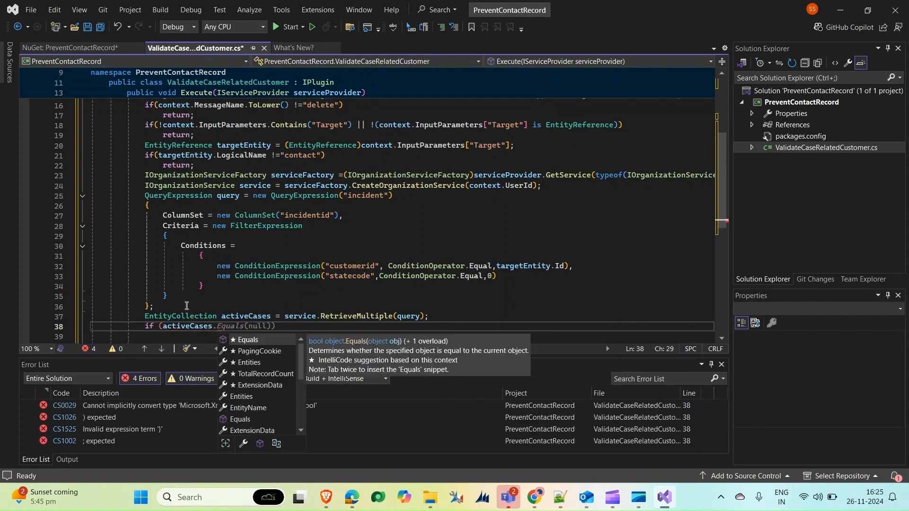
pyautogui.write('.Entities.Any()')
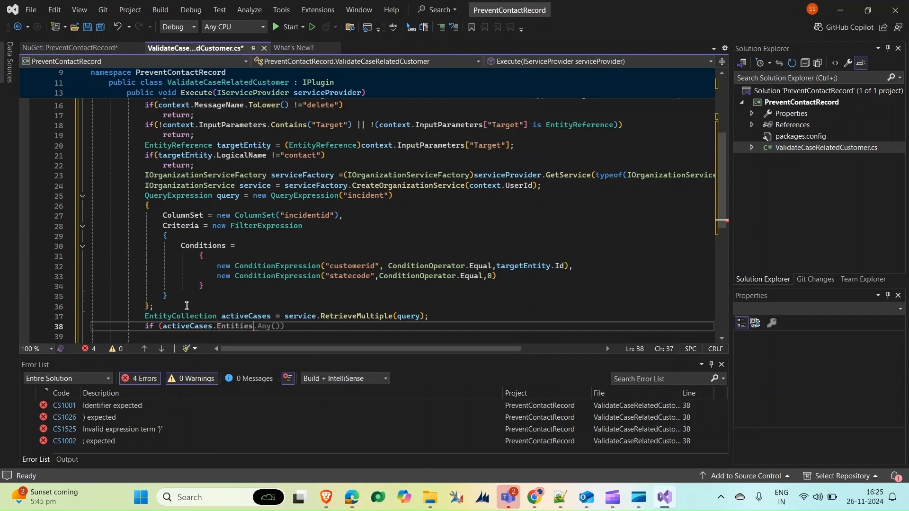
pyautogui.write('.Count > 0)')
pyautogui.click(402, 336)
pyautogui.write('{')
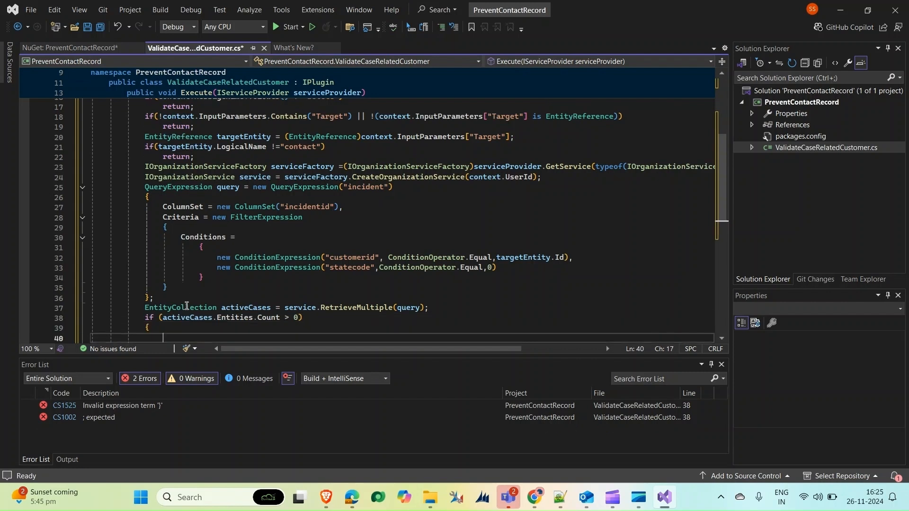
# Throw InvalidPluginExecutionException saying the contact can't be deleted because of an active case
pyautogui.write('throw new InvalidPluginExecutionException {')
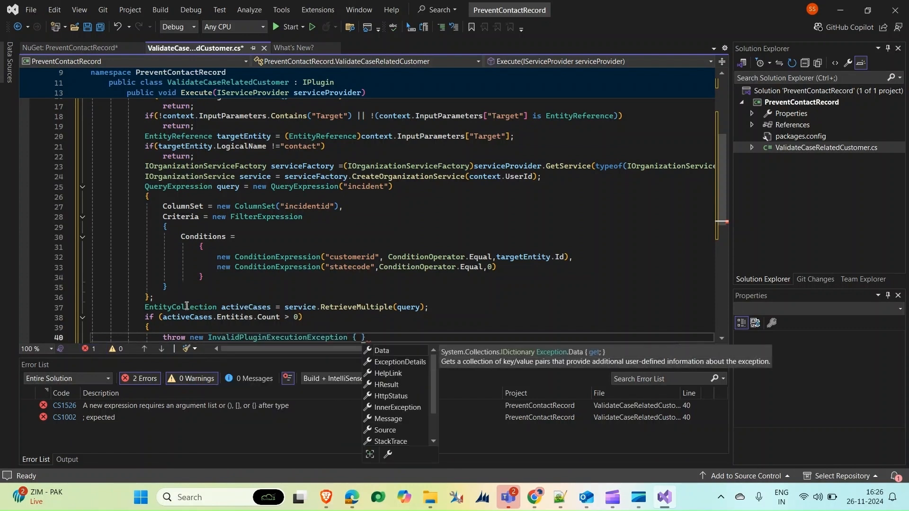
pyautogui.write('(OperationStatus.Failed);')
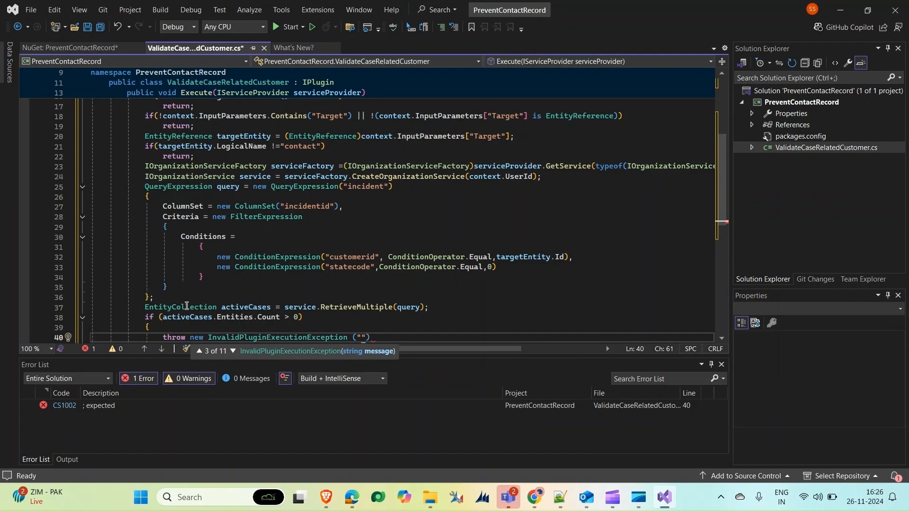
pyautogui.write('Thos')
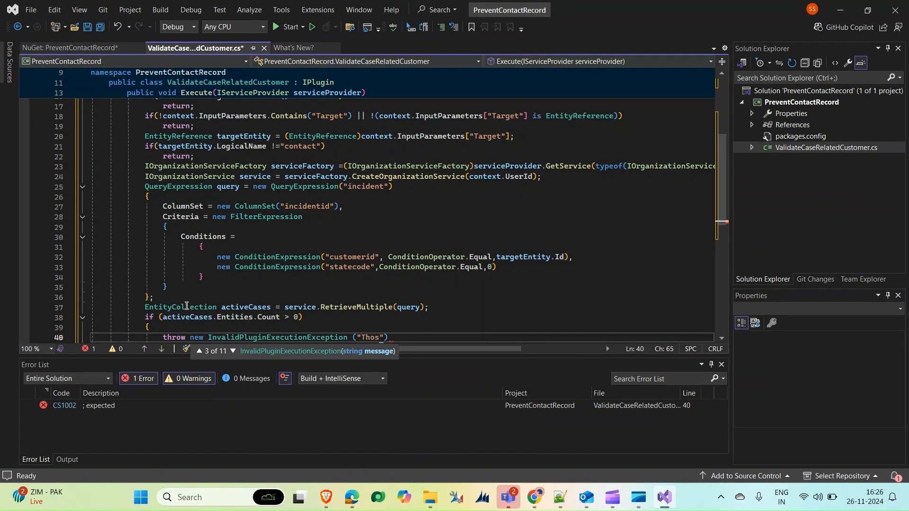
pyautogui.write('This contact cannot be d')
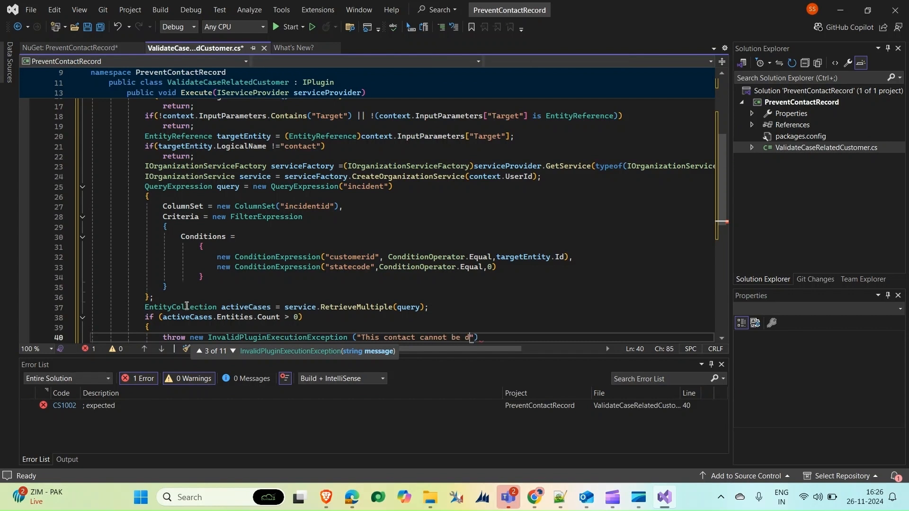
pyautogui.write('eleted be')
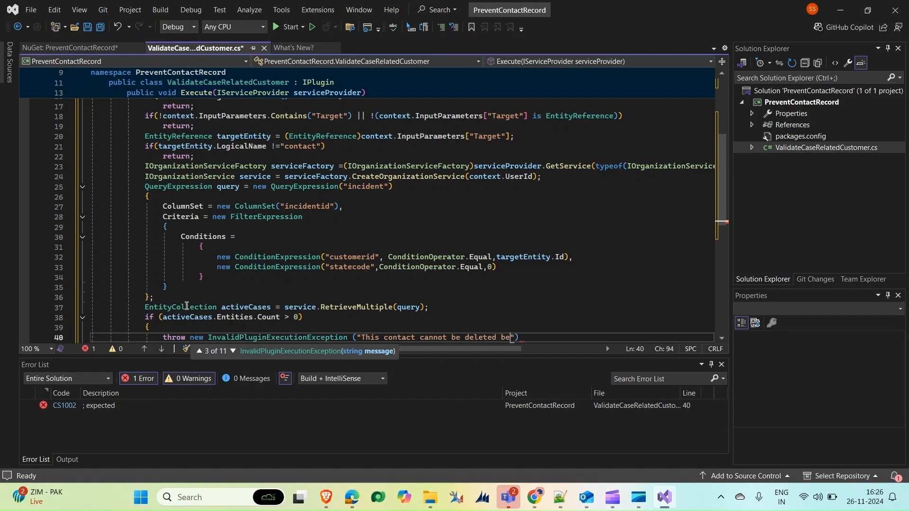
pyautogui.write('casuse it is')
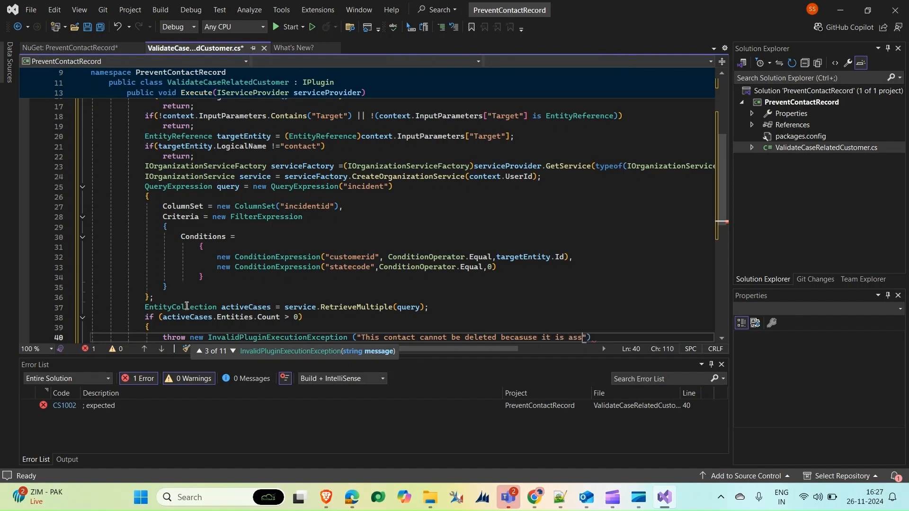
pyautogui.write('associated with')
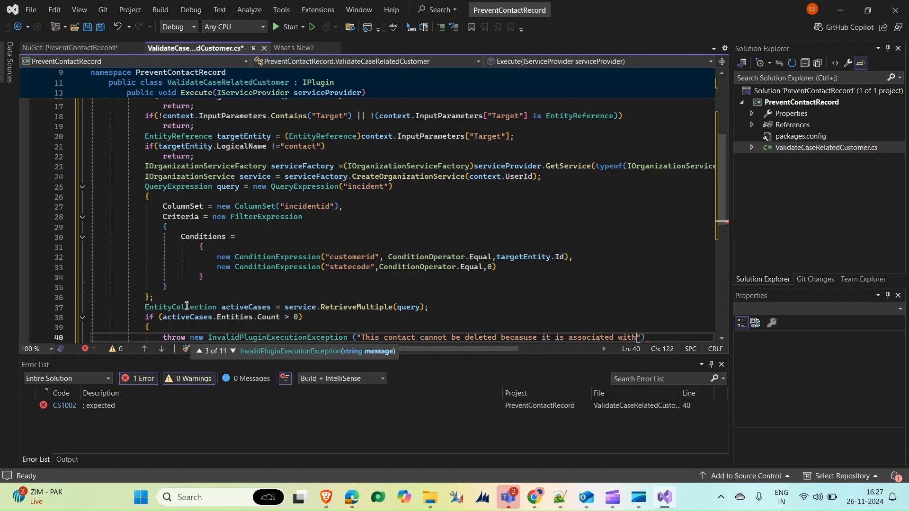
pyautogui.write('an active c')
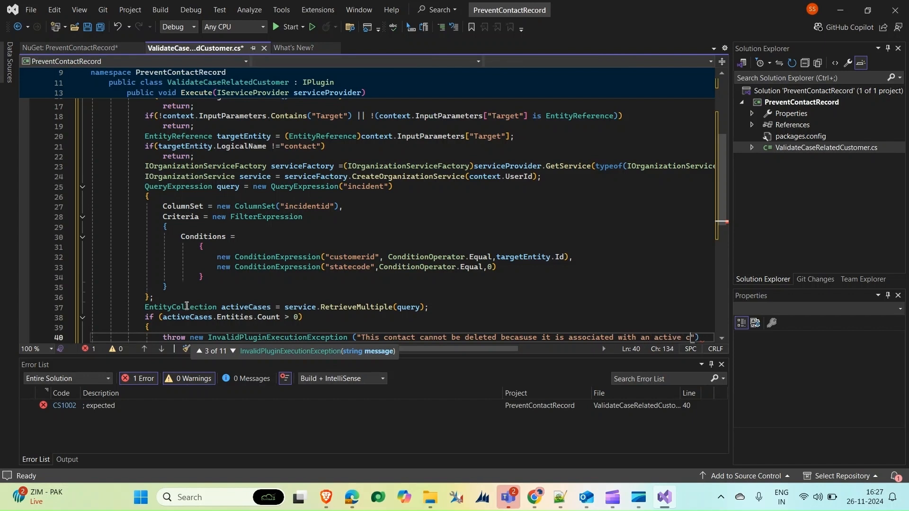
pyautogui.write('cases')
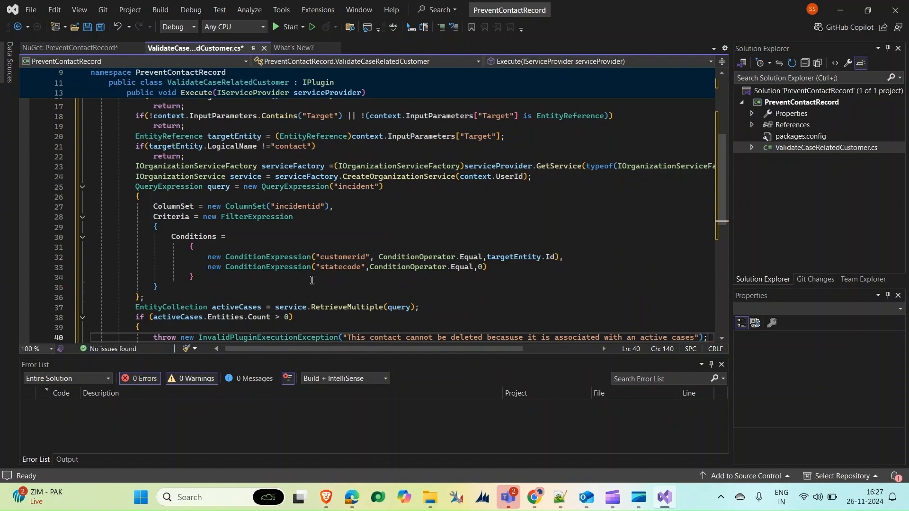
# Sign PreventContactRecord with a new Prevent deletion.snk key and build the solution
pyautogui.rightClick(802, 102)
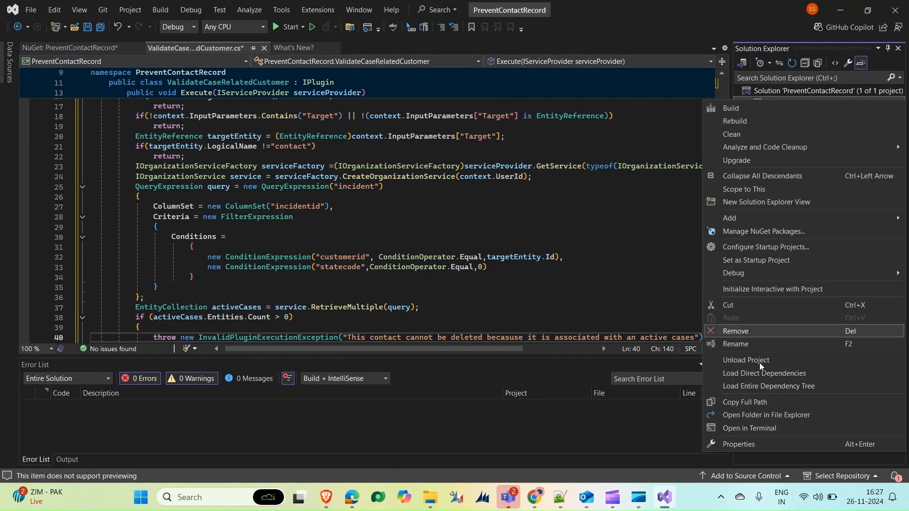
pyautogui.click(738, 444)
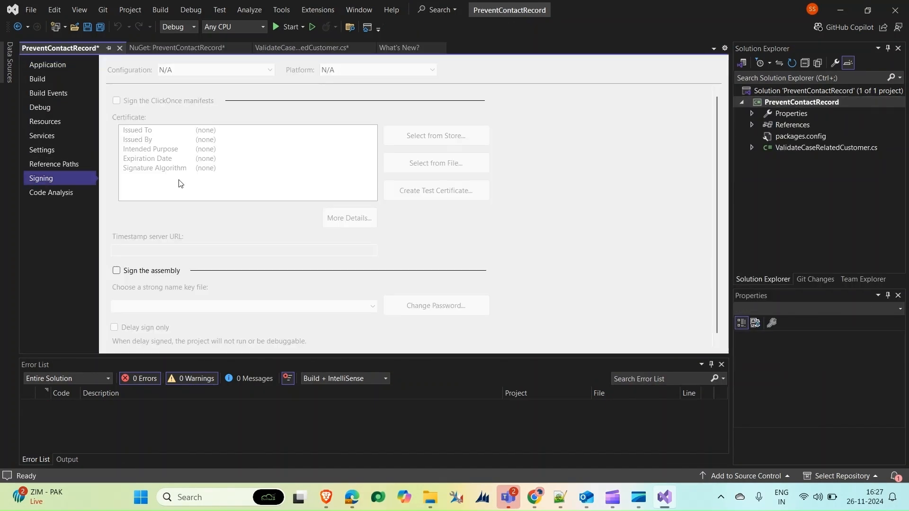
pyautogui.click(116, 271)
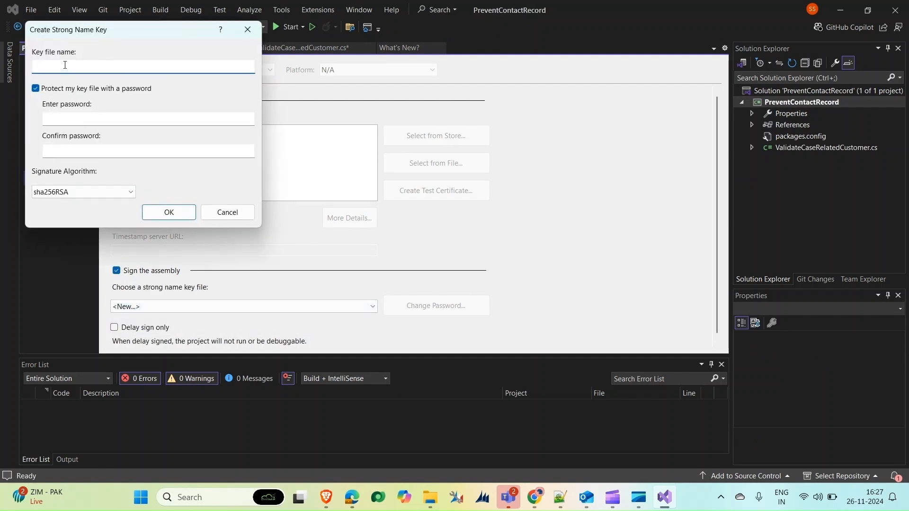
pyautogui.write('Pren')
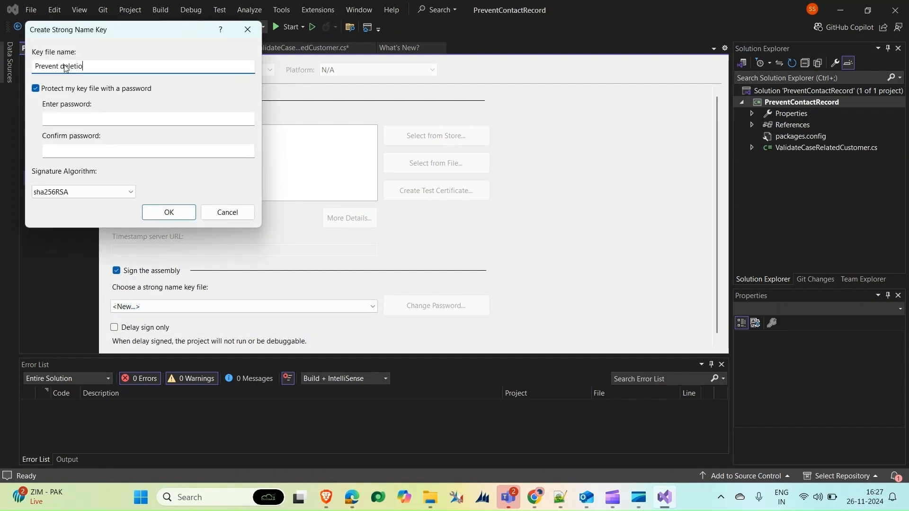
pyautogui.click(168, 212)
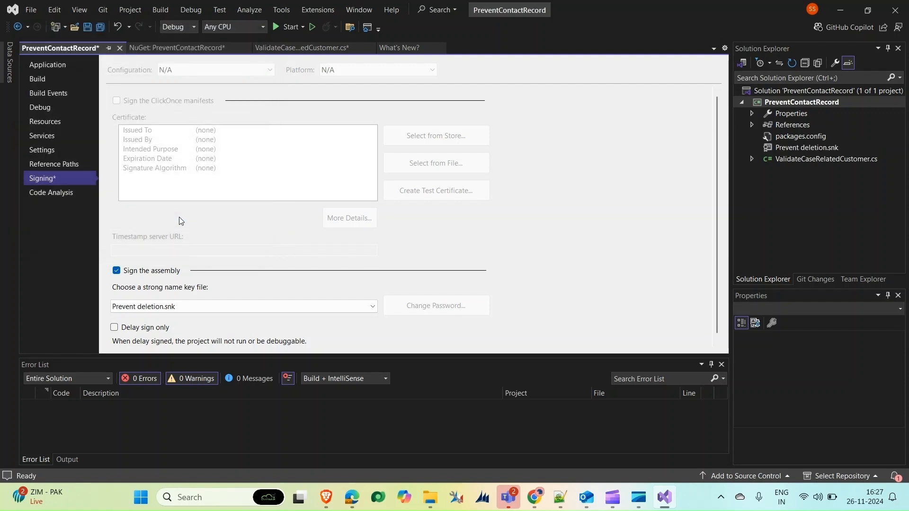
pyautogui.click(298, 47)
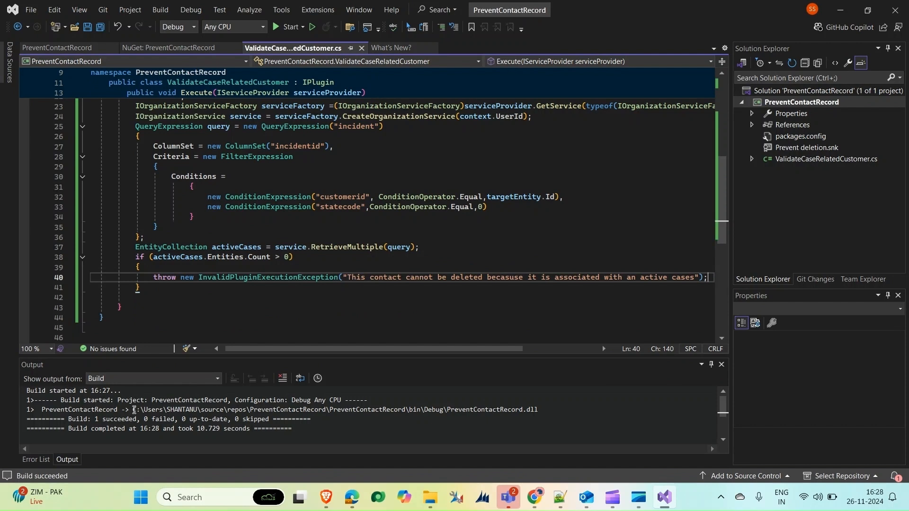
# Bring up the Plugin Registration Tool's Office 365 login with credentials filled in
pyautogui.moveTo(135, 410); pyautogui.dragTo(538, 410)
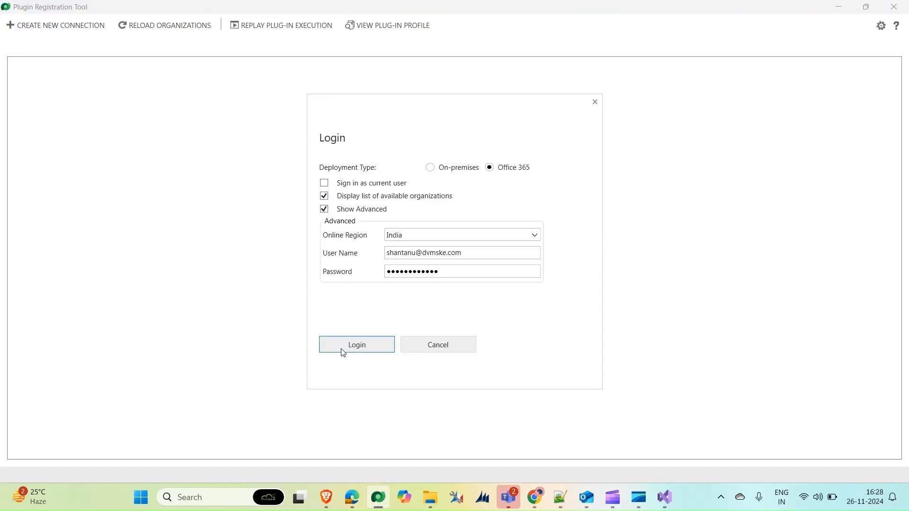
# Log in and choose the CustomerService Trial Shantanu organization
pyautogui.click(356, 345)
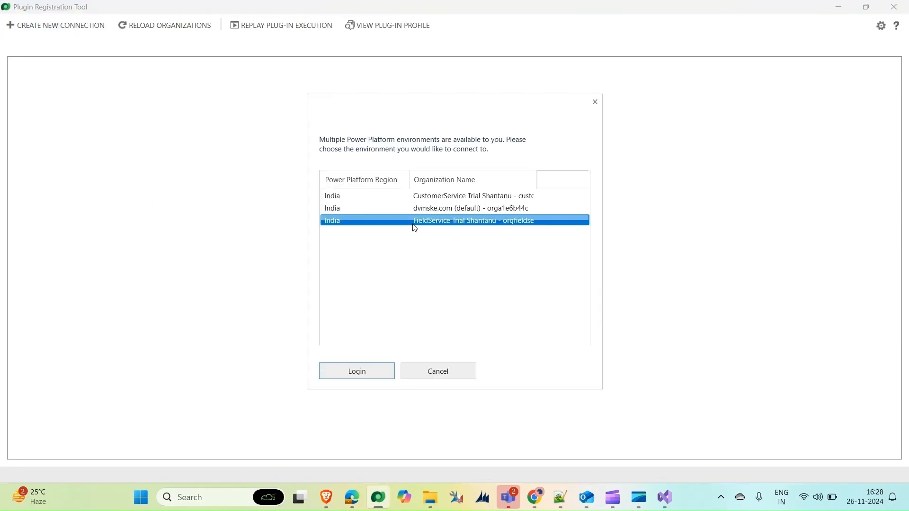
pyautogui.click(356, 372)
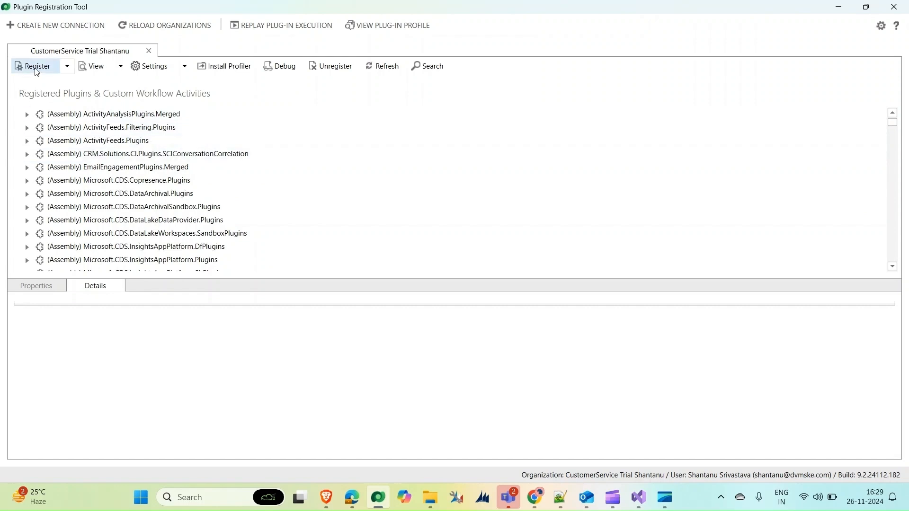
pyautogui.moveTo(155, 160)
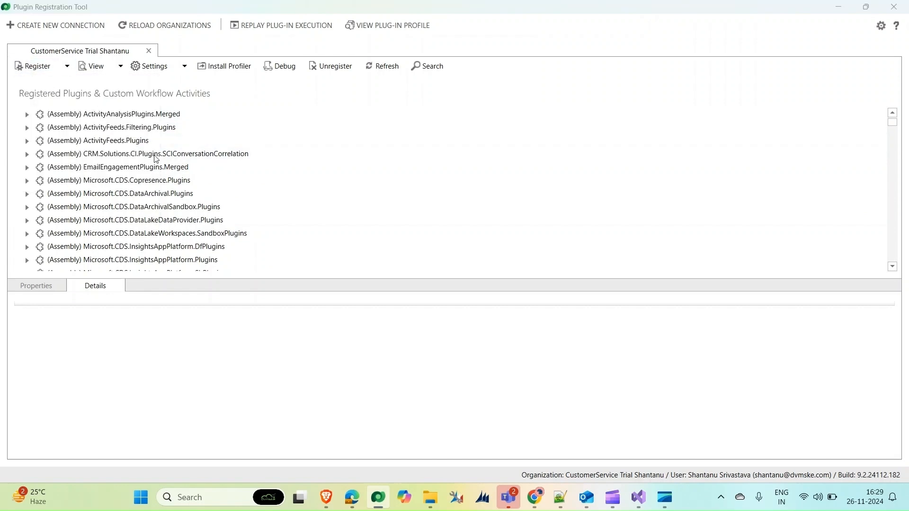
# Register PreventContactRecord.dll from bin\Debug with its ValidateCaseRelatedCustomer plugin
pyautogui.click(36, 65)
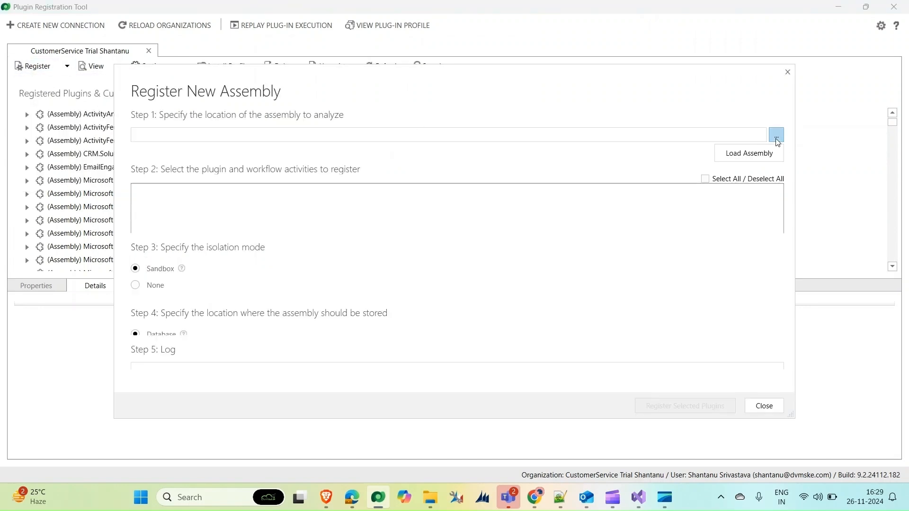
pyautogui.click(776, 135)
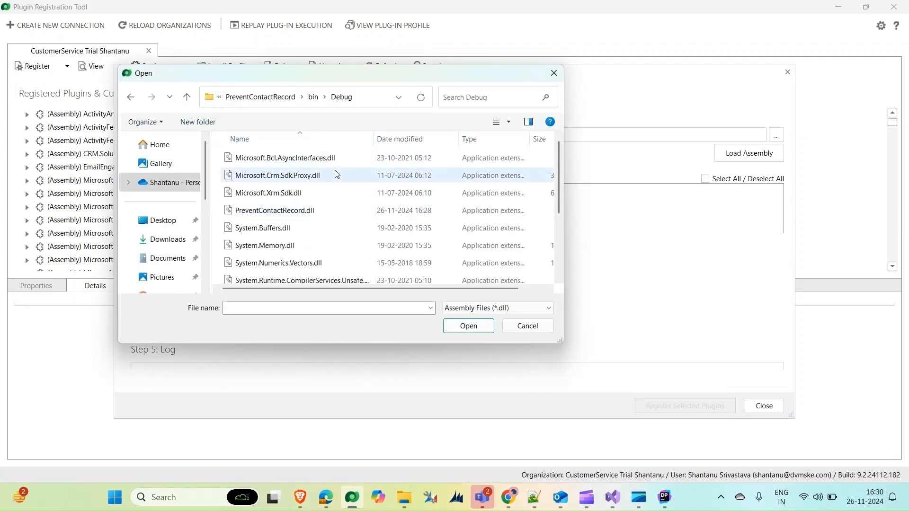
pyautogui.scroll(-3)
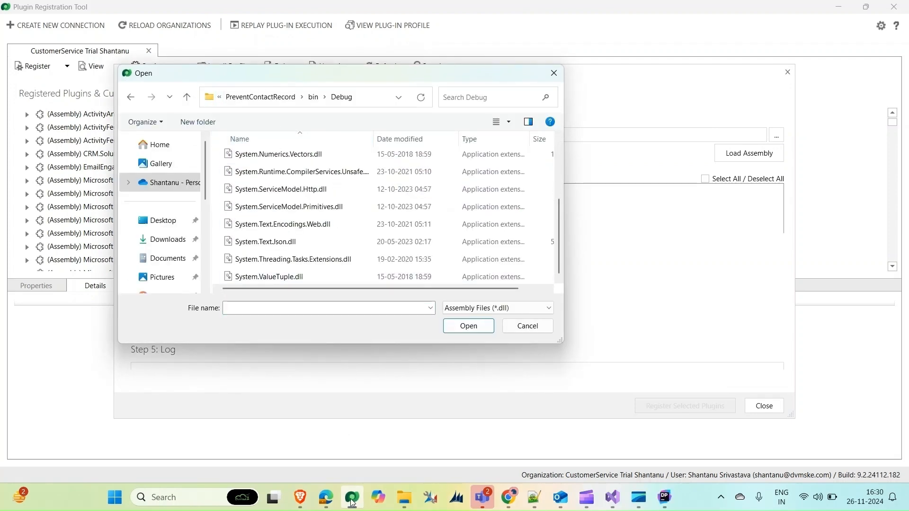
pyautogui.click(351, 497)
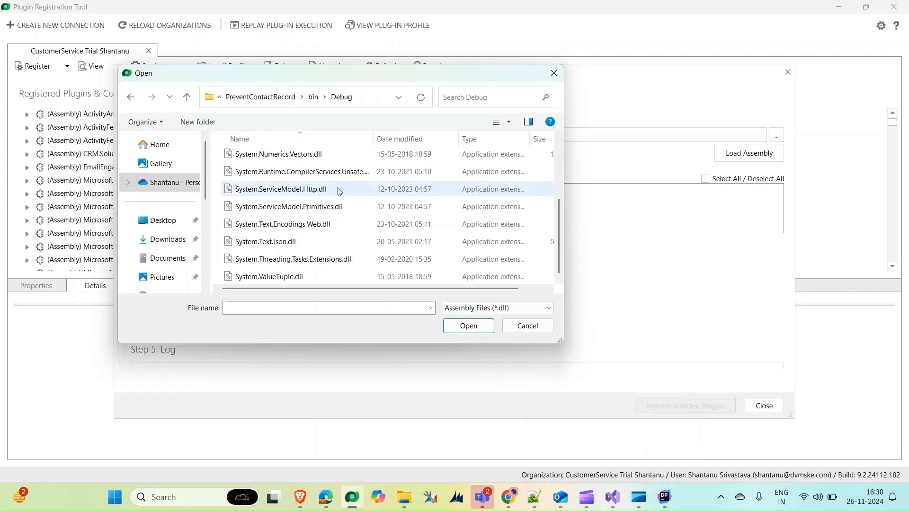
pyautogui.click(273, 210)
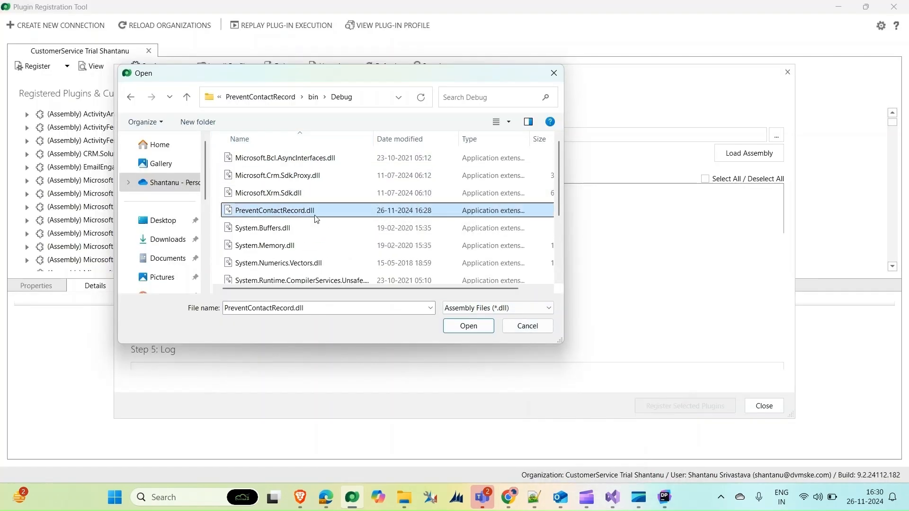
pyautogui.click(468, 326)
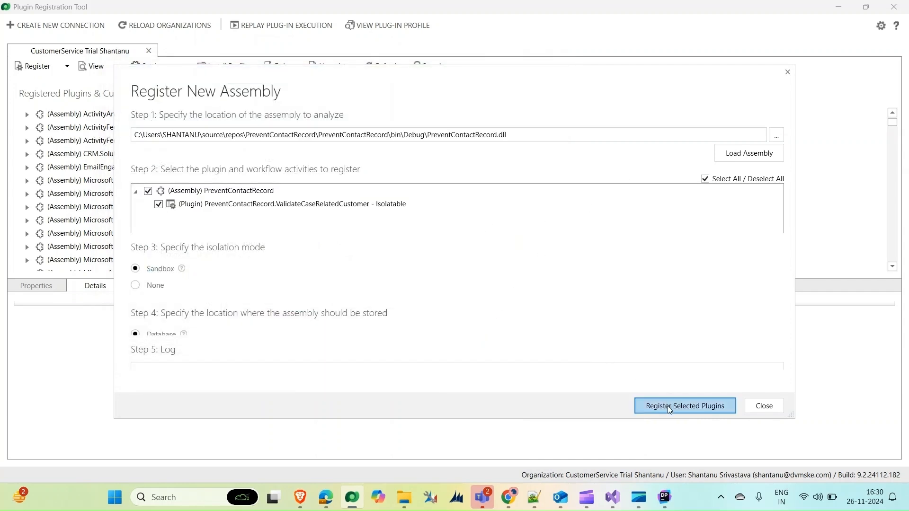
pyautogui.click(684, 405)
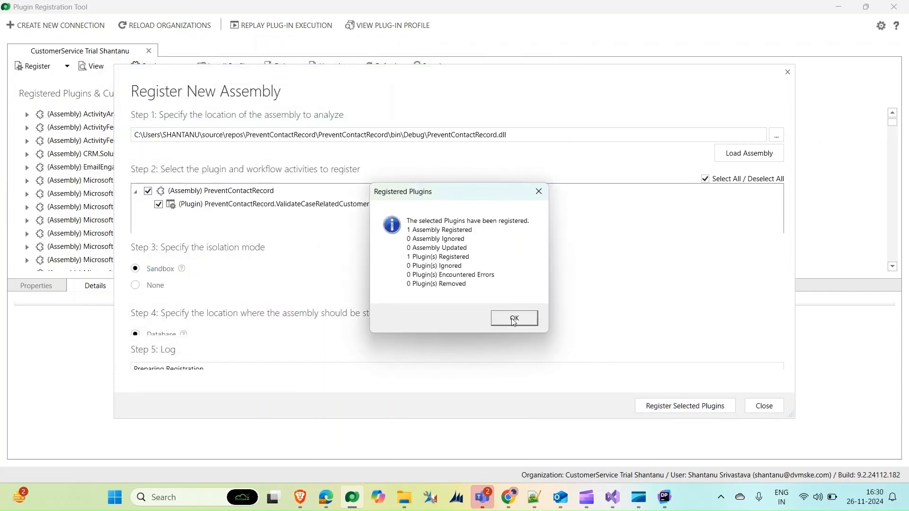
pyautogui.click(514, 318)
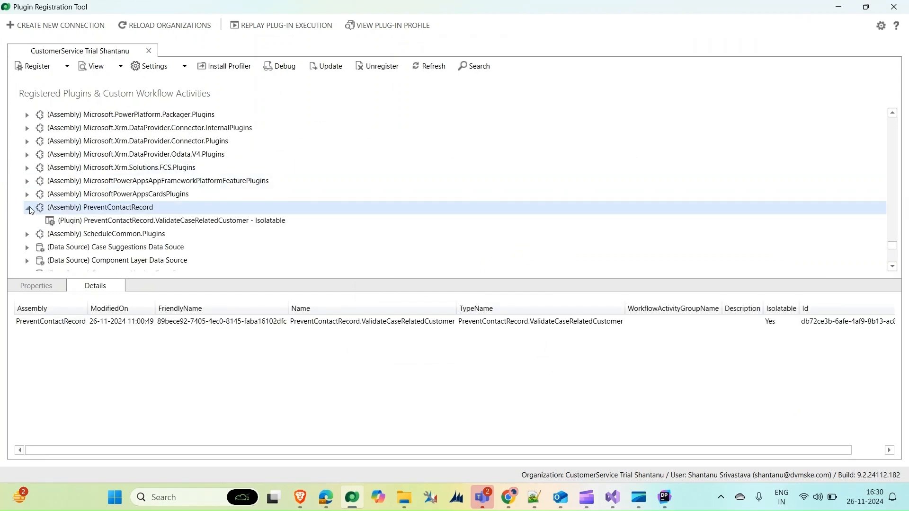
# Register a PreValidation plugin step on Delete of contact
pyautogui.rightClick(101, 207)
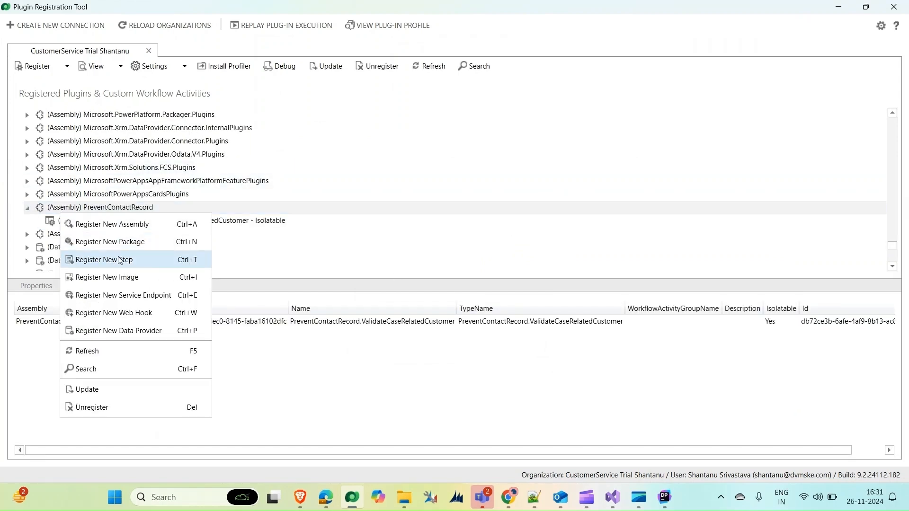
pyautogui.click(105, 259)
pyautogui.write('De')
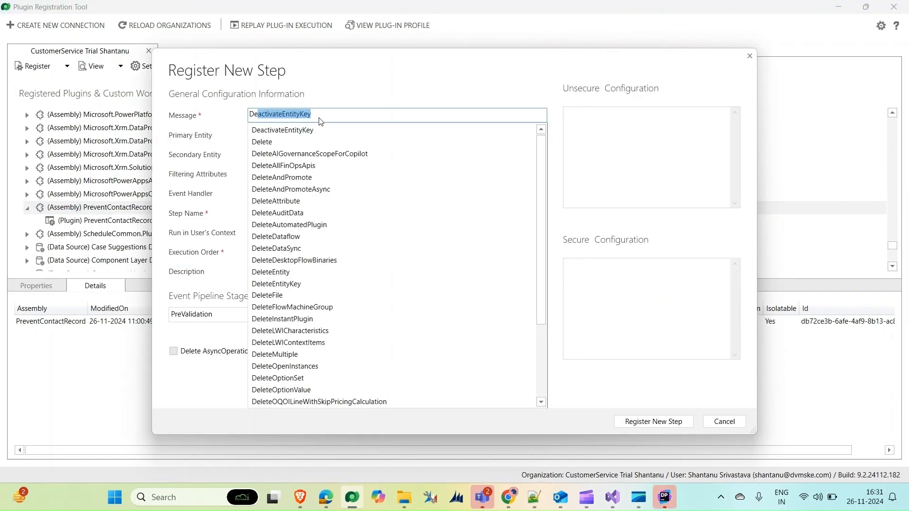
pyautogui.click(262, 141)
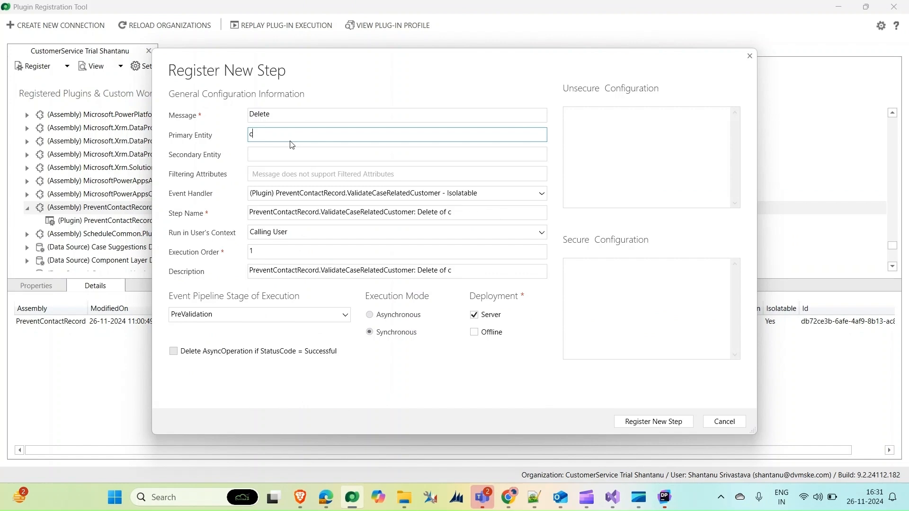
pyautogui.write('ontact')
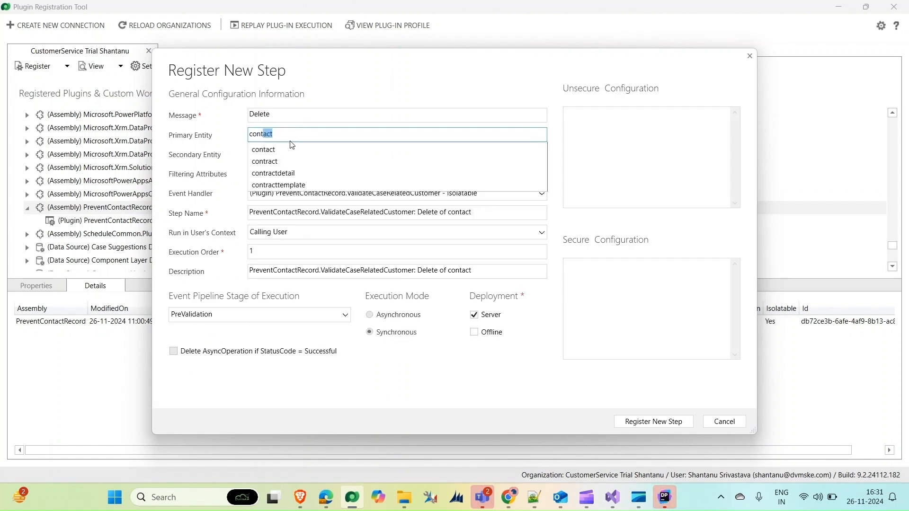
pyautogui.click(263, 149)
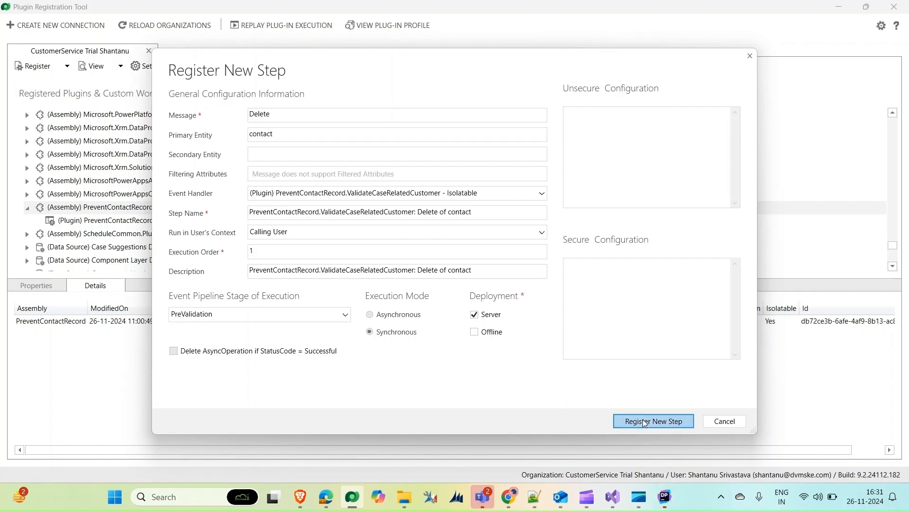
pyautogui.click(653, 422)
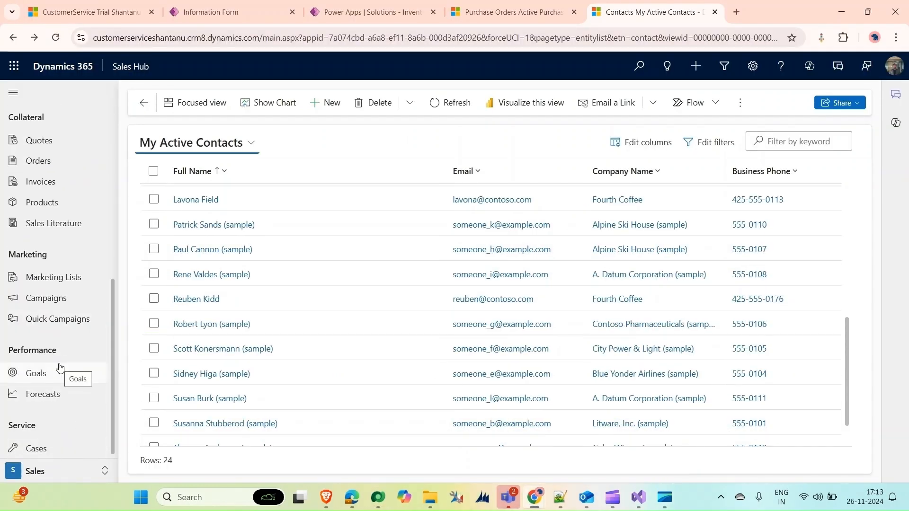
# Delete a sample contact, then dismiss the active-cases Business Process Error, leaving 24 contacts
pyautogui.click(153, 349)
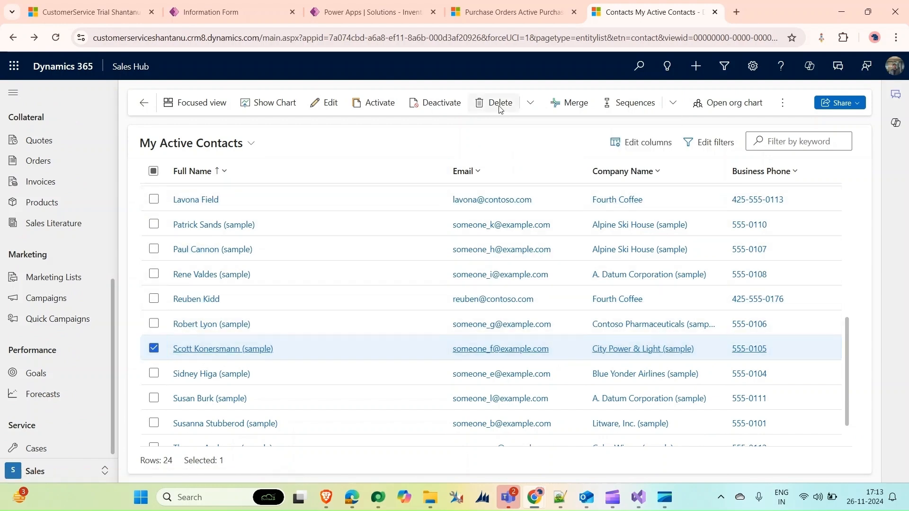
pyautogui.click(498, 102)
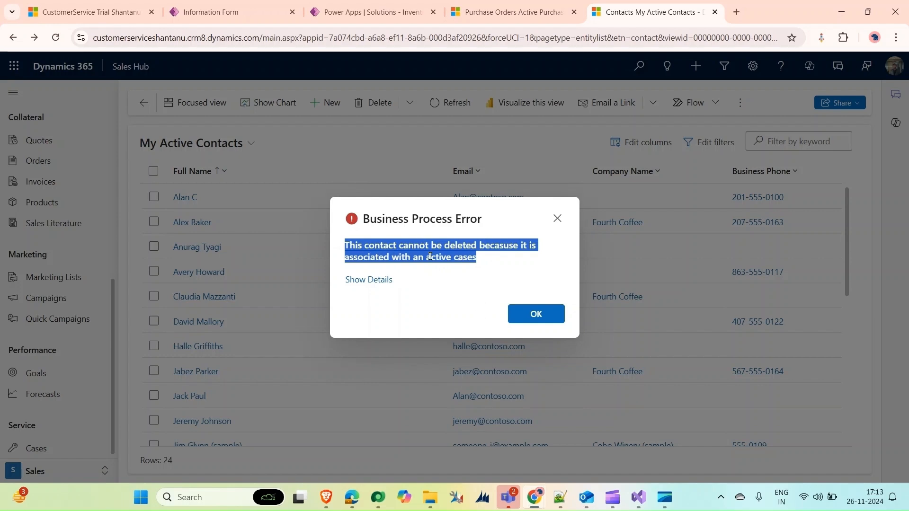
pyautogui.moveTo(502, 241)
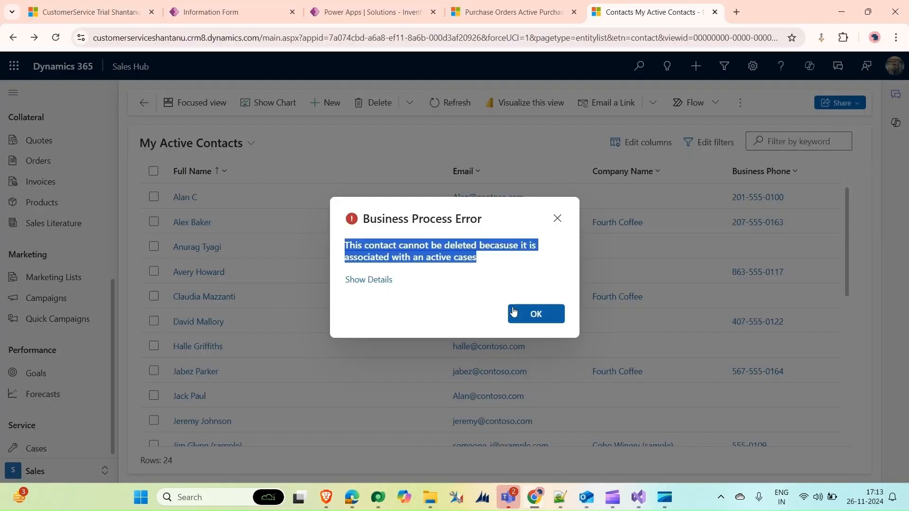
pyautogui.click(535, 313)
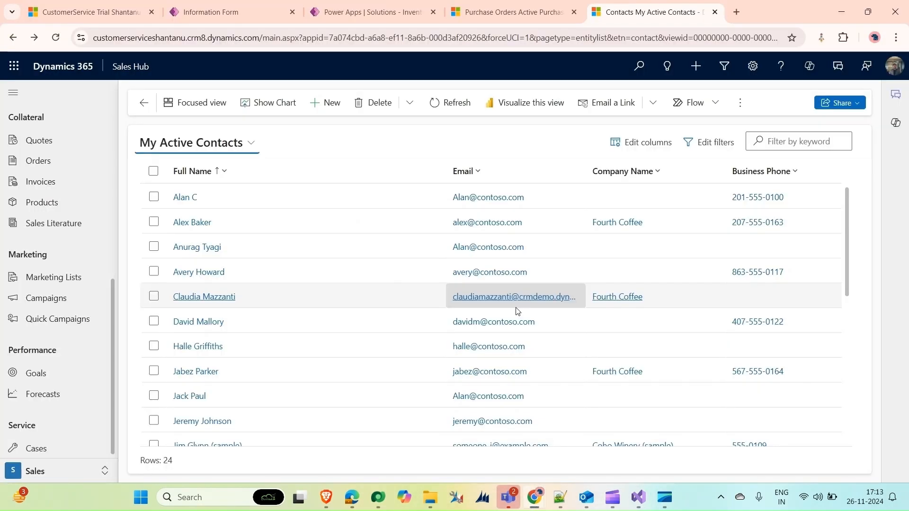